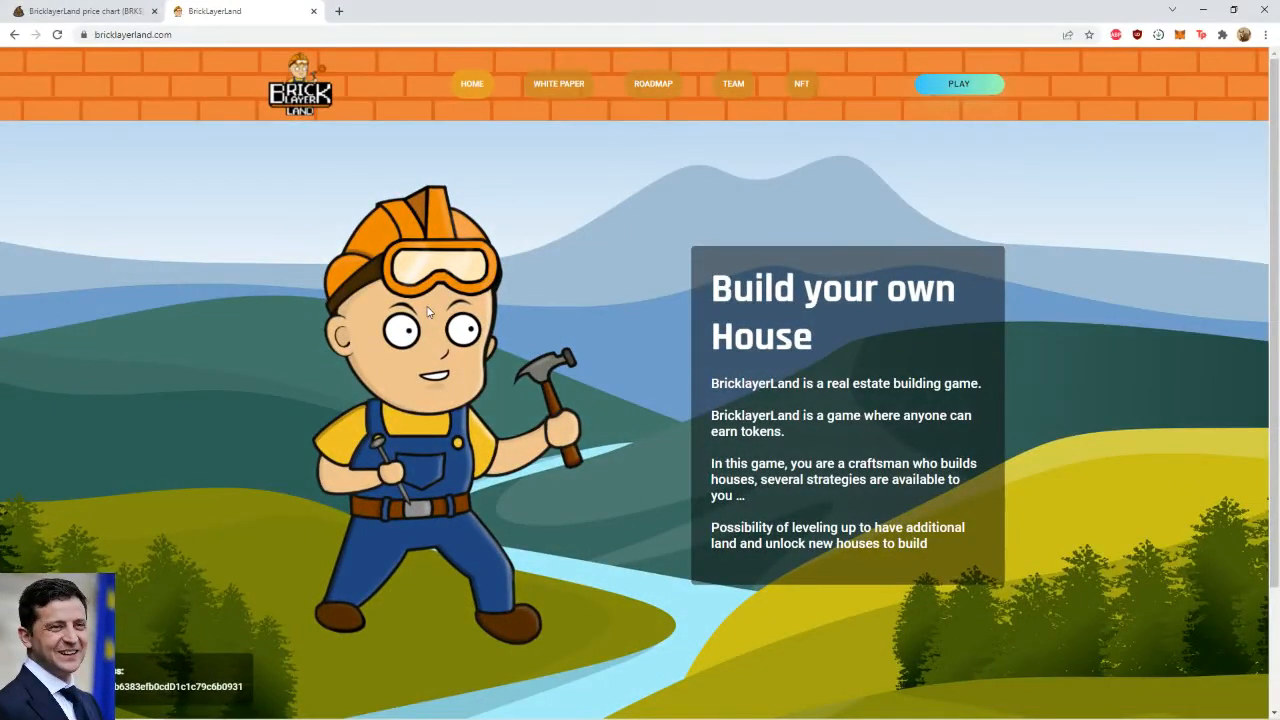
{"action": "mouse_move", "coordinate": [391, 168]}
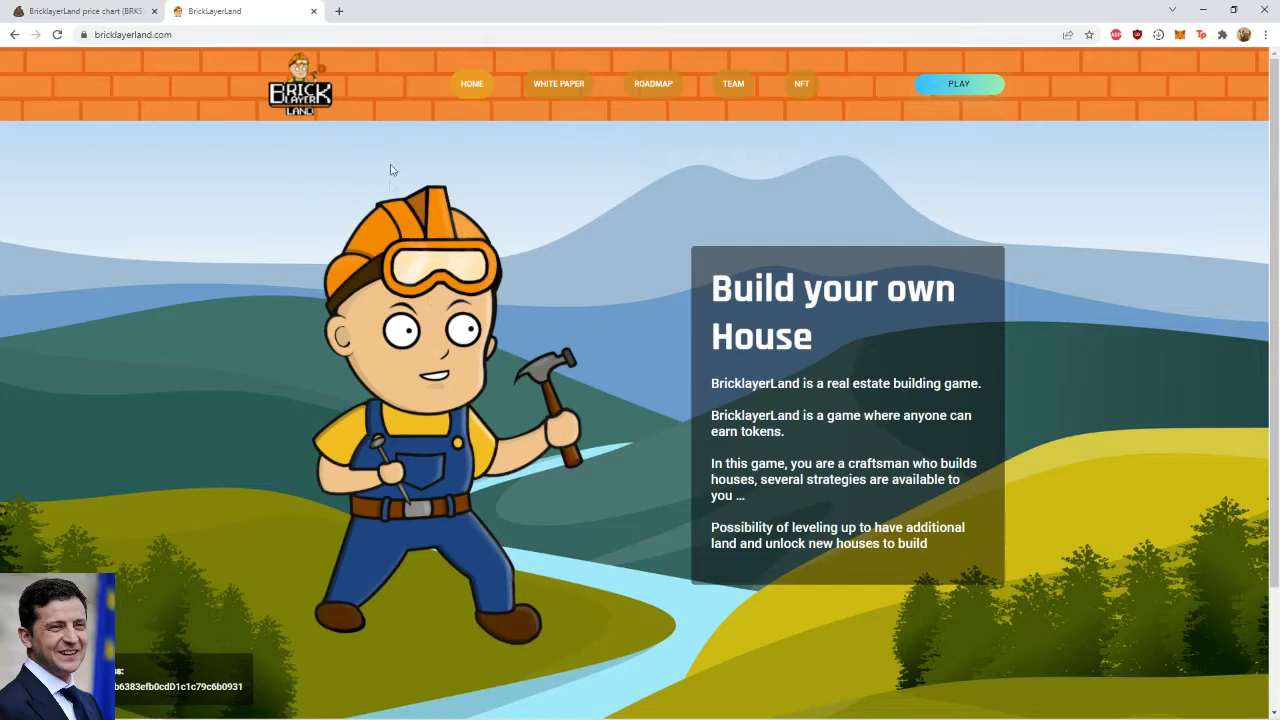
Step: Enter the BricklayerLand land map and connect MetaMask Account 1 to the game
{"action": "left_click", "coordinate": [959, 83]}
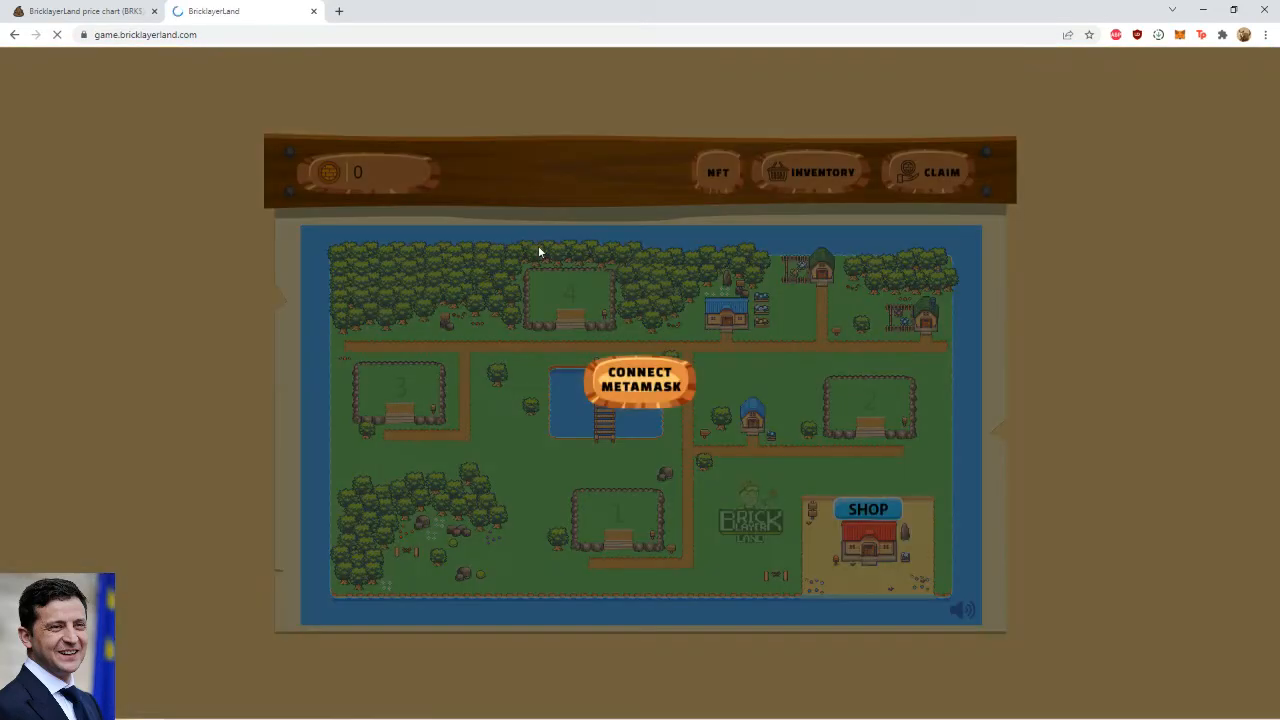
{"action": "left_click", "coordinate": [641, 384]}
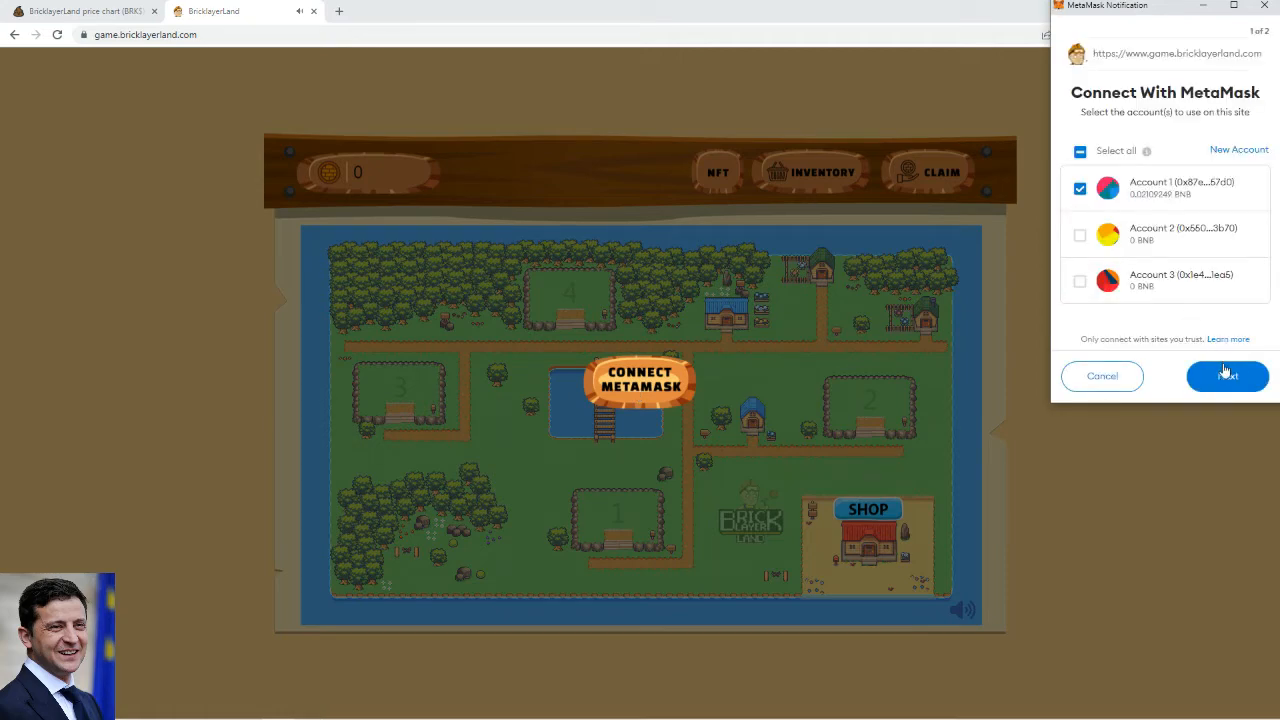
{"action": "left_click", "coordinate": [1227, 375]}
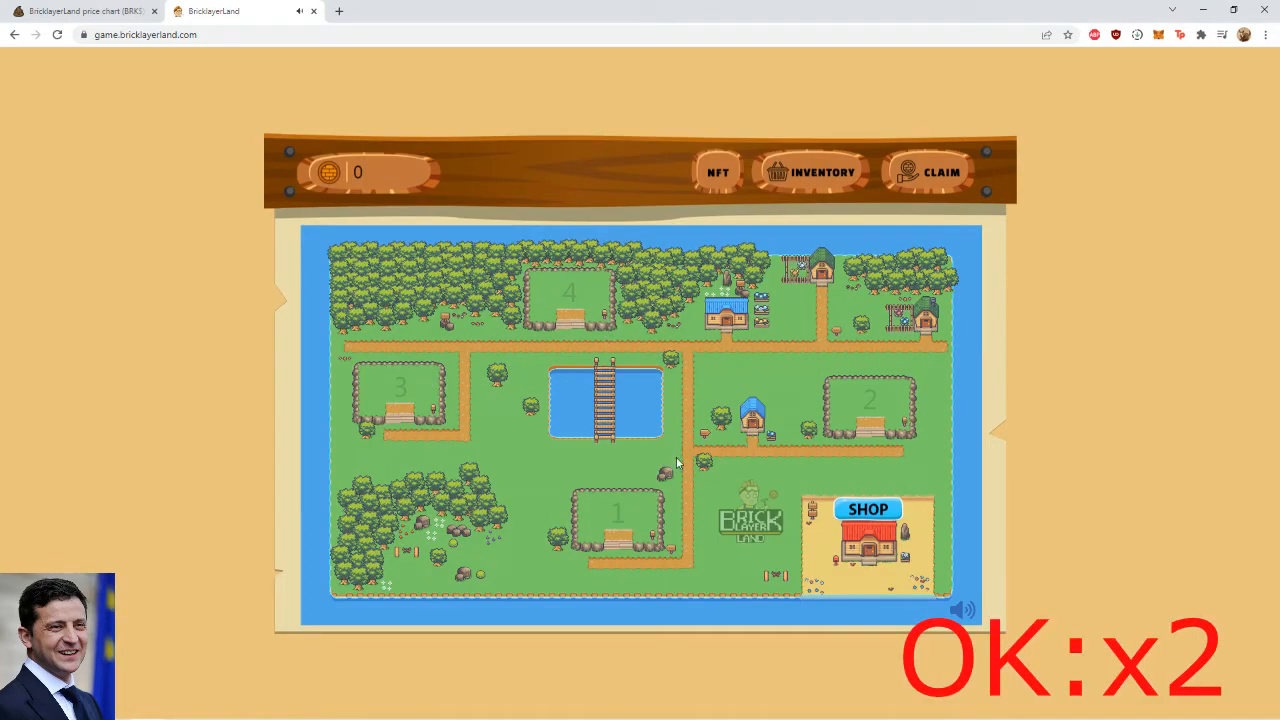
{"action": "left_click", "coordinate": [717, 171]}
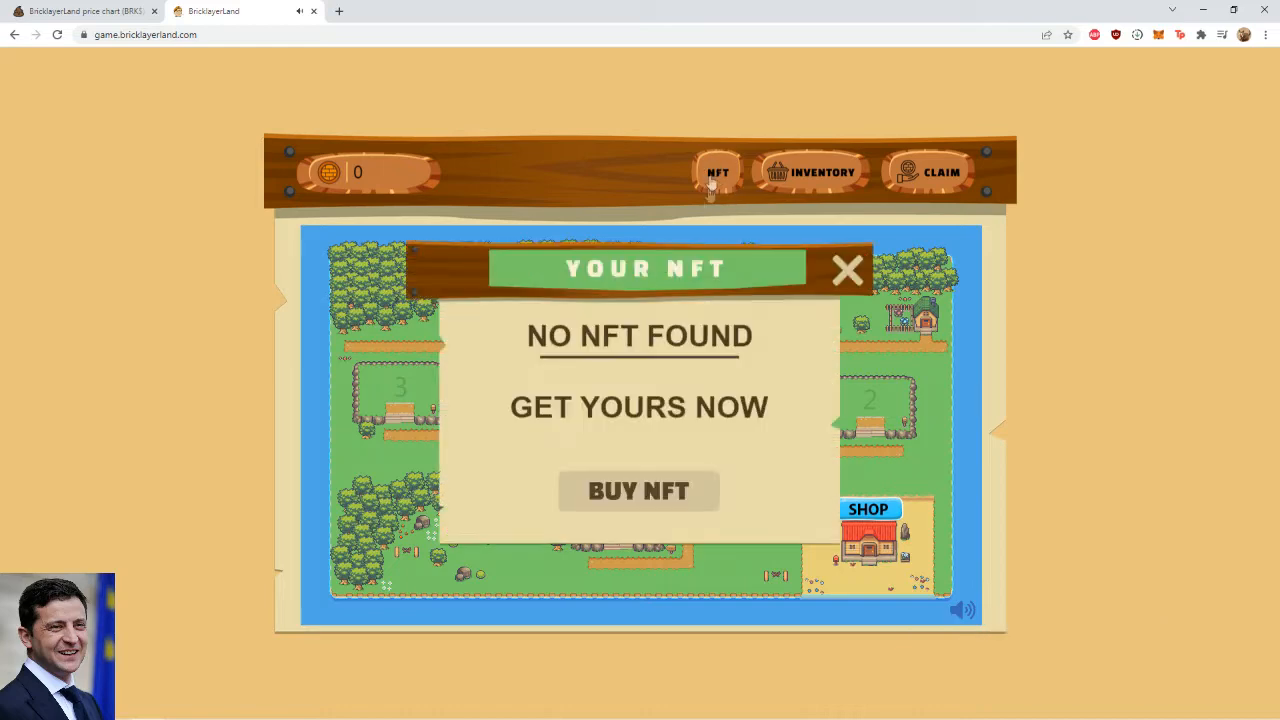
{"action": "left_click", "coordinate": [846, 270]}
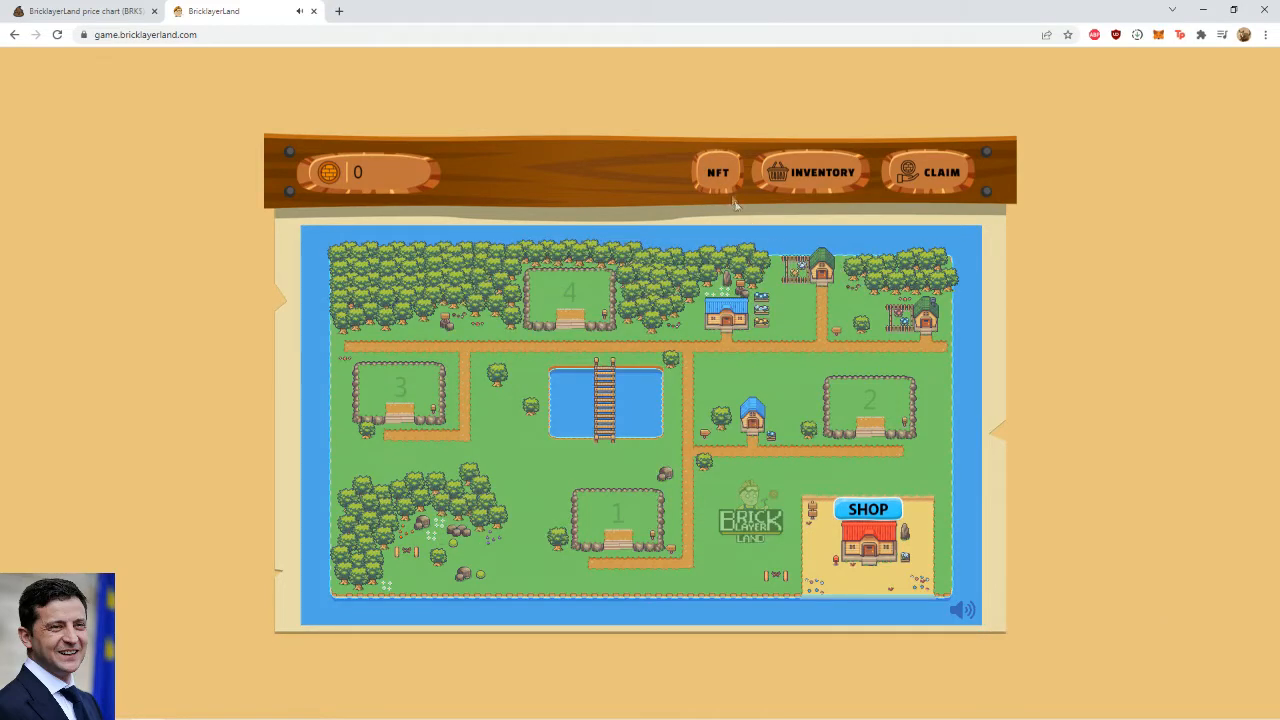
{"action": "mouse_move", "coordinate": [705, 231]}
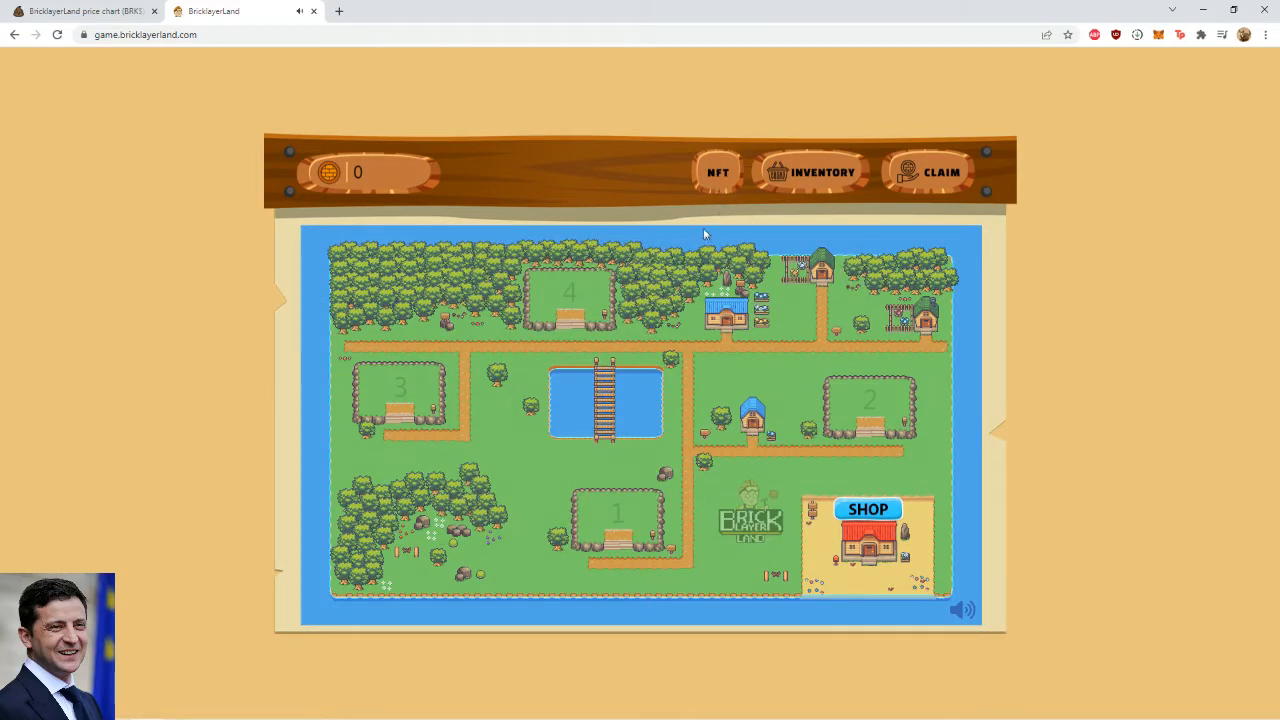
{"action": "mouse_move", "coordinate": [718, 172]}
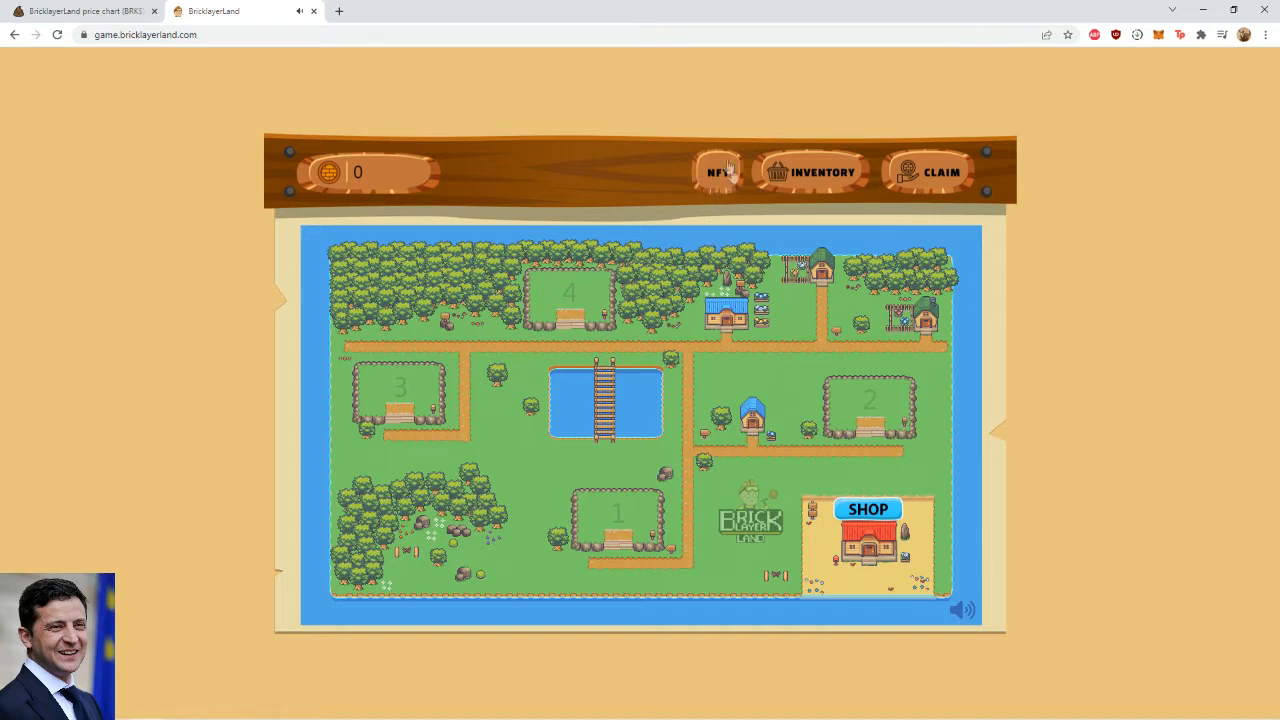
{"action": "mouse_move", "coordinate": [615, 327]}
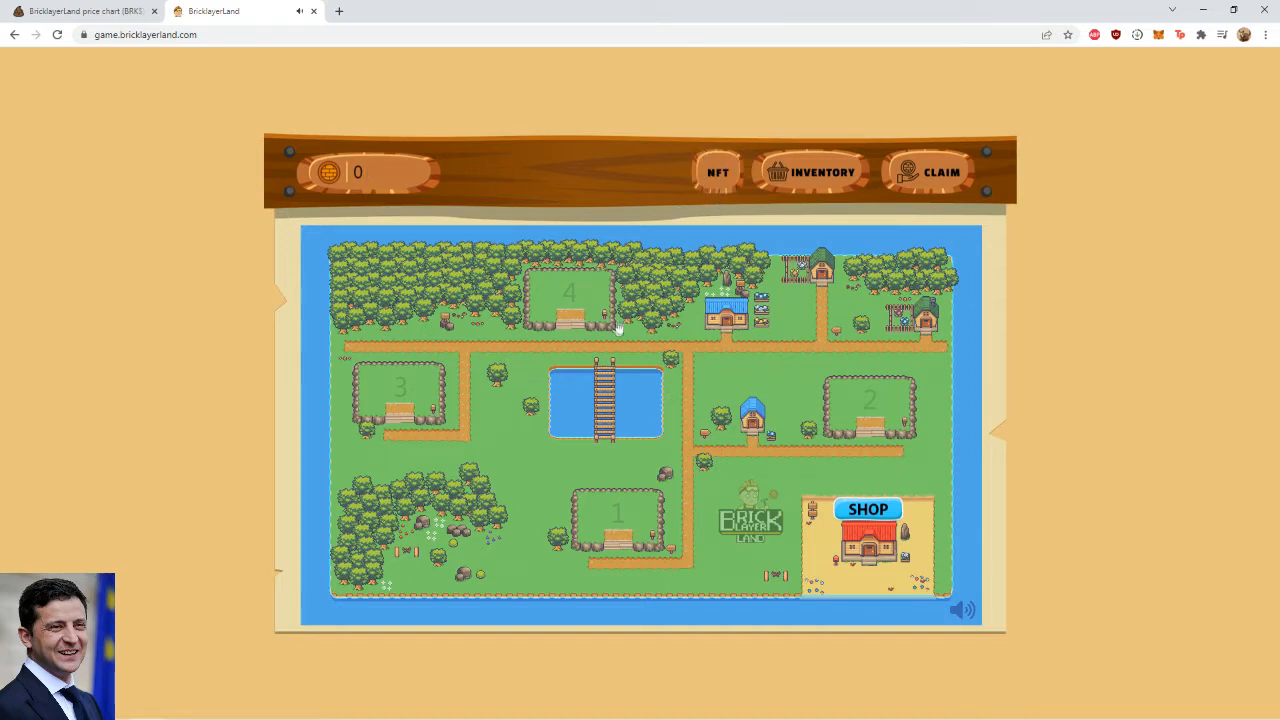
{"action": "mouse_move", "coordinate": [672, 429]}
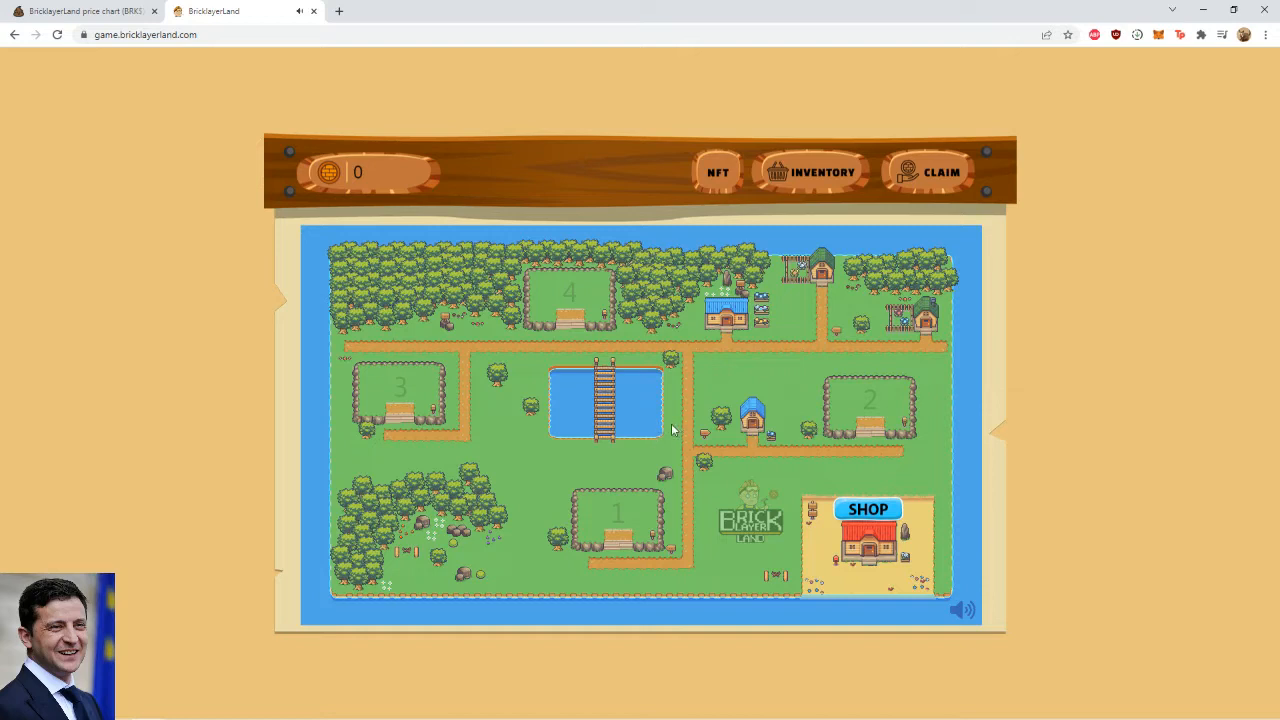
{"action": "mouse_move", "coordinate": [690, 447]}
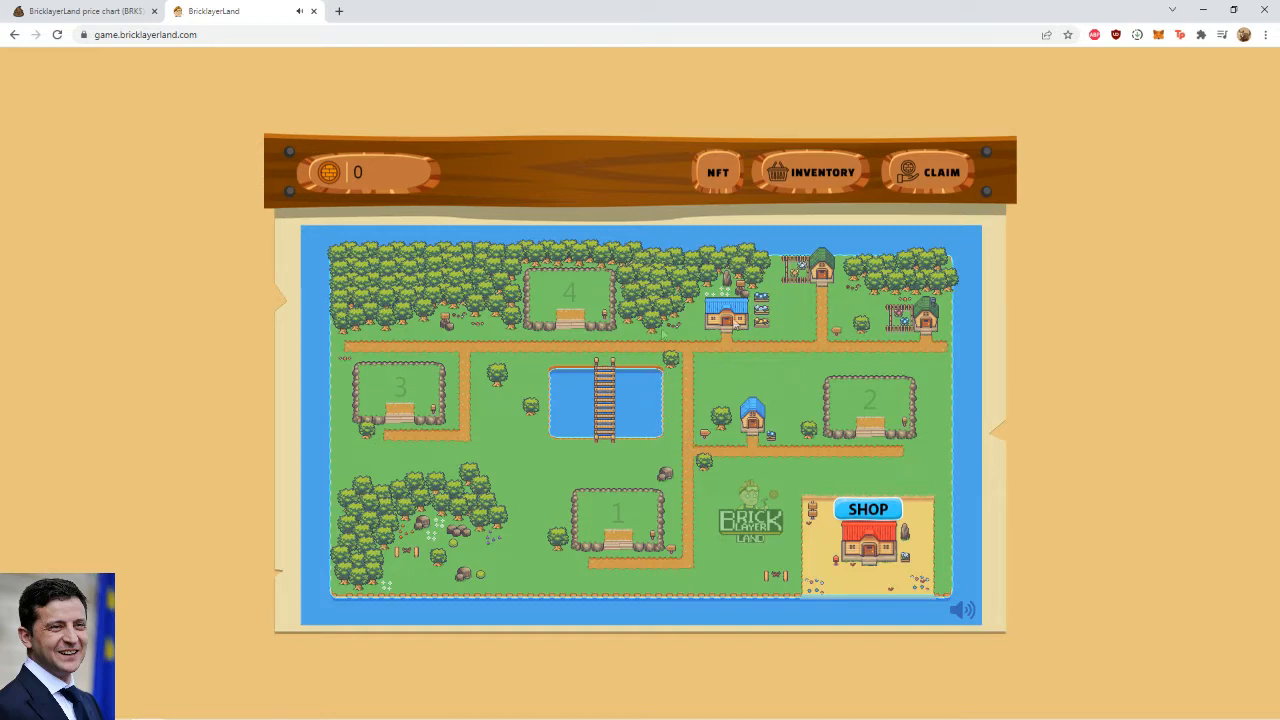
{"action": "mouse_move", "coordinate": [835, 404]}
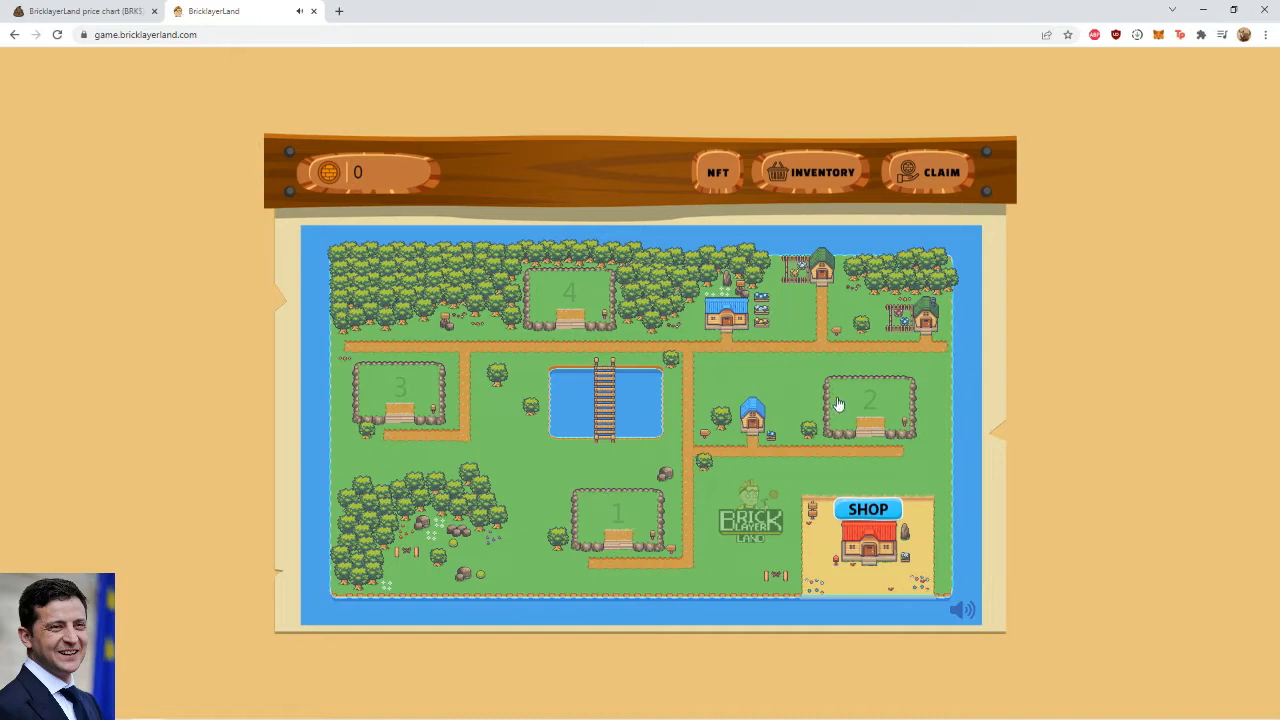
{"action": "mouse_move", "coordinate": [485, 480]}
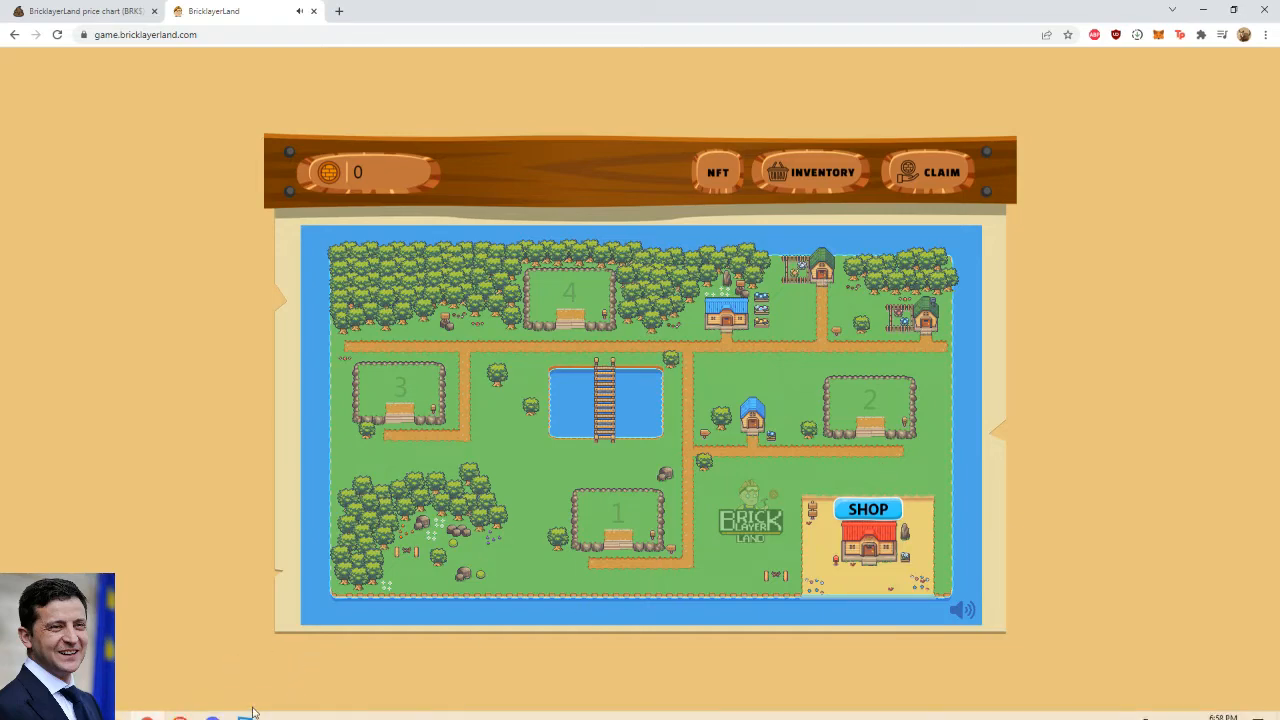
{"action": "left_click", "coordinate": [244, 712]}
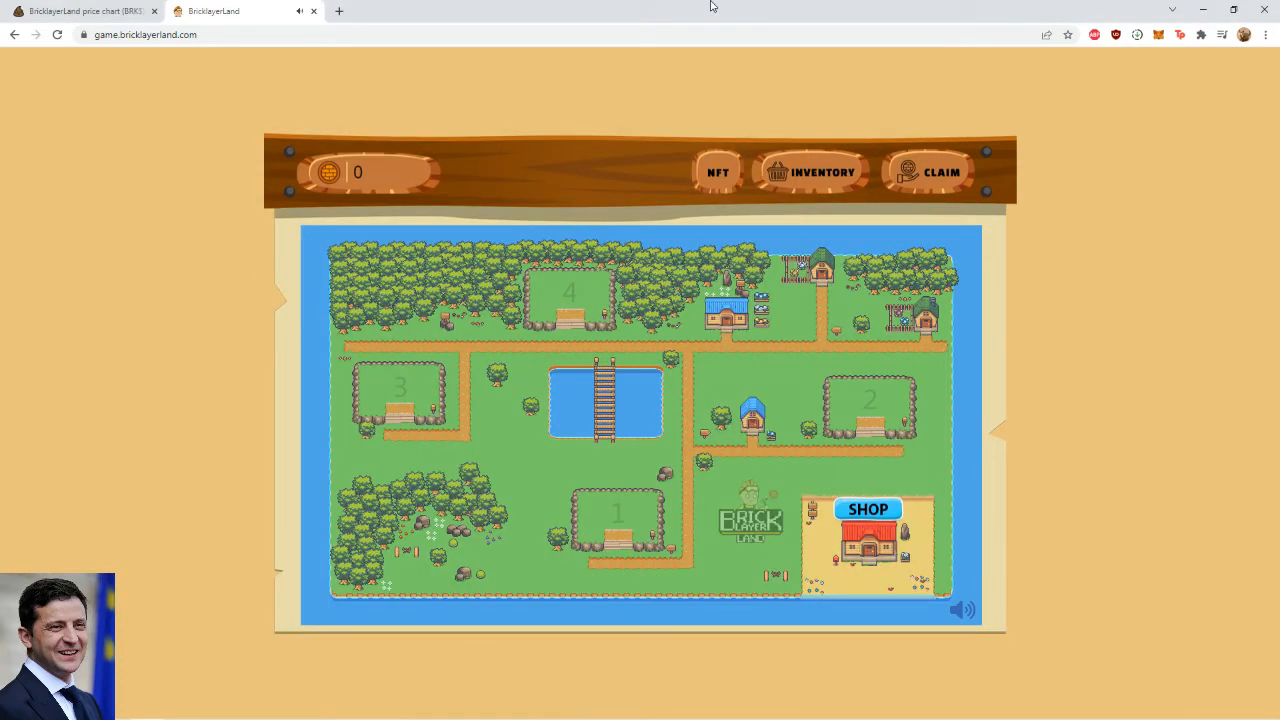
{"action": "mouse_move", "coordinate": [908, 178]}
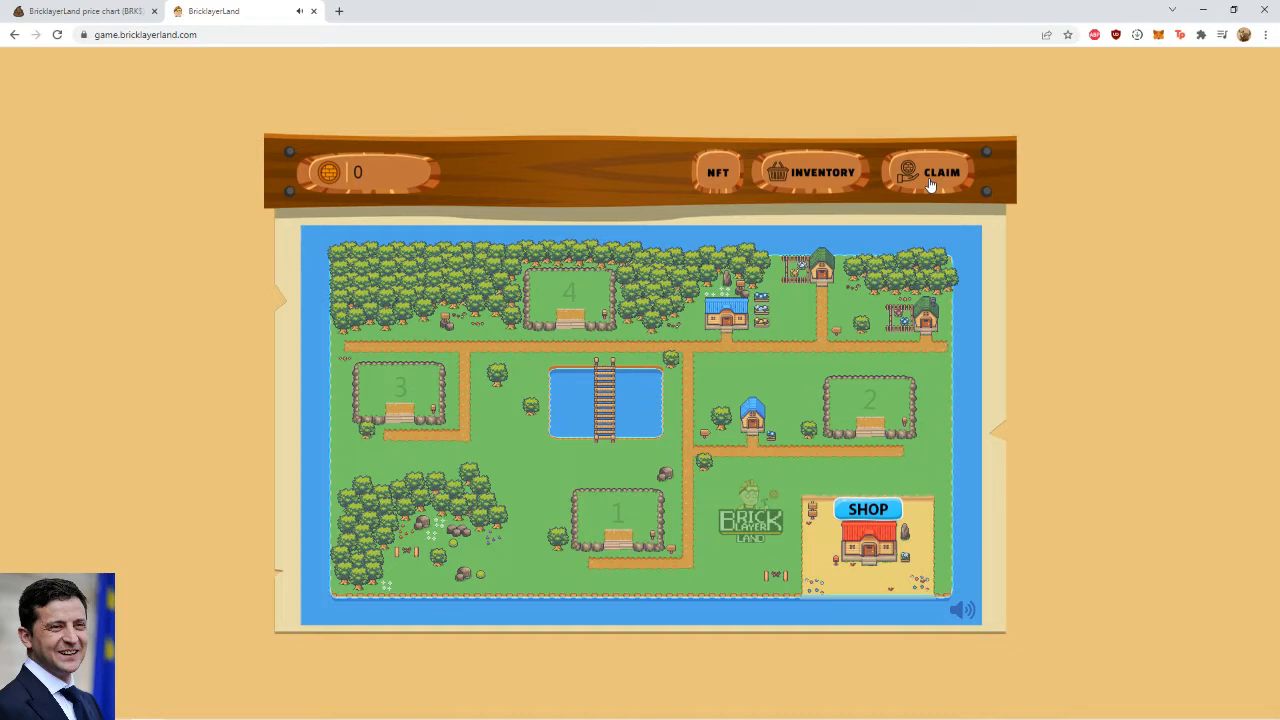
{"action": "mouse_move", "coordinate": [892, 247]}
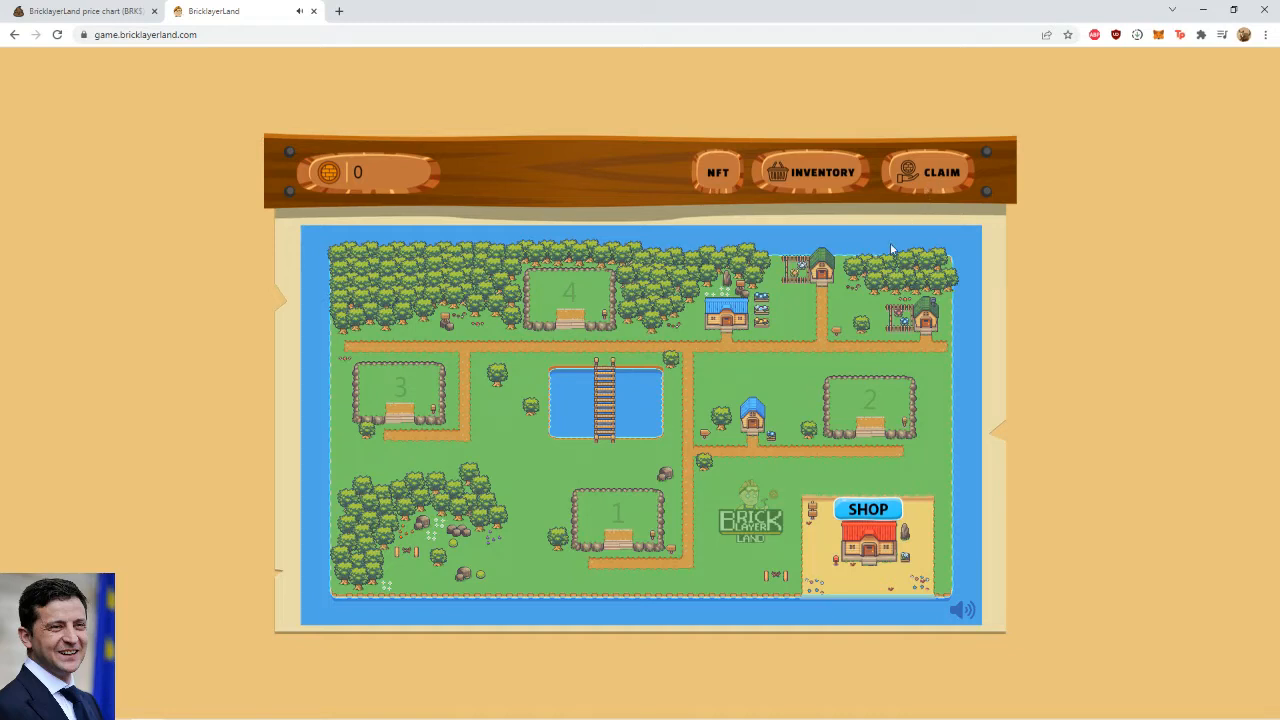
{"action": "mouse_move", "coordinate": [875, 347]}
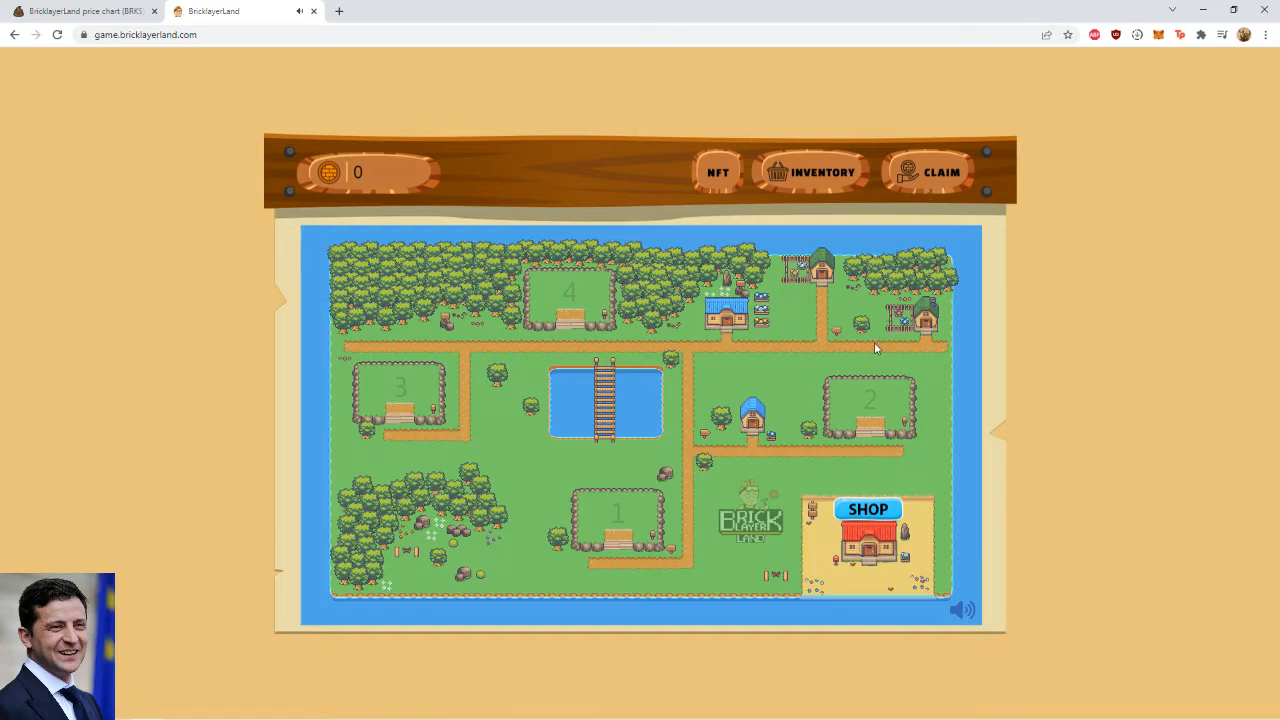
{"action": "mouse_move", "coordinate": [718, 190]}
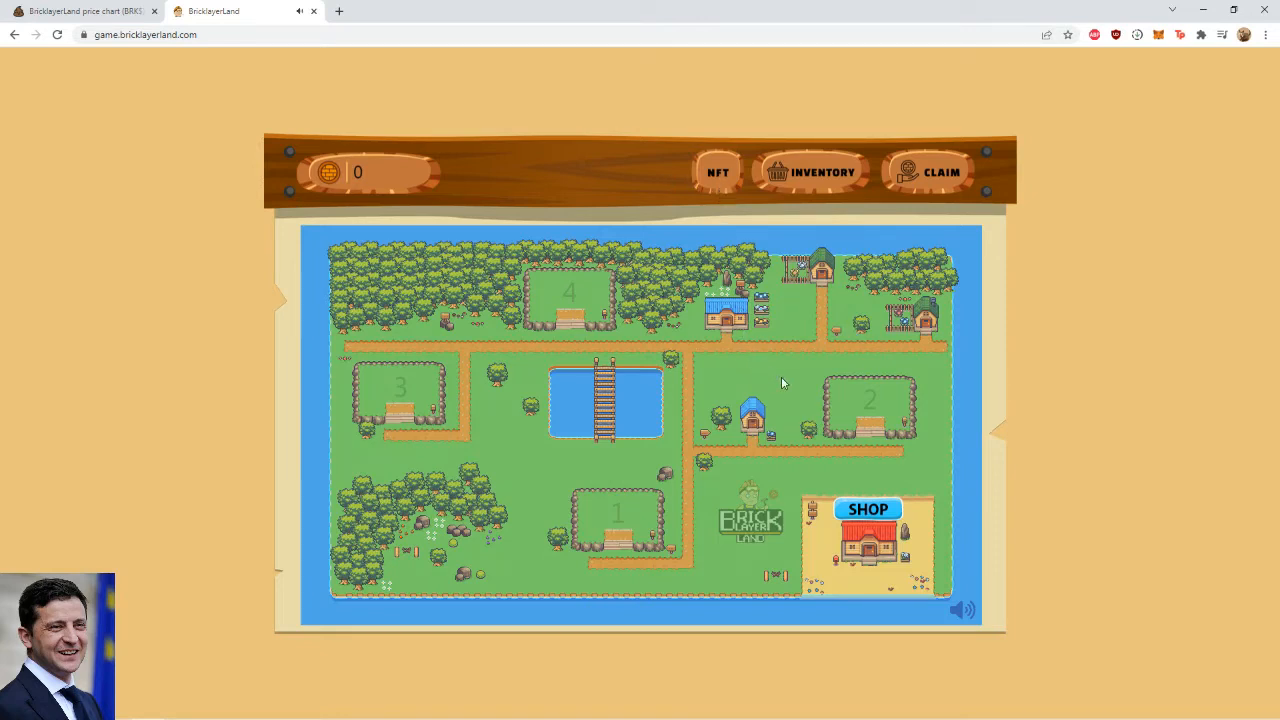
Step: Bring up the Brick Shop listing Brick 1 to Brick 4 at 8–130 BRK
{"action": "left_click", "coordinate": [867, 543]}
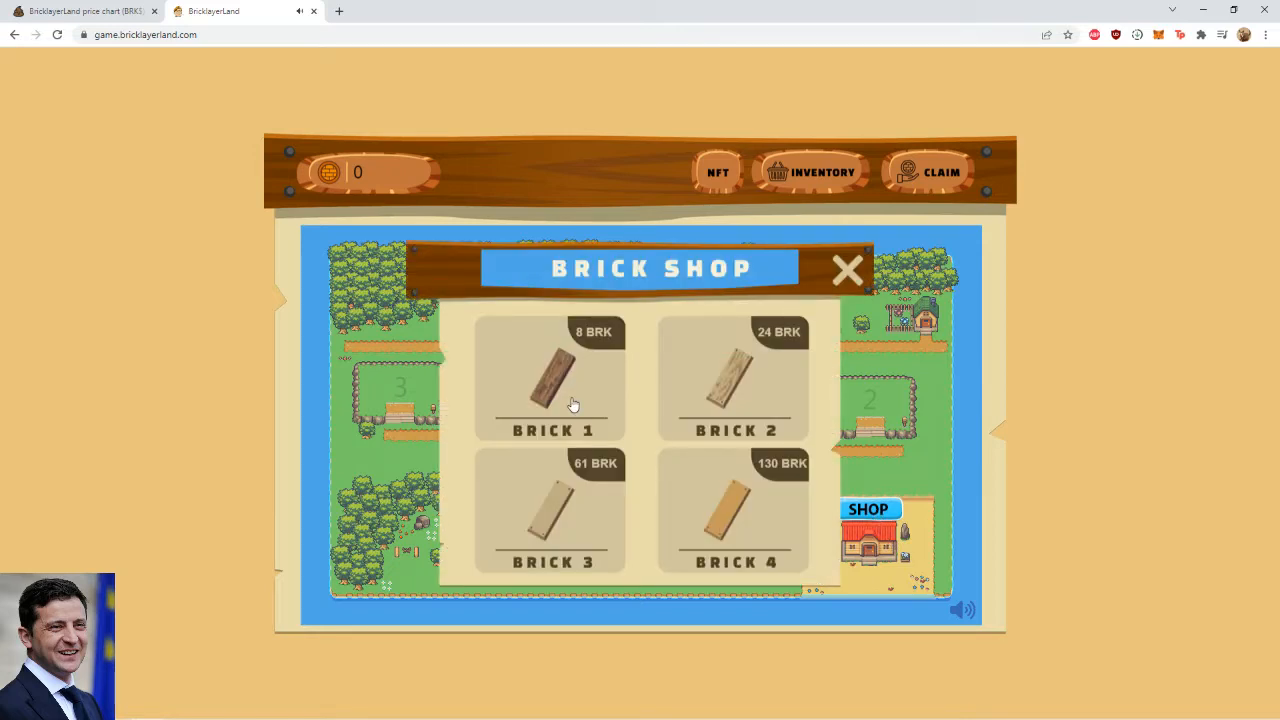
{"action": "mouse_move", "coordinate": [578, 386]}
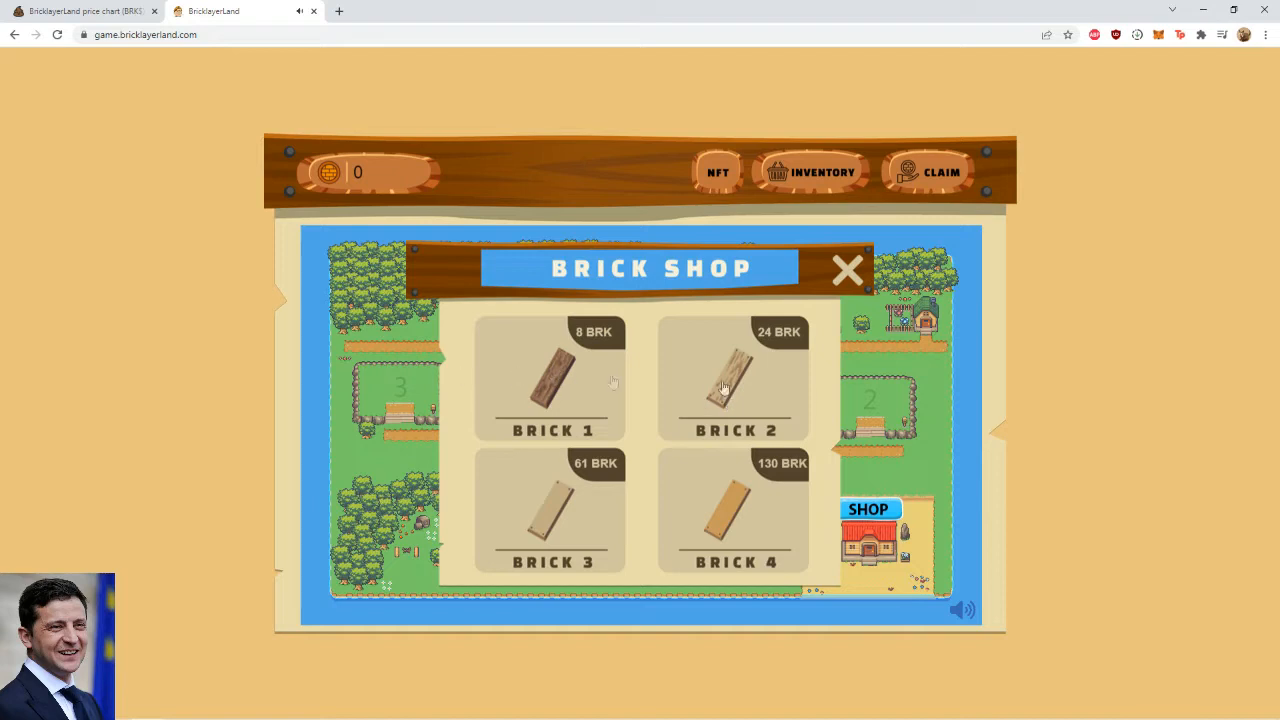
{"action": "mouse_move", "coordinate": [603, 505]}
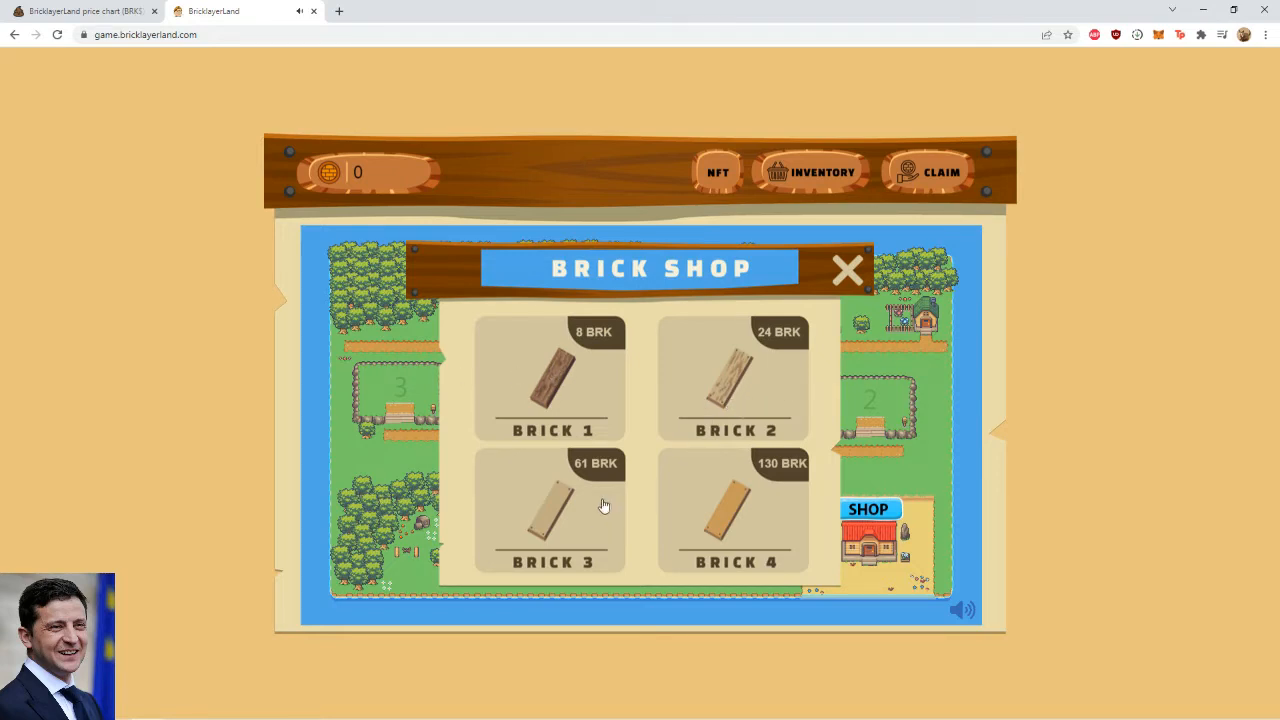
{"action": "mouse_move", "coordinate": [845, 270]}
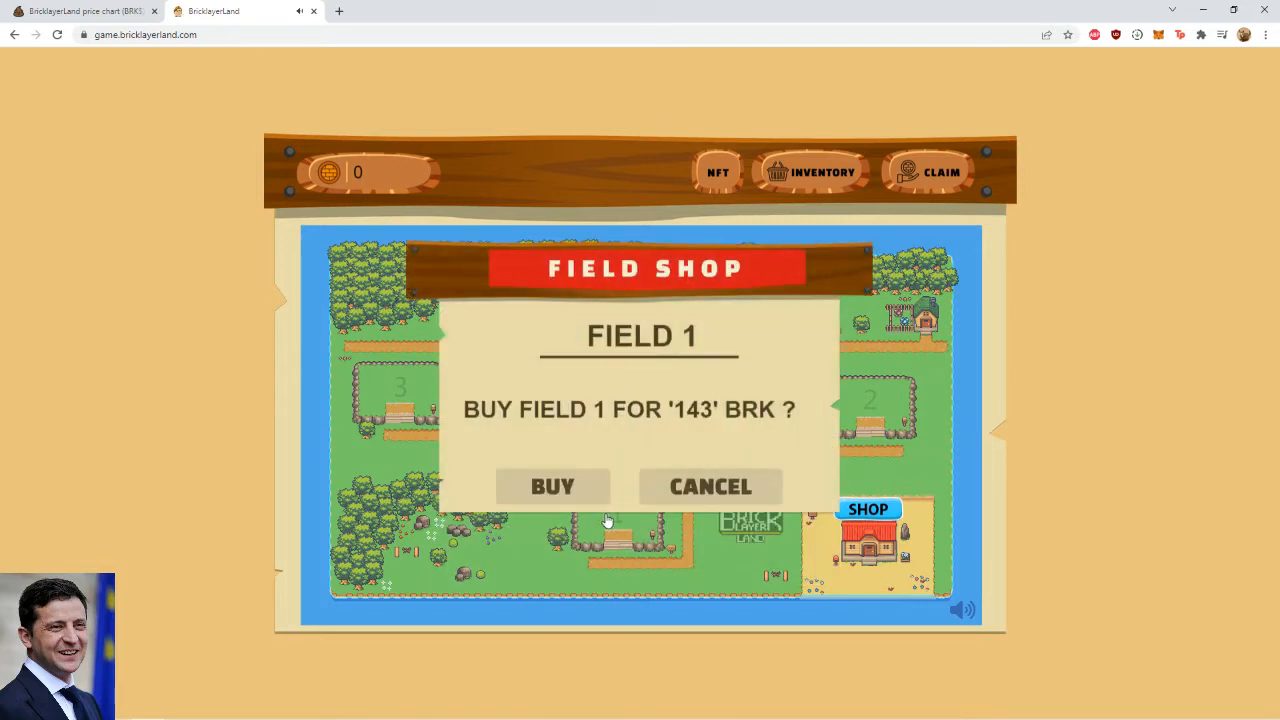
{"action": "mouse_move", "coordinate": [685, 454]}
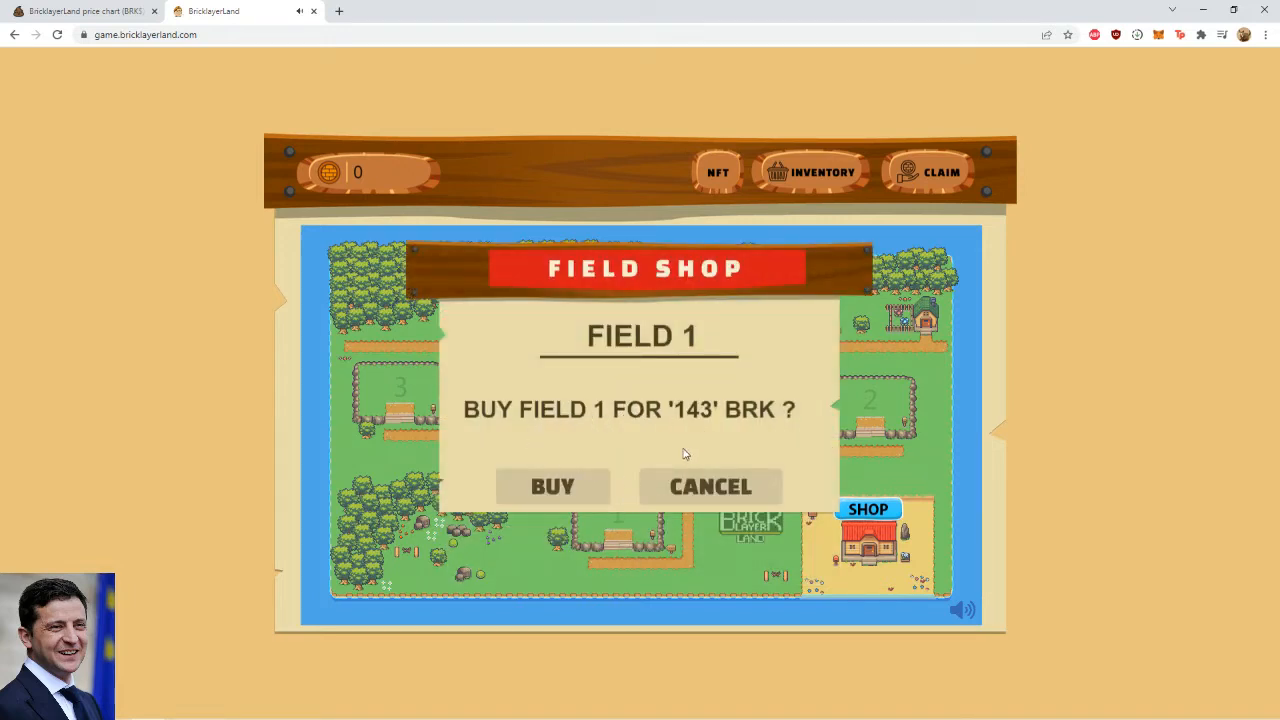
Step: Check field 1 (143 BRK) and field 4 (629 BRK) prices, declining both offers
{"action": "left_click", "coordinate": [552, 486]}
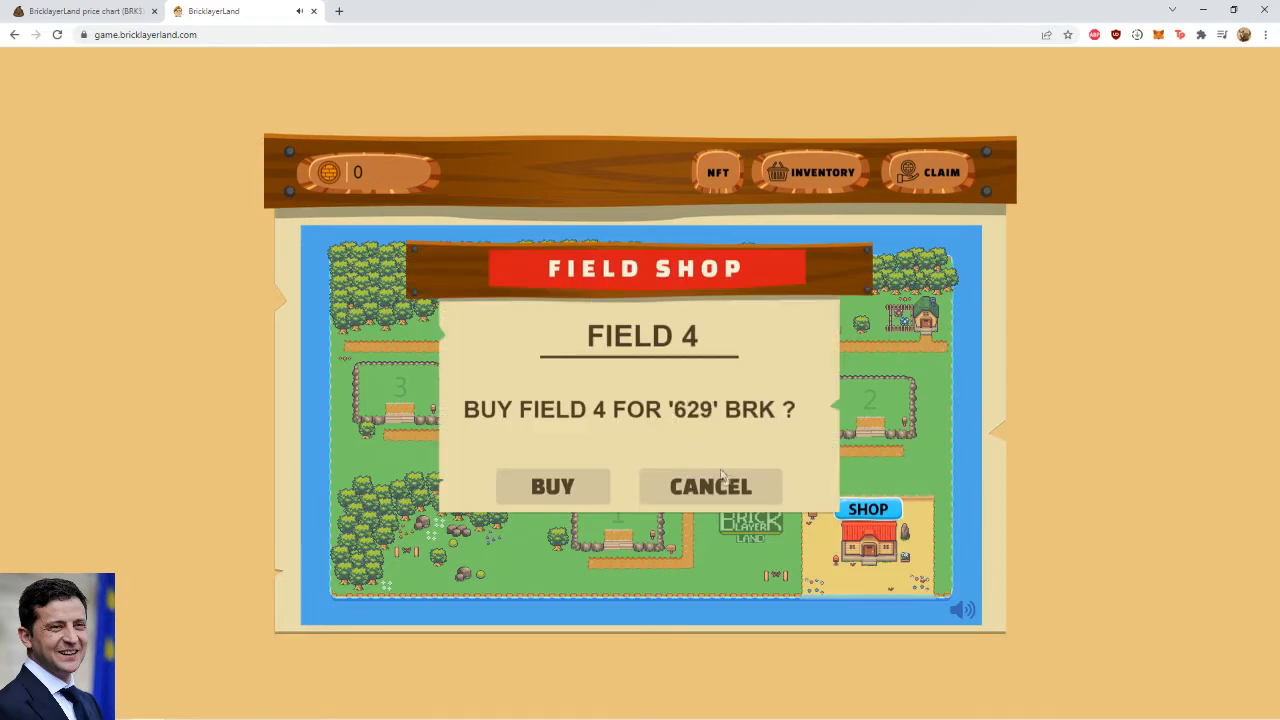
{"action": "left_click", "coordinate": [710, 486]}
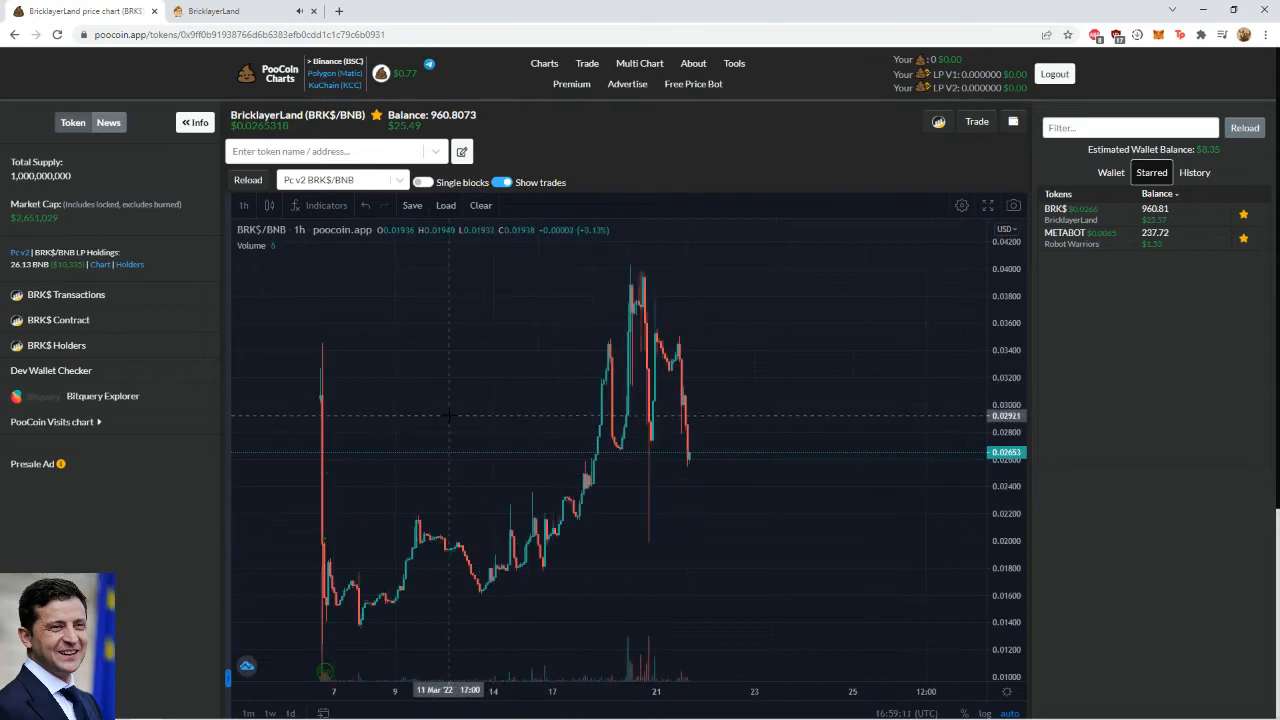
{"action": "left_click", "coordinate": [213, 11]}
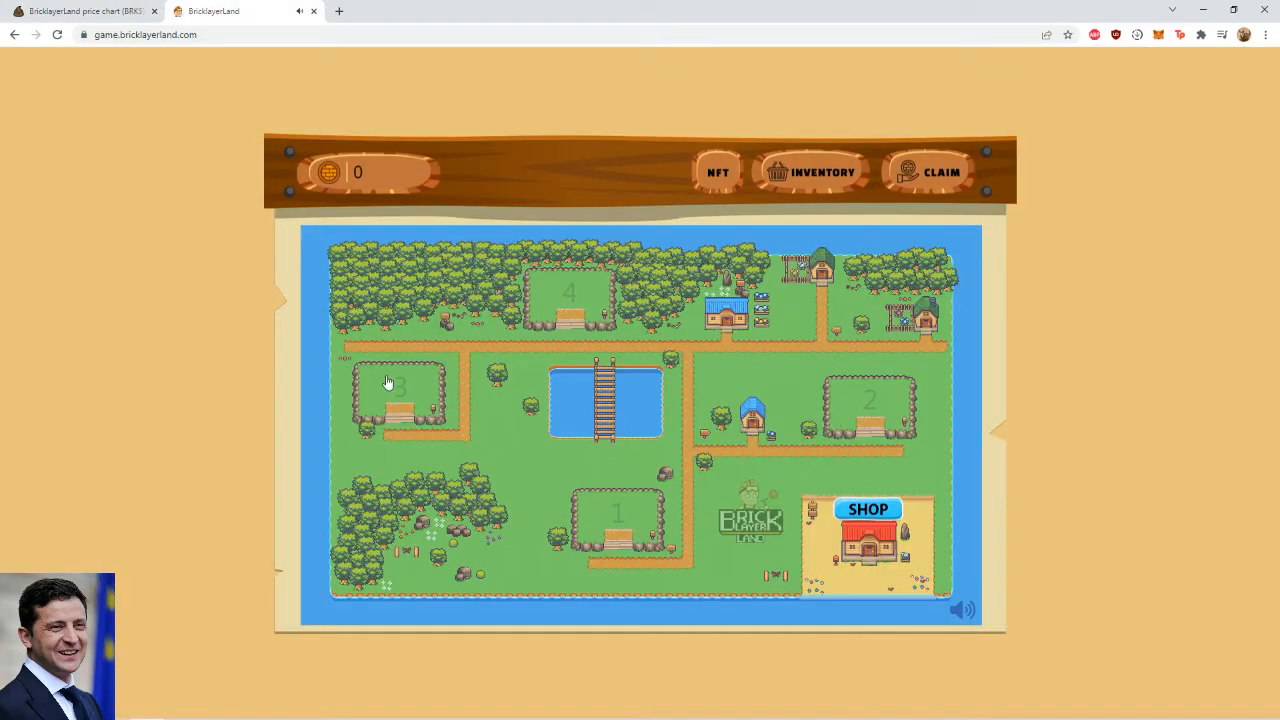
{"action": "mouse_move", "coordinate": [575, 300]}
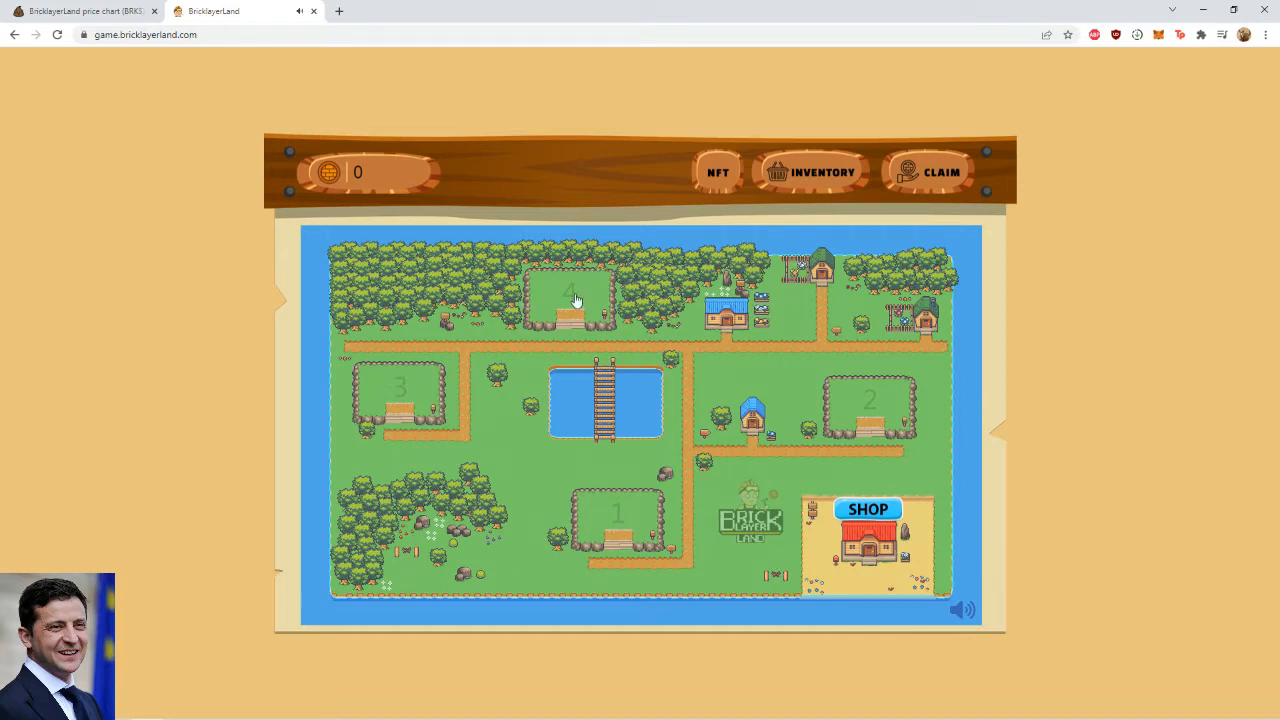
{"action": "mouse_move", "coordinate": [924, 610]}
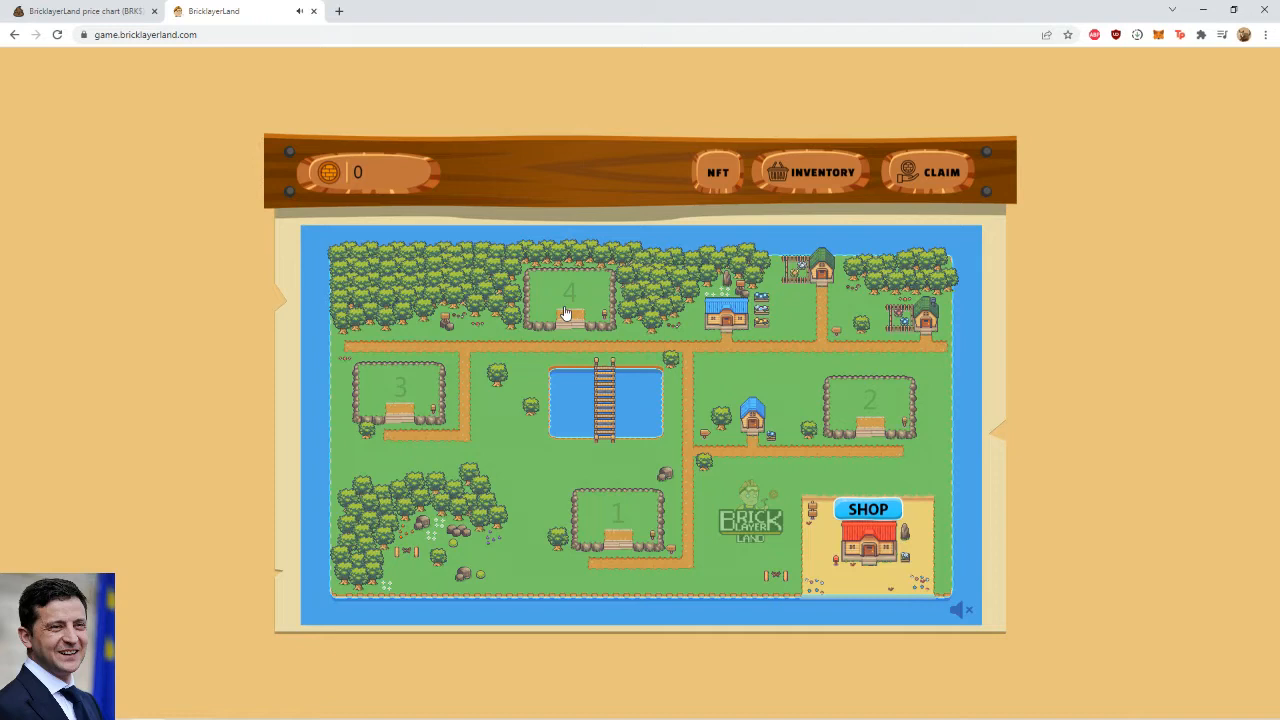
Step: Try to buy field 4, dismiss the unavailable message, and decline the offer
{"action": "left_click", "coordinate": [570, 310]}
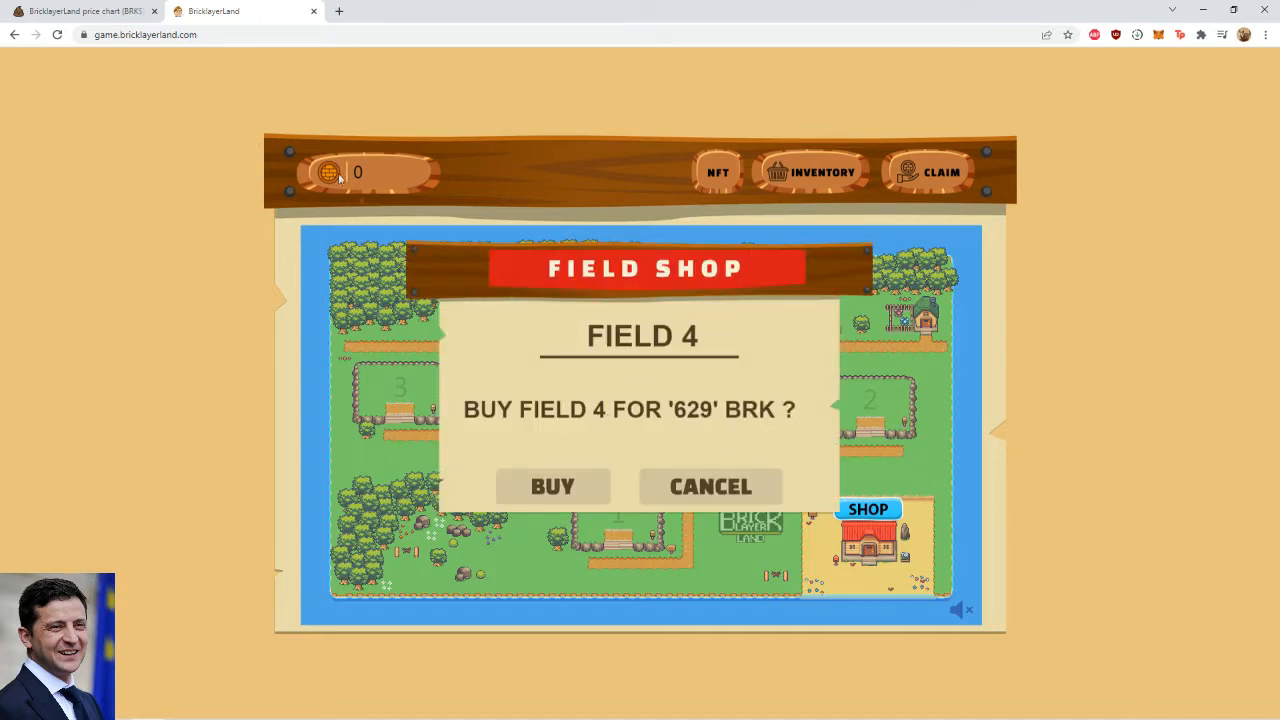
{"action": "left_click", "coordinate": [710, 486]}
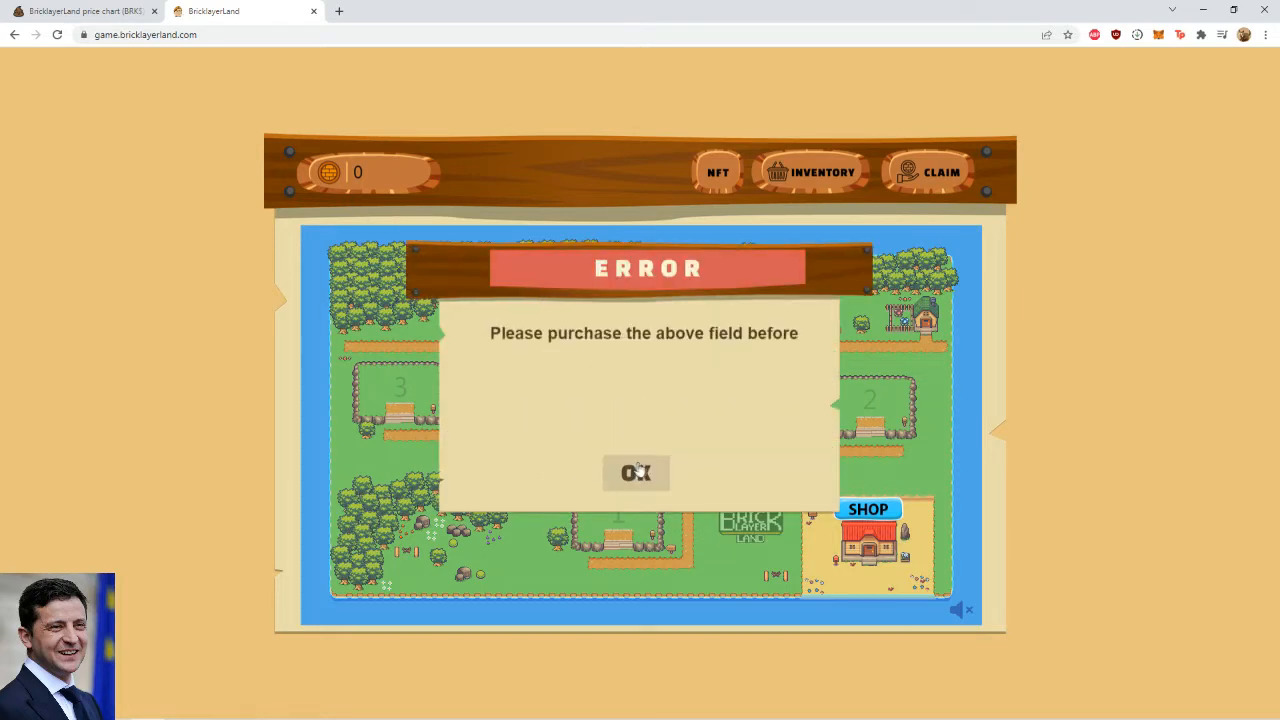
{"action": "left_click", "coordinate": [636, 473]}
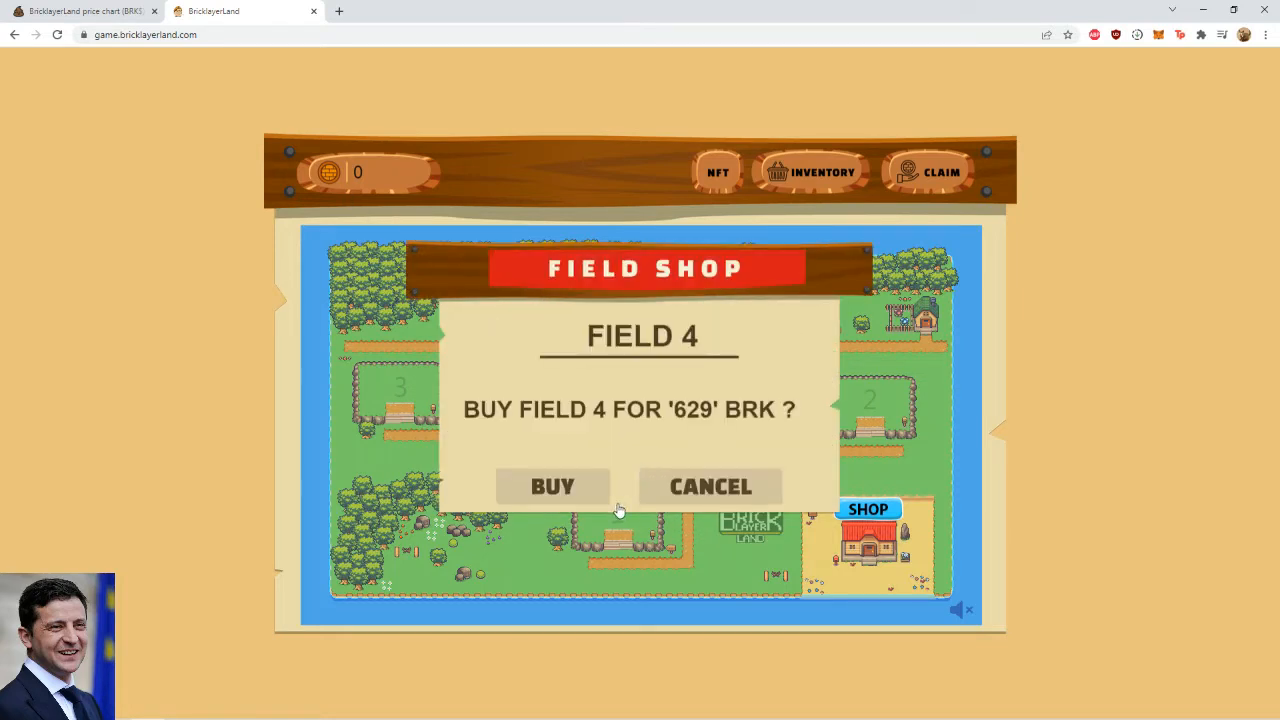
{"action": "left_click", "coordinate": [710, 486]}
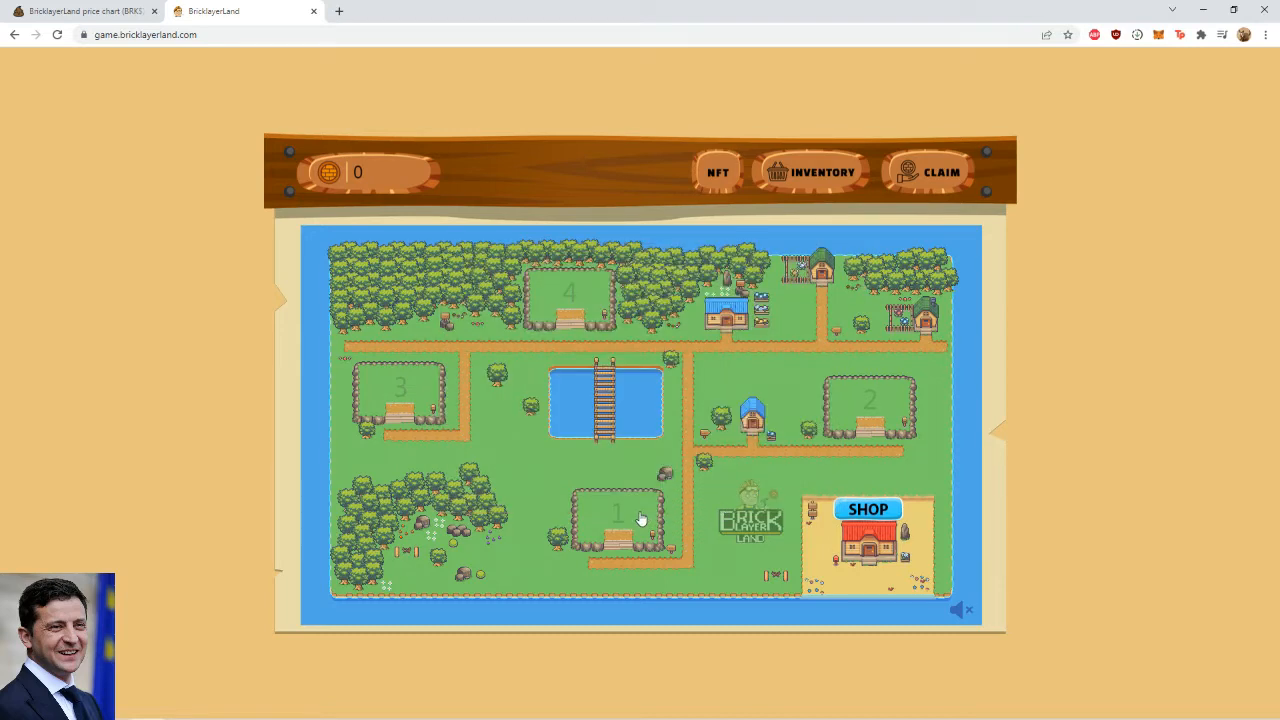
Step: Buy field 1 for 143 BRK and approve the payment
{"action": "left_click", "coordinate": [635, 521]}
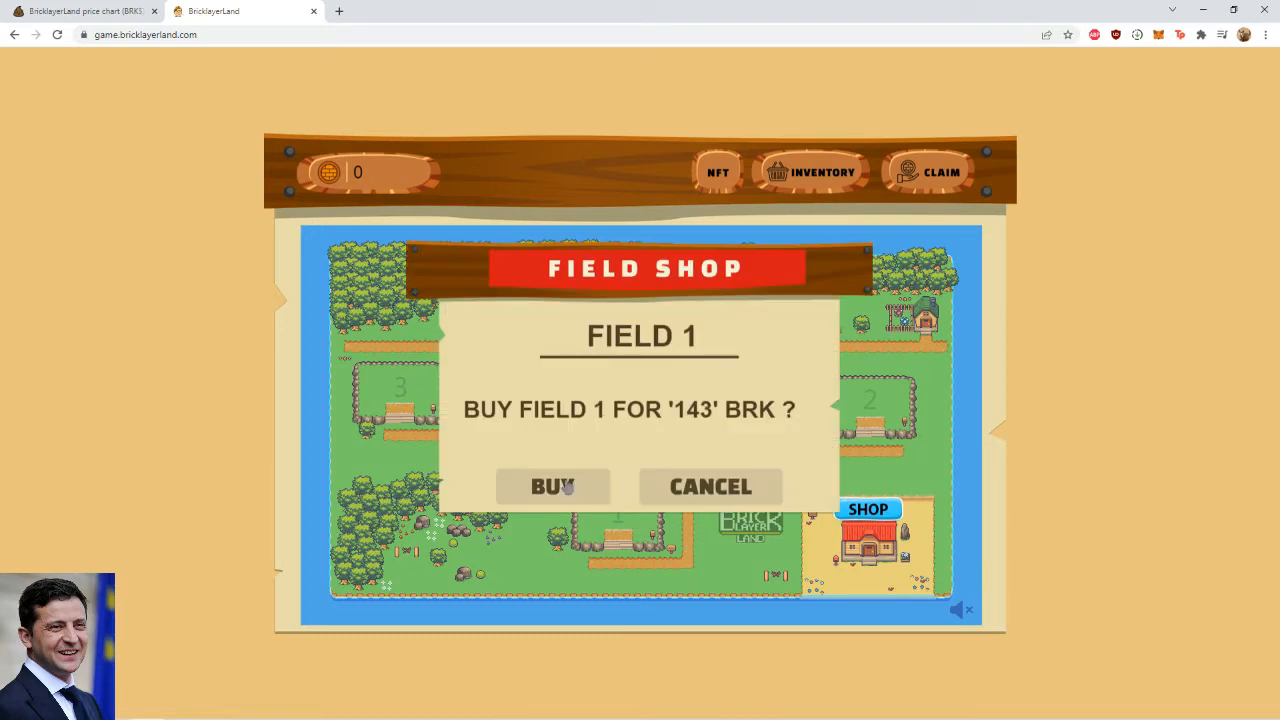
{"action": "left_click", "coordinate": [552, 486]}
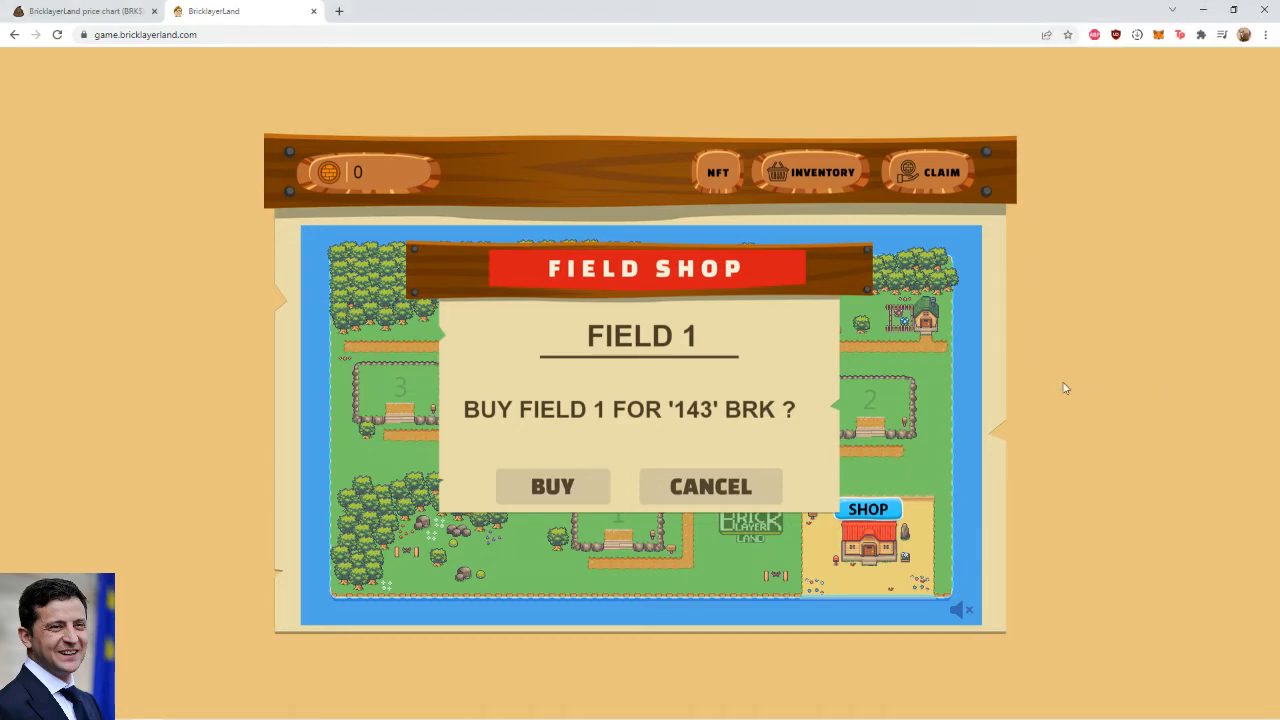
{"action": "mouse_move", "coordinate": [913, 420]}
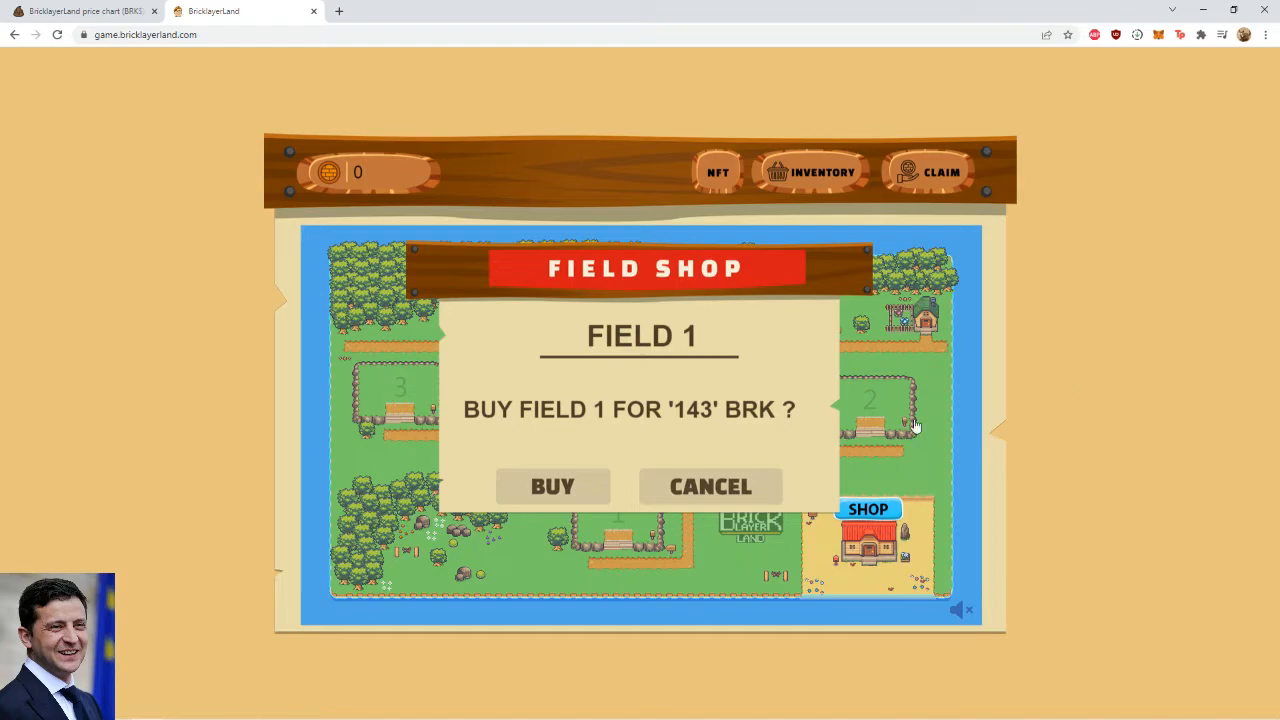
{"action": "mouse_move", "coordinate": [898, 405]}
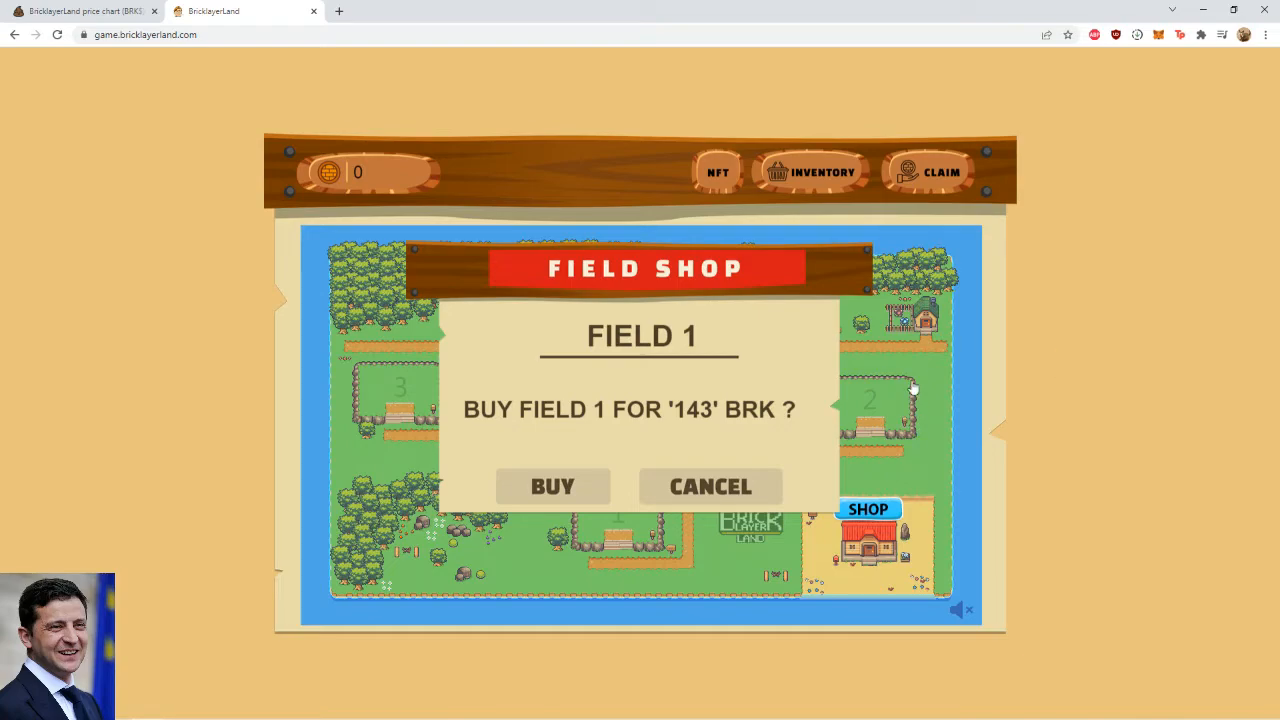
{"action": "left_click", "coordinate": [710, 486]}
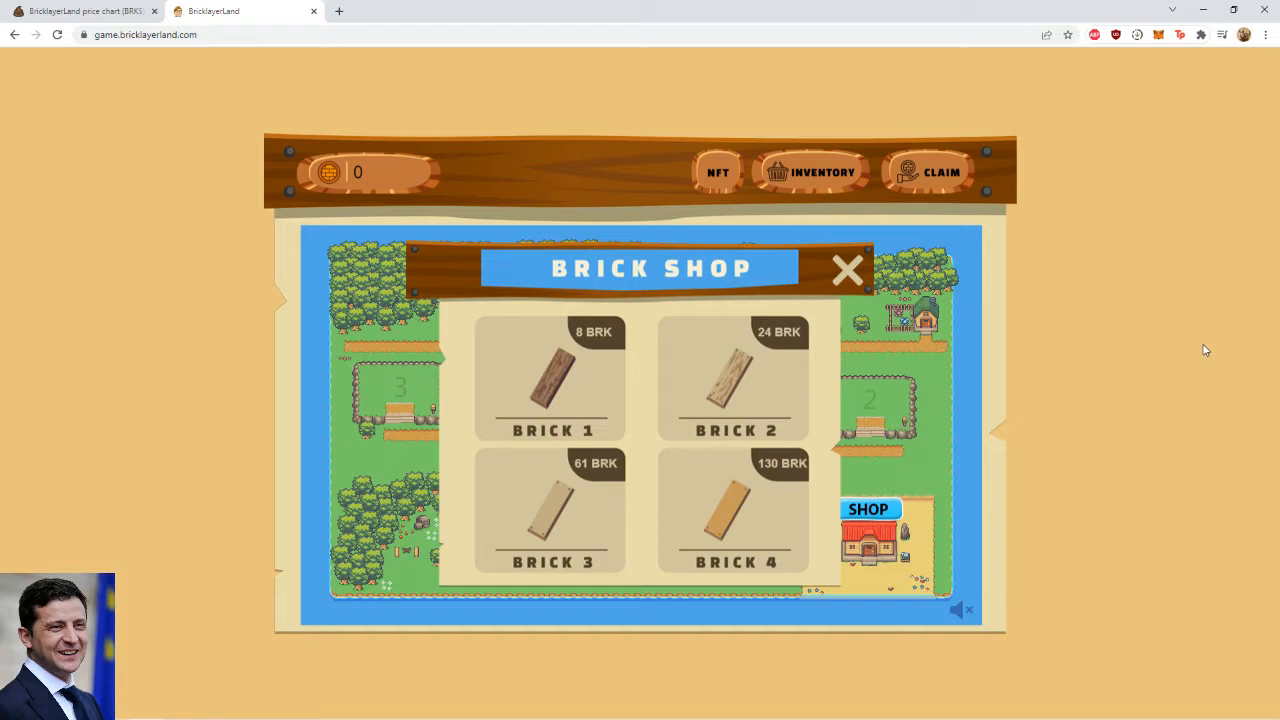
{"action": "mouse_move", "coordinate": [1220, 332]}
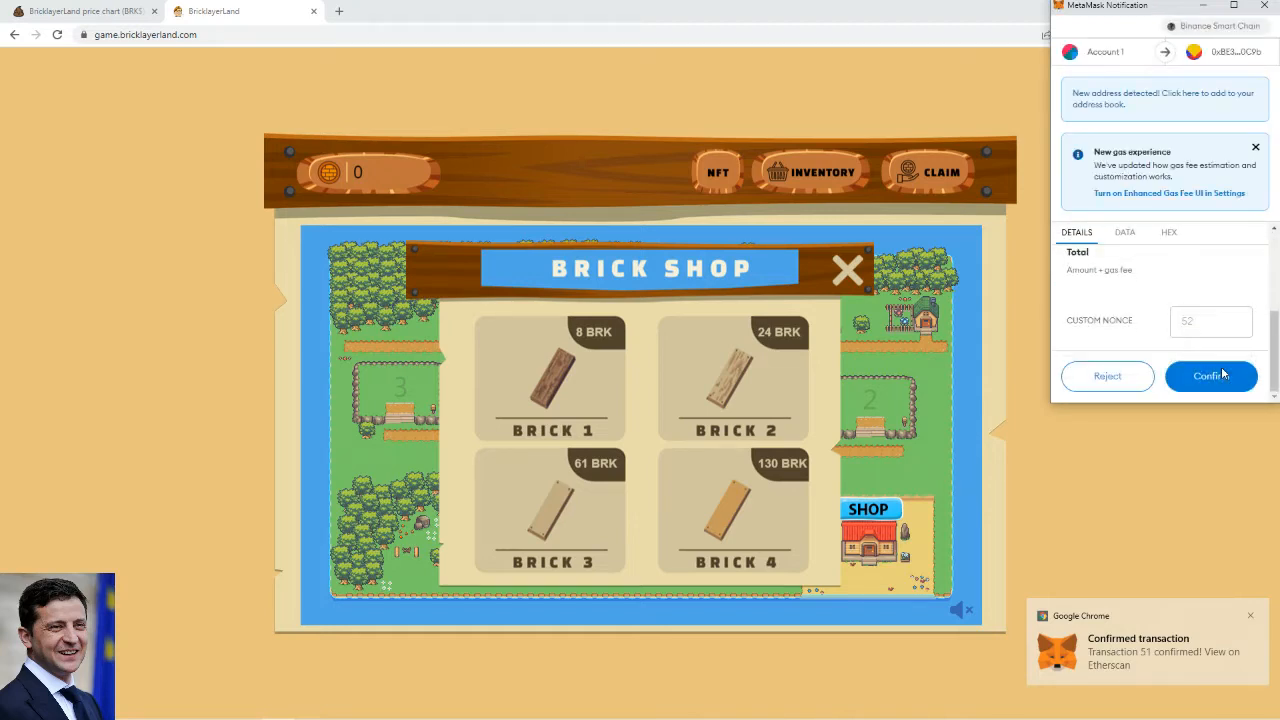
Step: Approve the 8 BRK Brick 1 payment and leave the Brick Shop
{"action": "left_click", "coordinate": [1210, 376]}
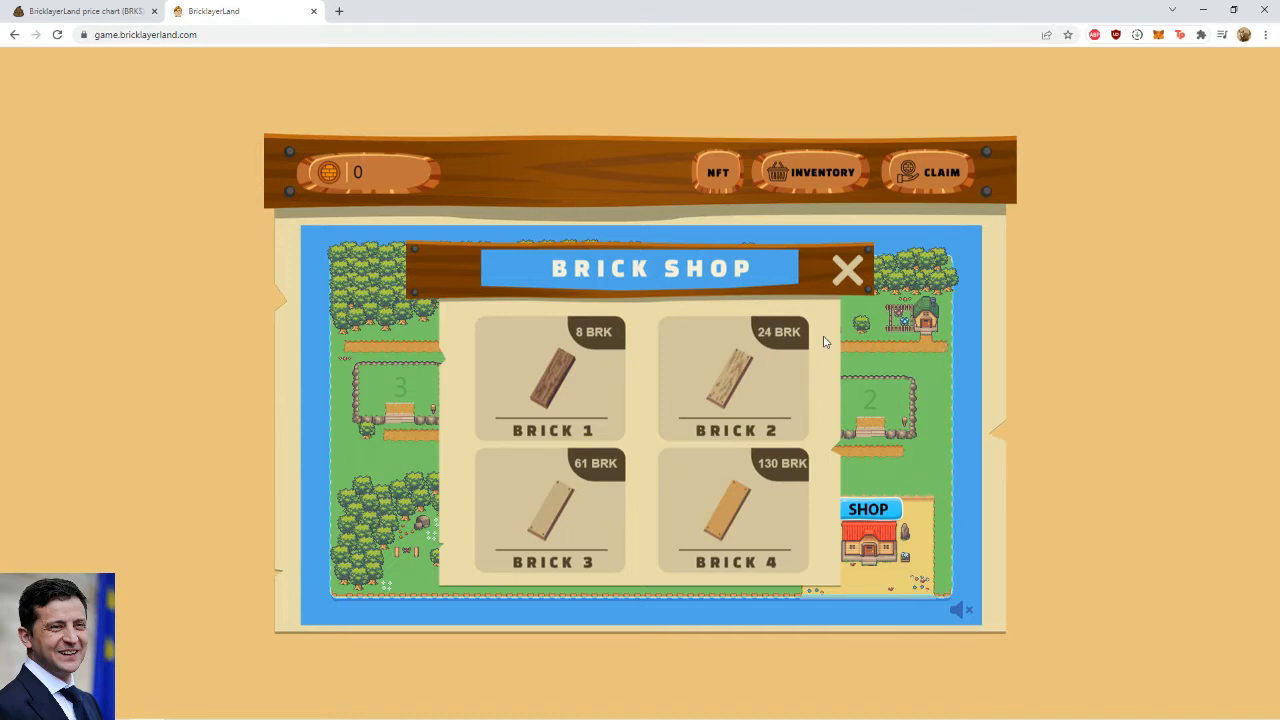
{"action": "left_click", "coordinate": [846, 270]}
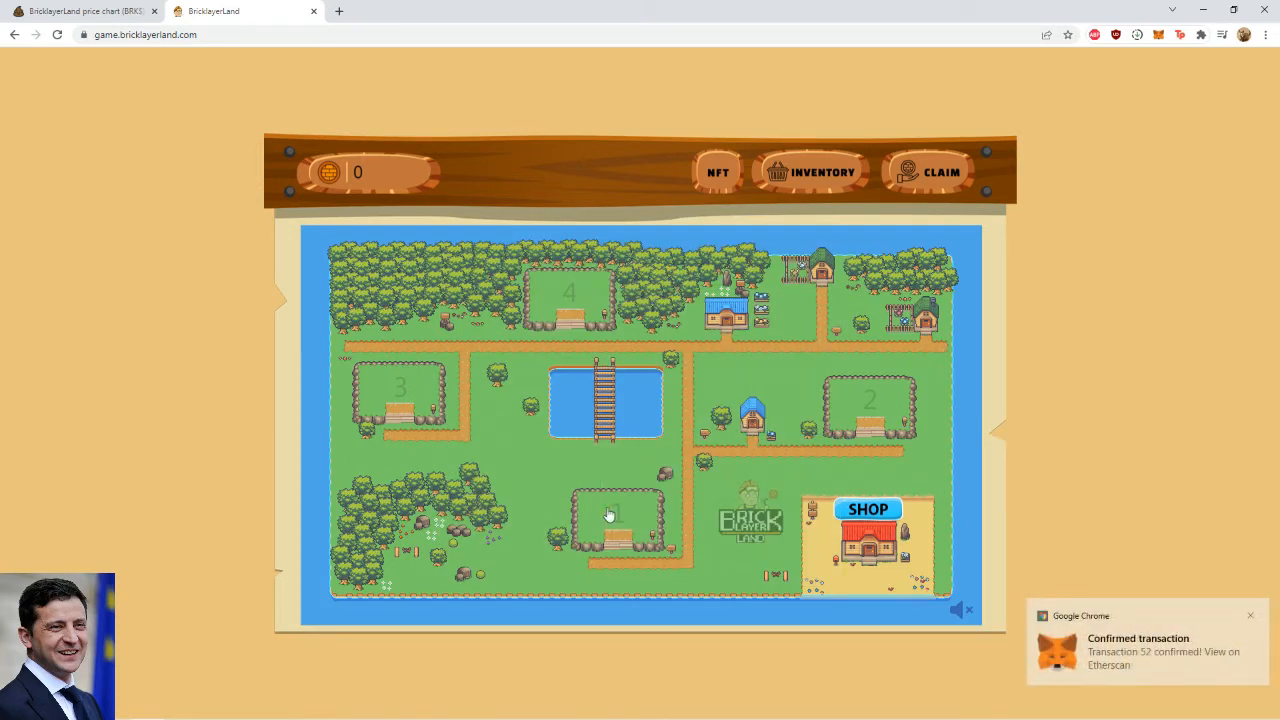
Step: Place Brick 1 on field 1, starting its roughly four-hour building countdown
{"action": "left_click", "coordinate": [608, 535]}
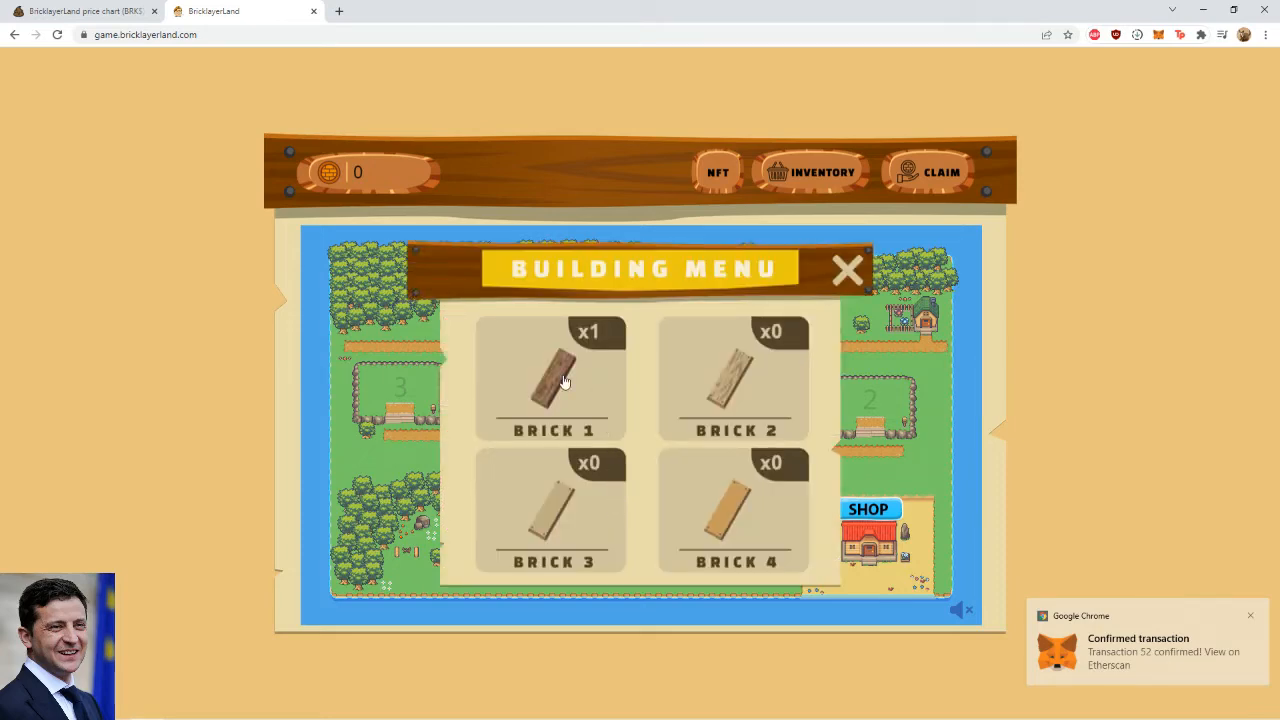
{"action": "mouse_move", "coordinate": [754, 385]}
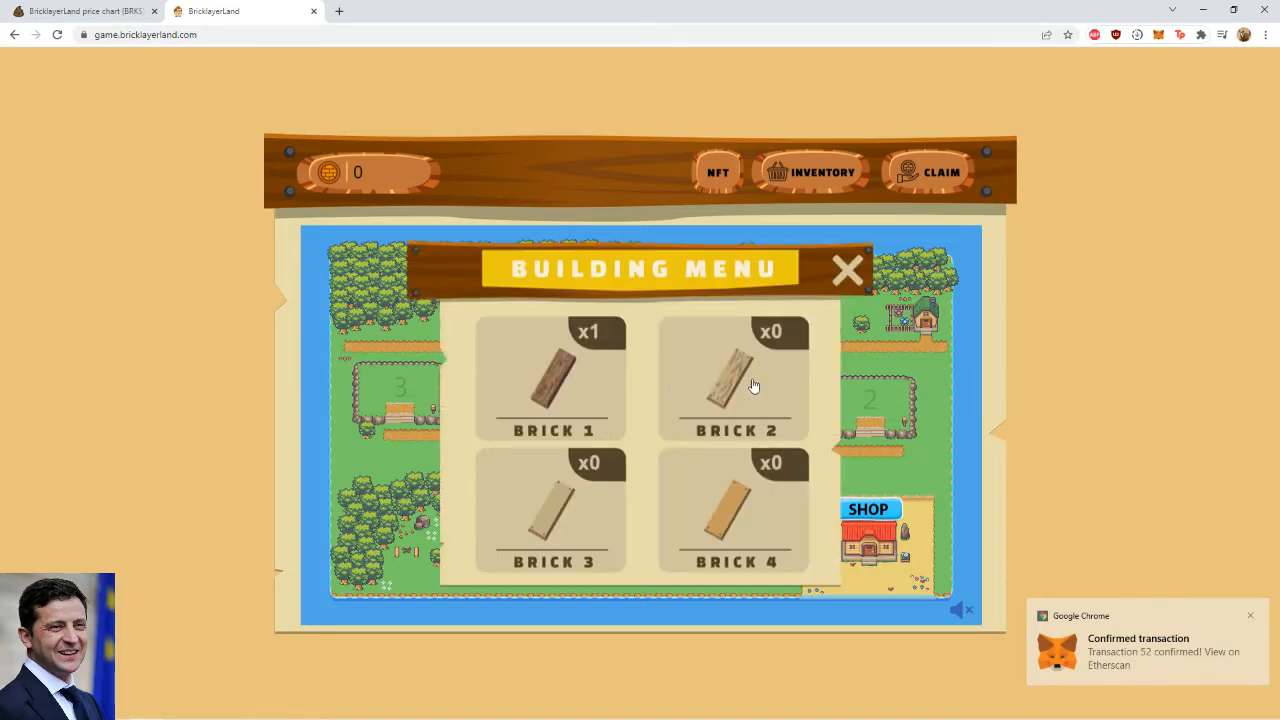
{"action": "left_click", "coordinate": [846, 270]}
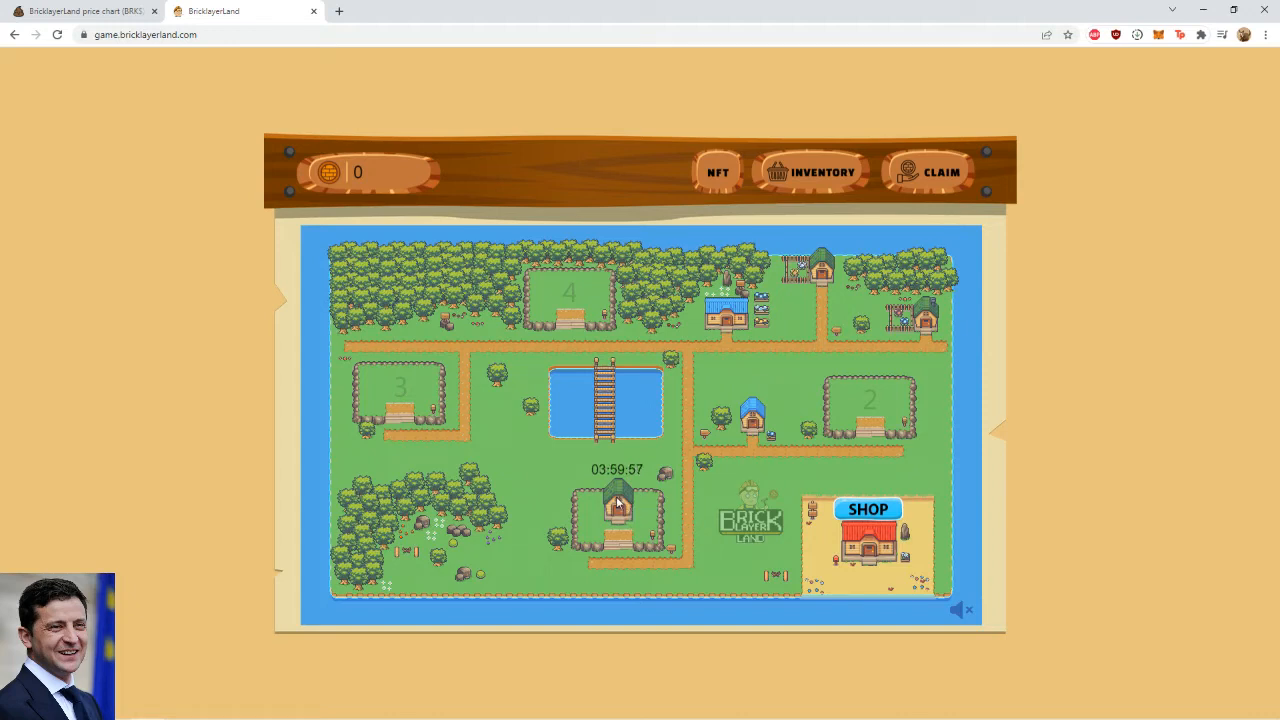
{"action": "mouse_move", "coordinate": [880, 423]}
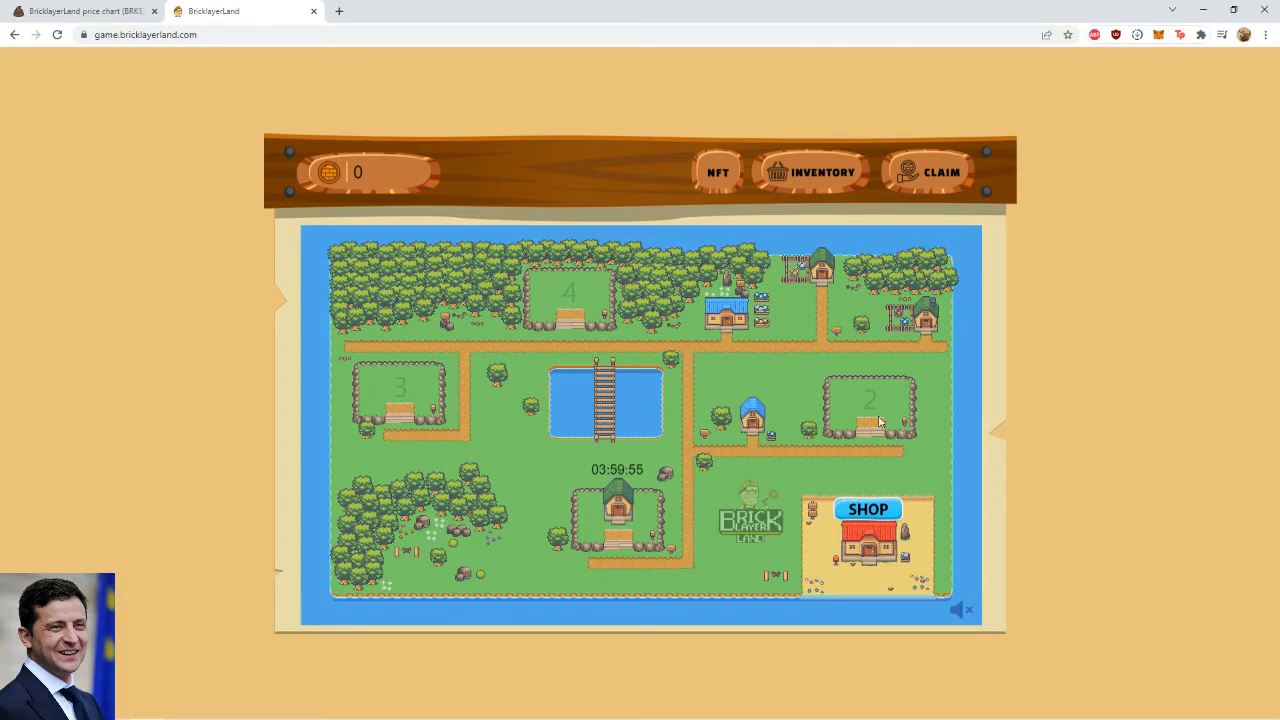
Step: Purchase field 2 for 243 BRK and confirm the payment in MetaMask
{"action": "left_click", "coordinate": [870, 415]}
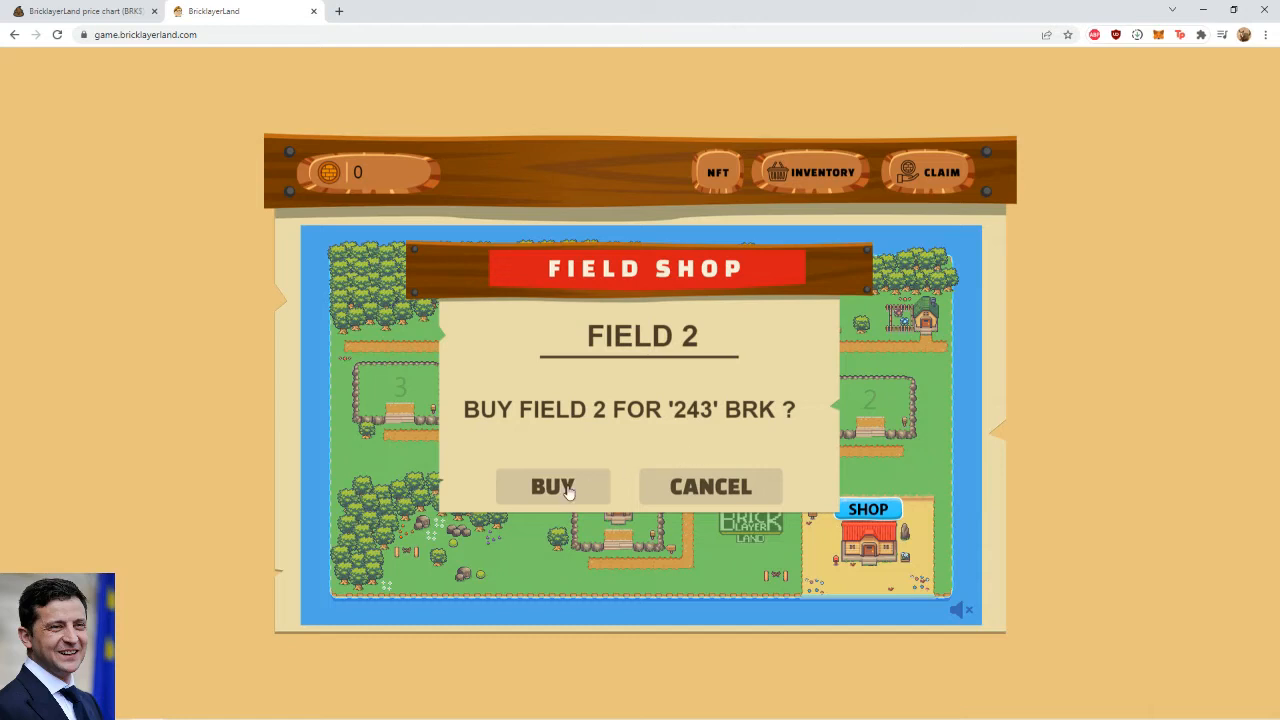
{"action": "left_click", "coordinate": [552, 486]}
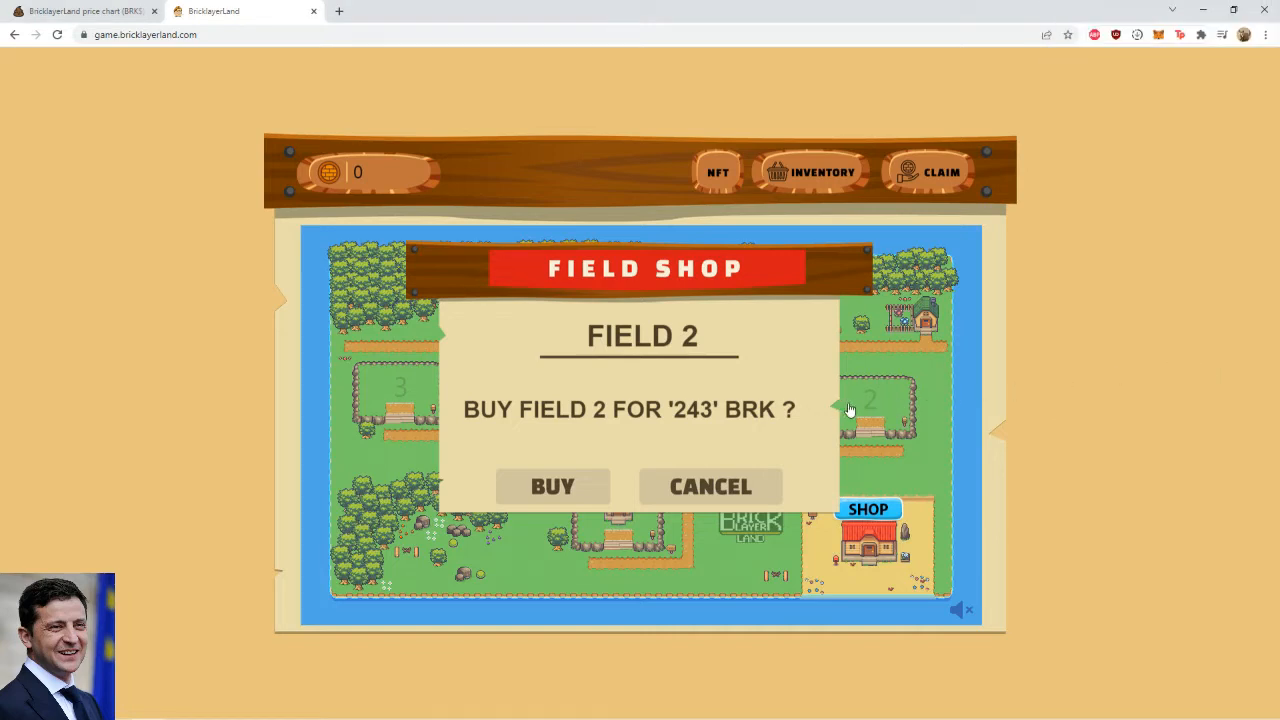
{"action": "mouse_move", "coordinate": [610, 530]}
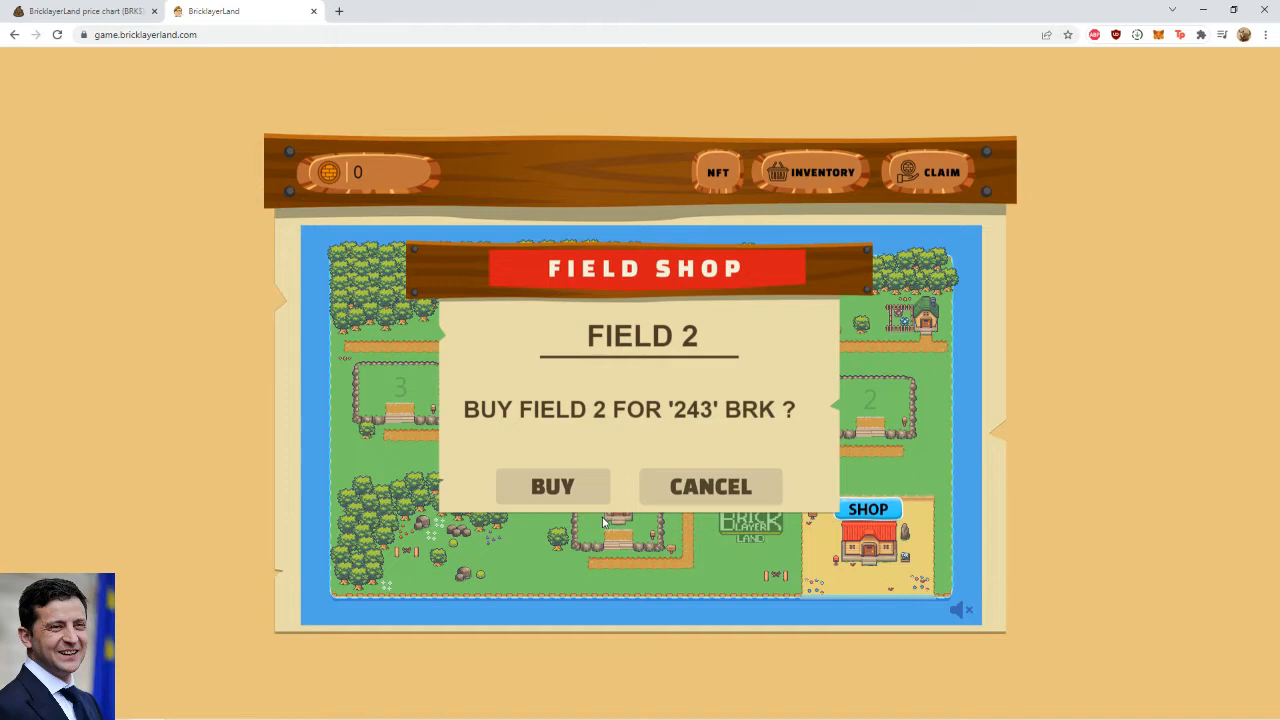
{"action": "left_click", "coordinate": [552, 486]}
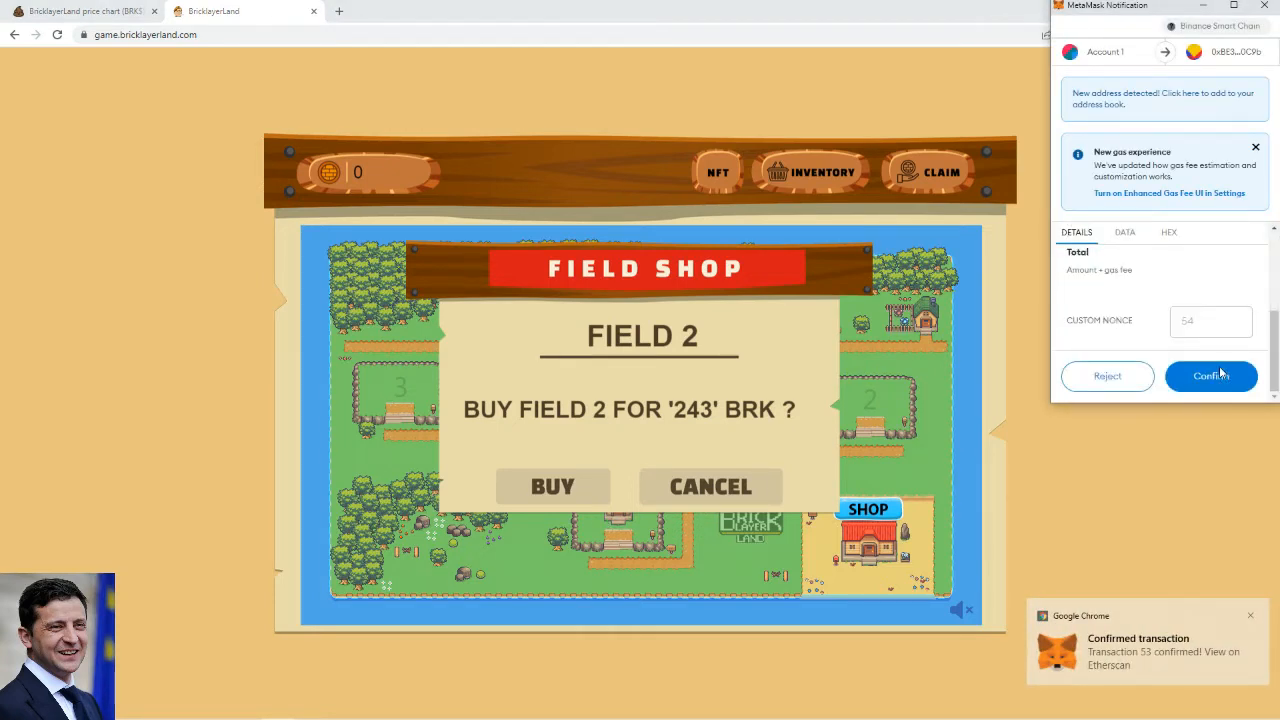
{"action": "left_click", "coordinate": [1211, 376]}
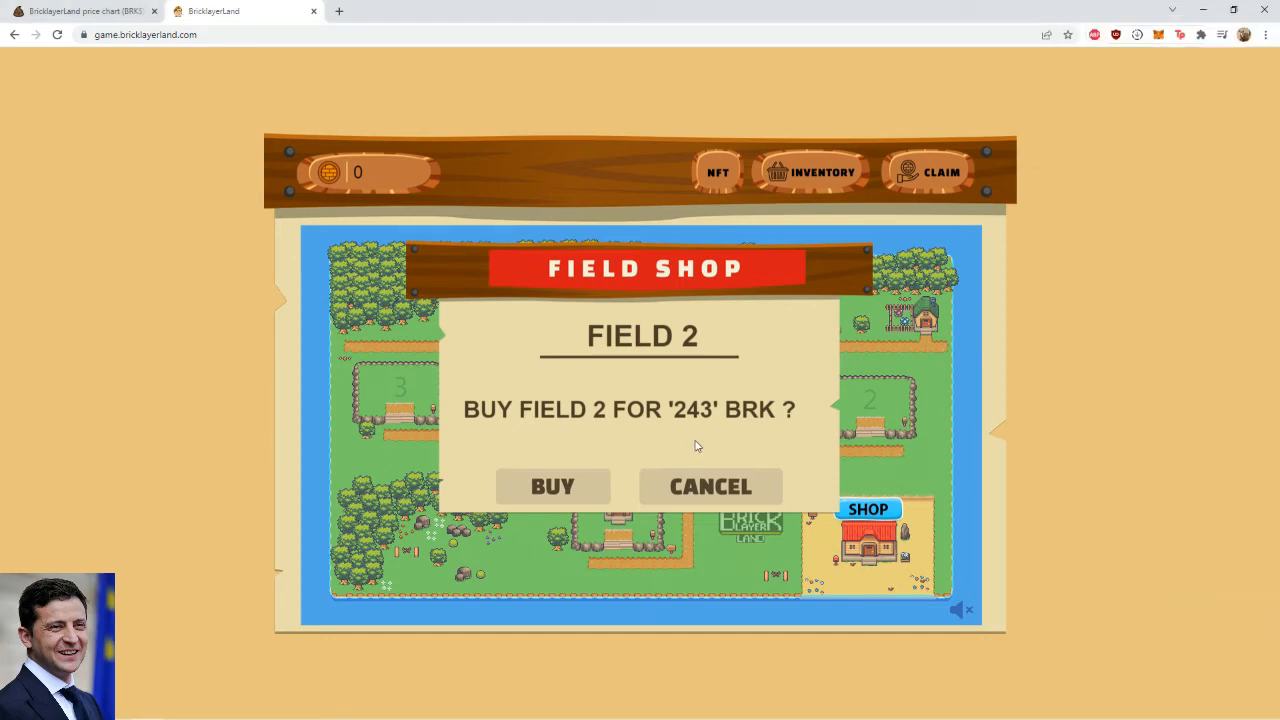
{"action": "mouse_move", "coordinate": [692, 434]}
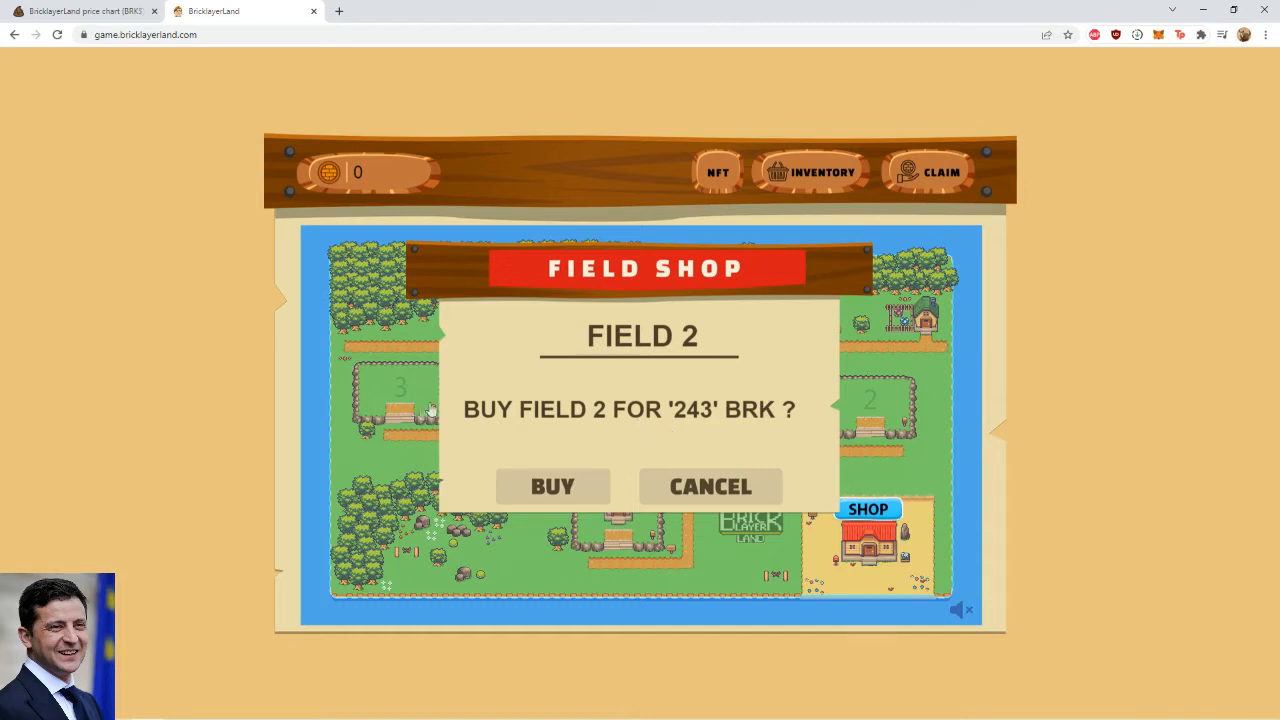
{"action": "mouse_move", "coordinate": [618, 445]}
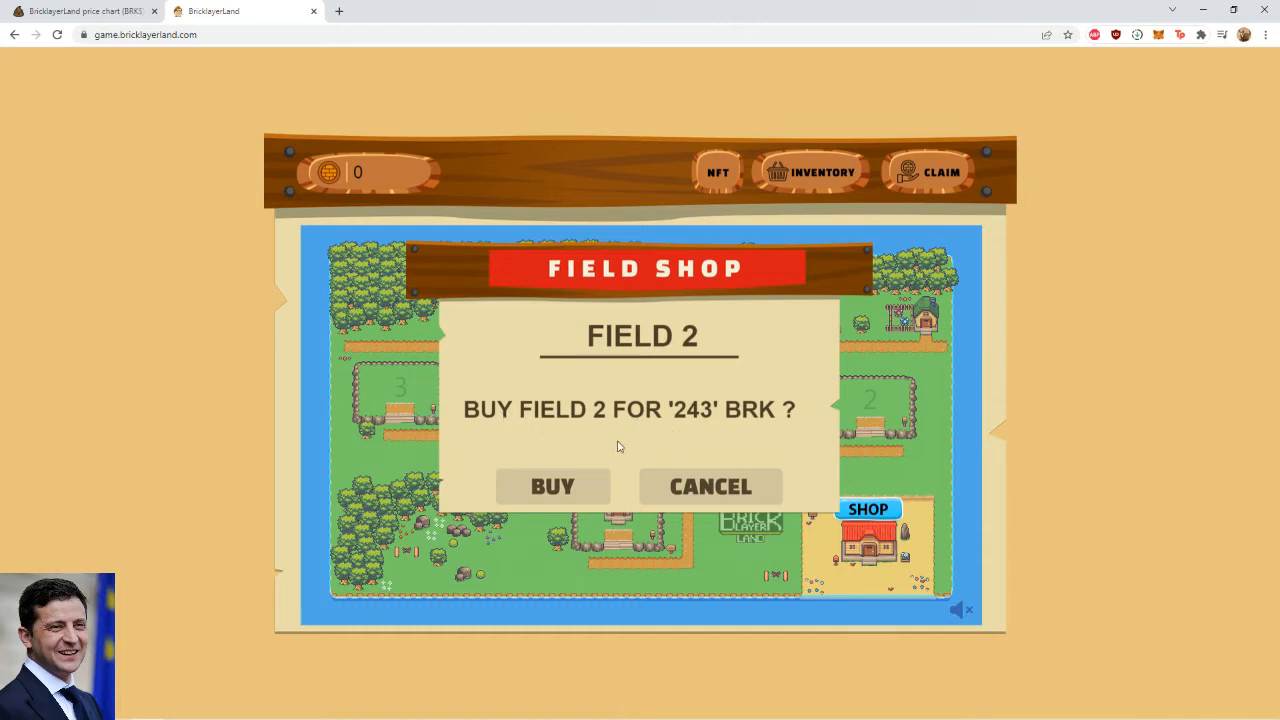
{"action": "mouse_move", "coordinate": [644, 386]}
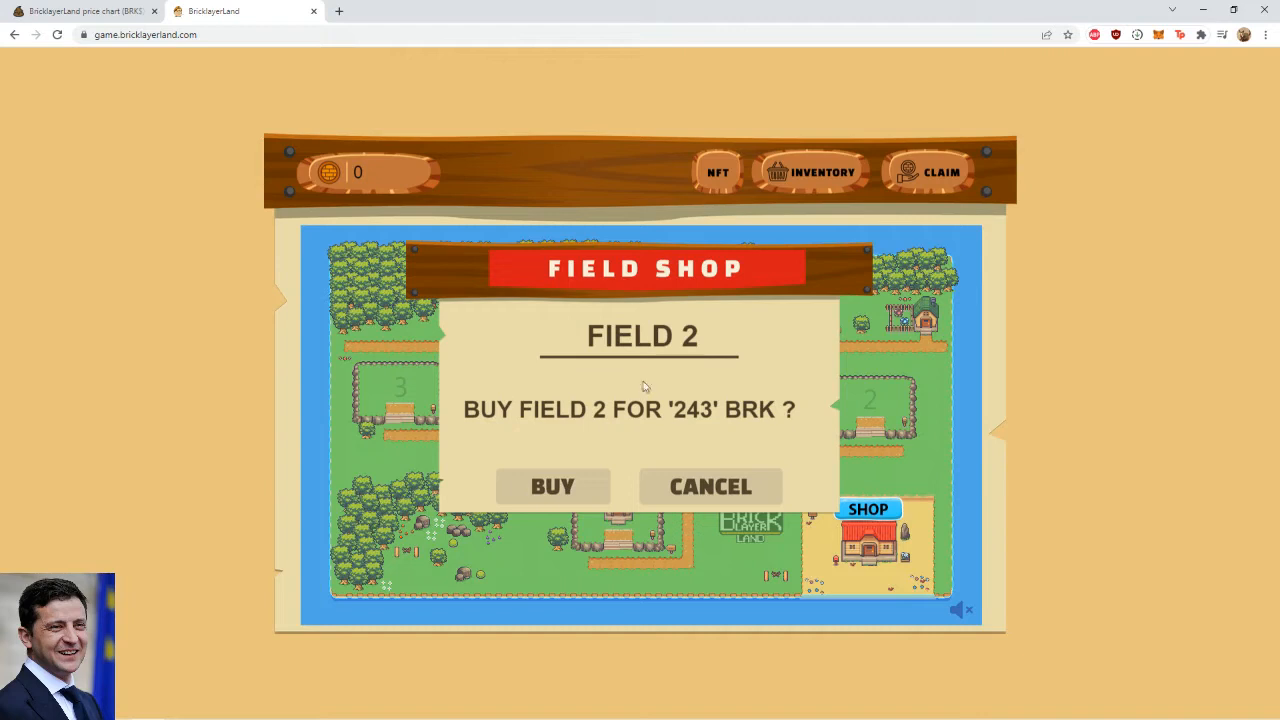
{"action": "left_click", "coordinate": [552, 486]}
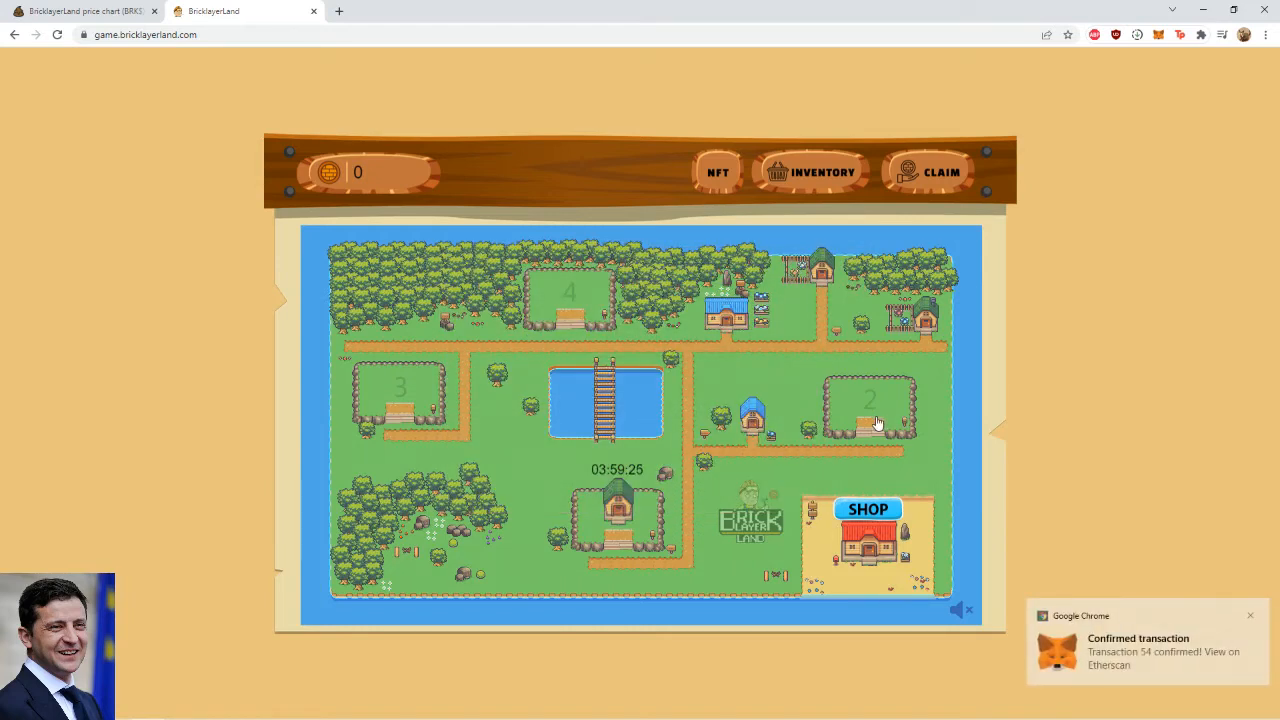
Step: Build on field 2 with Brick 2, starting an eight-hour countdown
{"action": "left_click", "coordinate": [866, 508]}
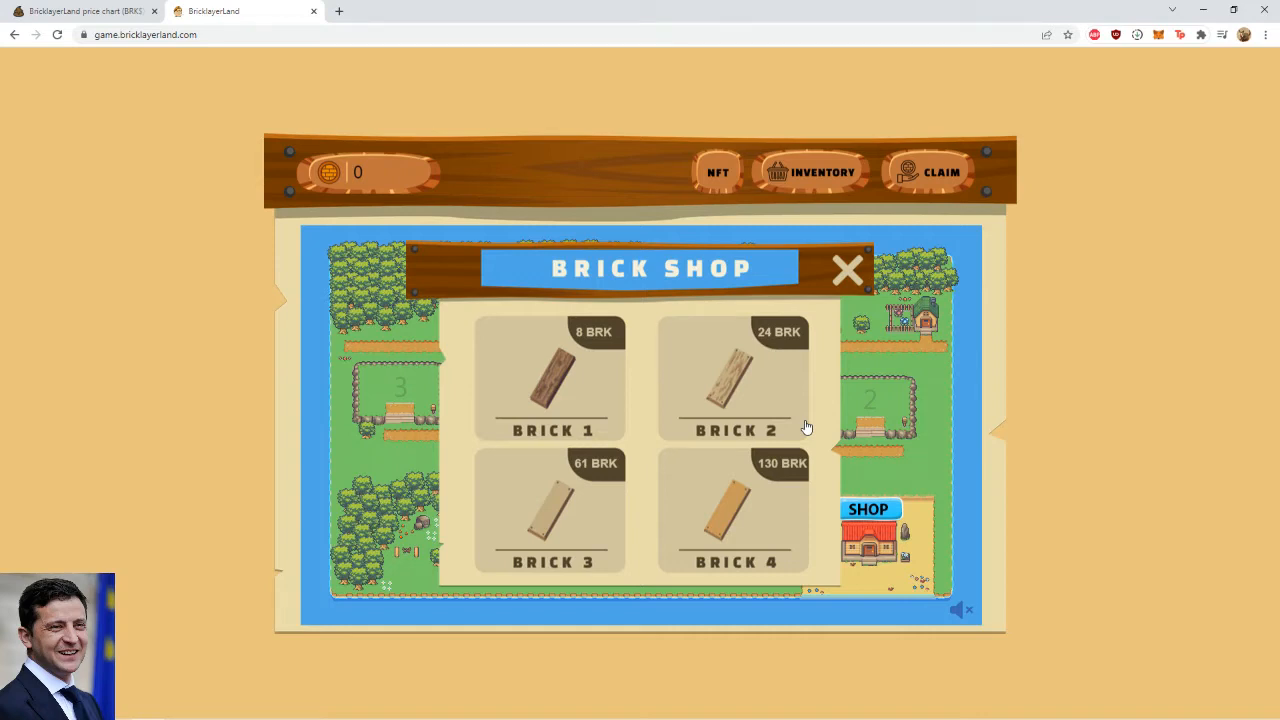
{"action": "mouse_move", "coordinate": [785, 424]}
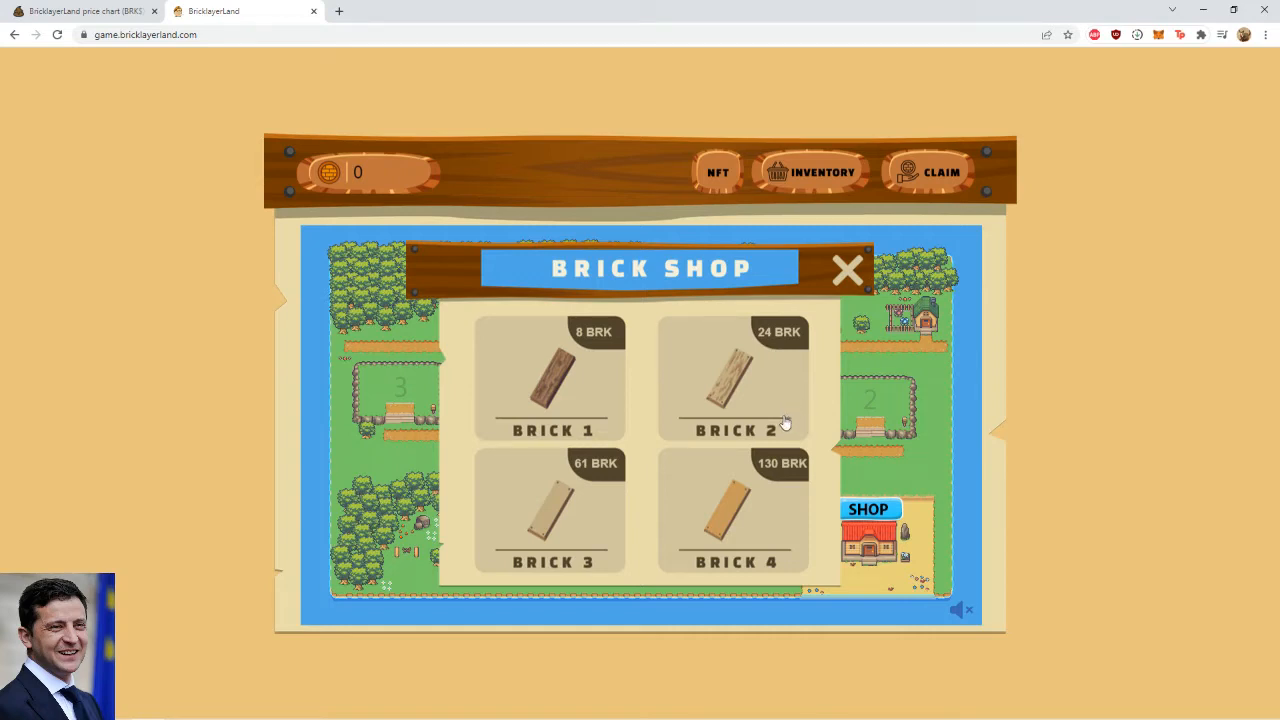
{"action": "mouse_move", "coordinate": [784, 414]}
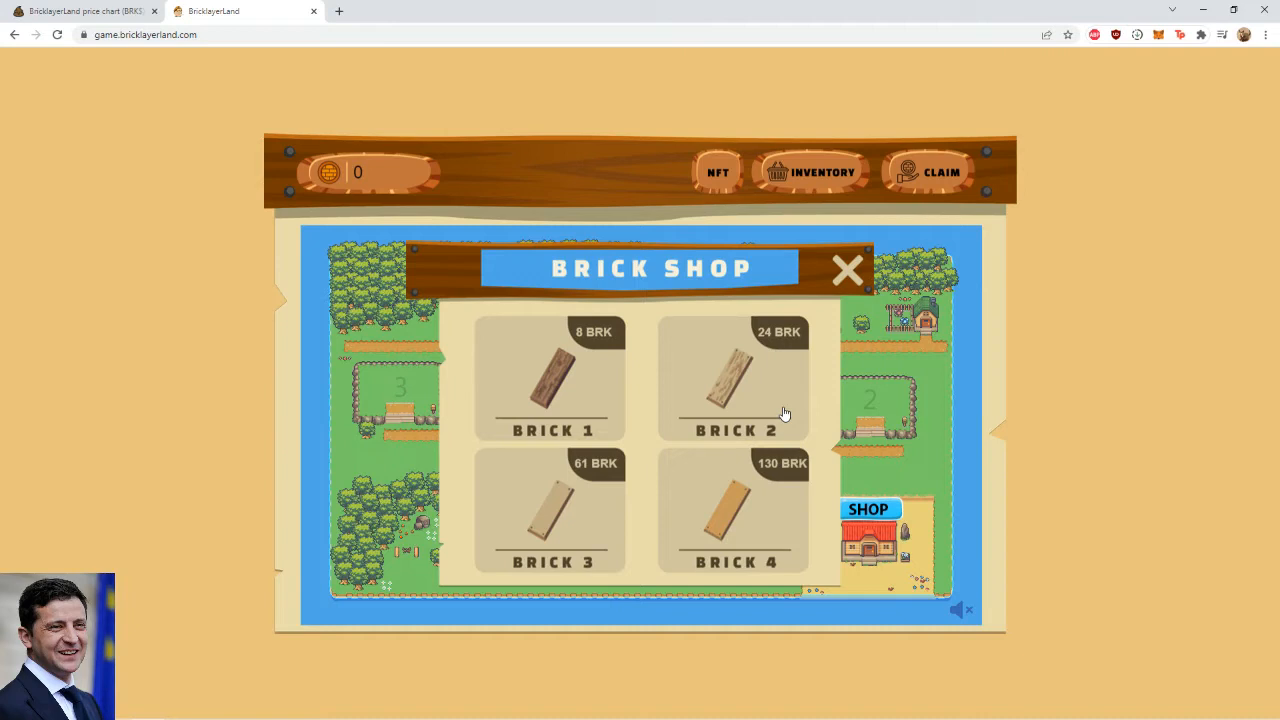
{"action": "mouse_move", "coordinate": [780, 404]}
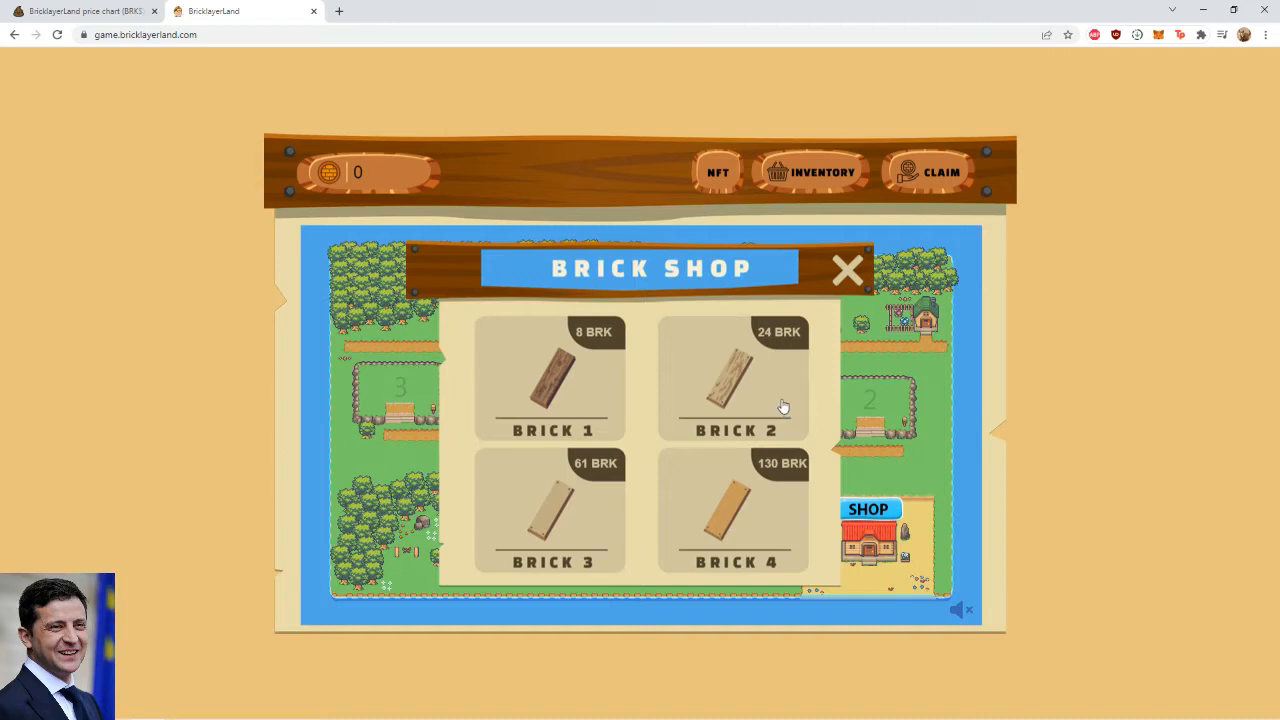
{"action": "mouse_move", "coordinate": [775, 431]}
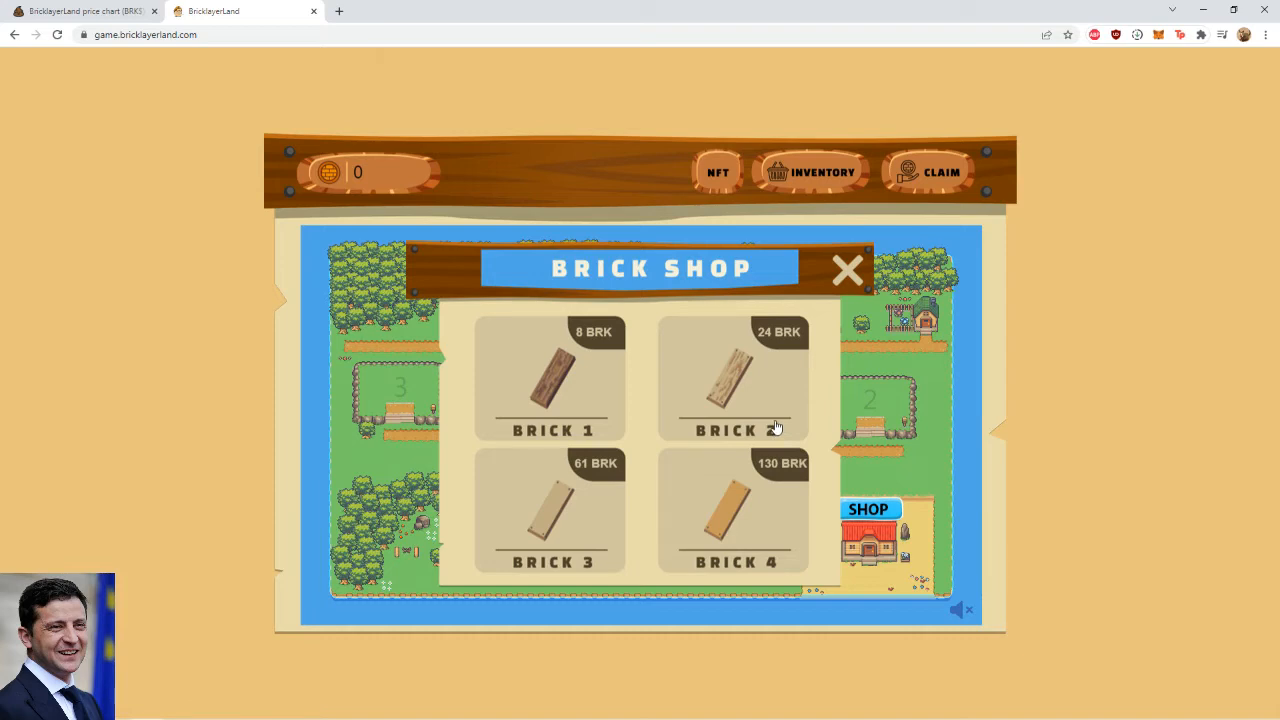
{"action": "mouse_move", "coordinate": [643, 352]}
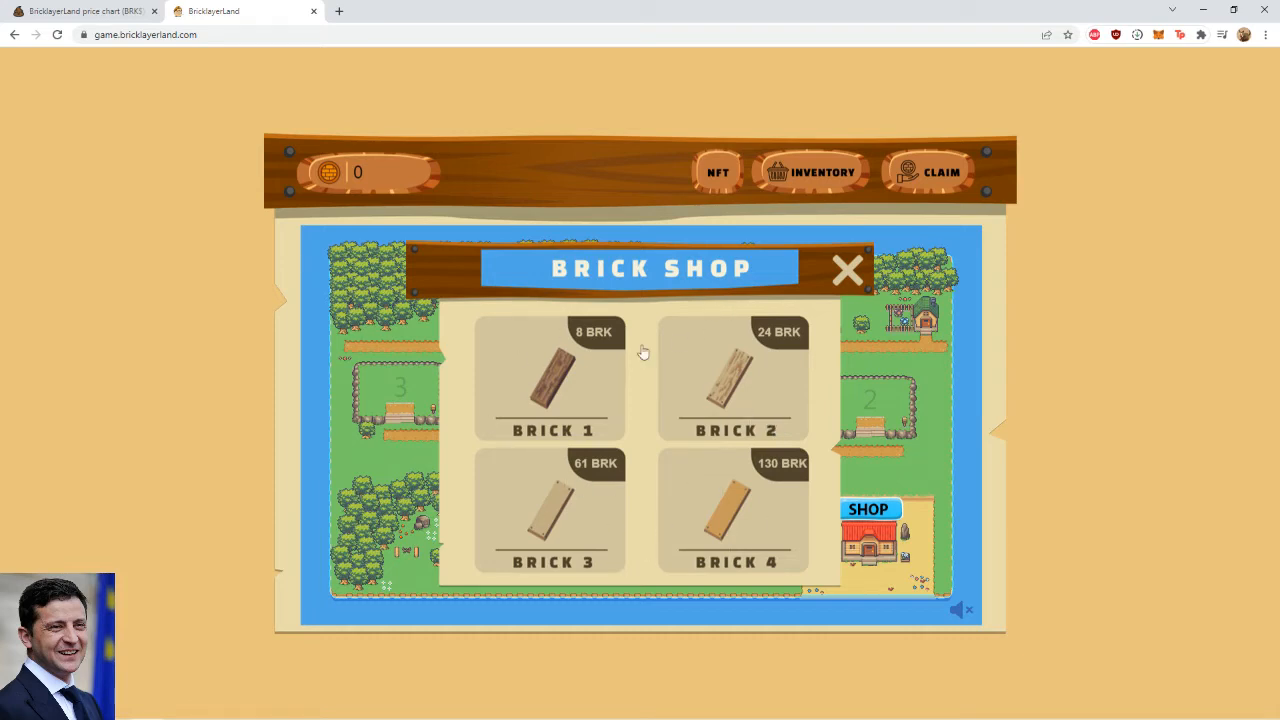
{"action": "mouse_move", "coordinate": [678, 381]}
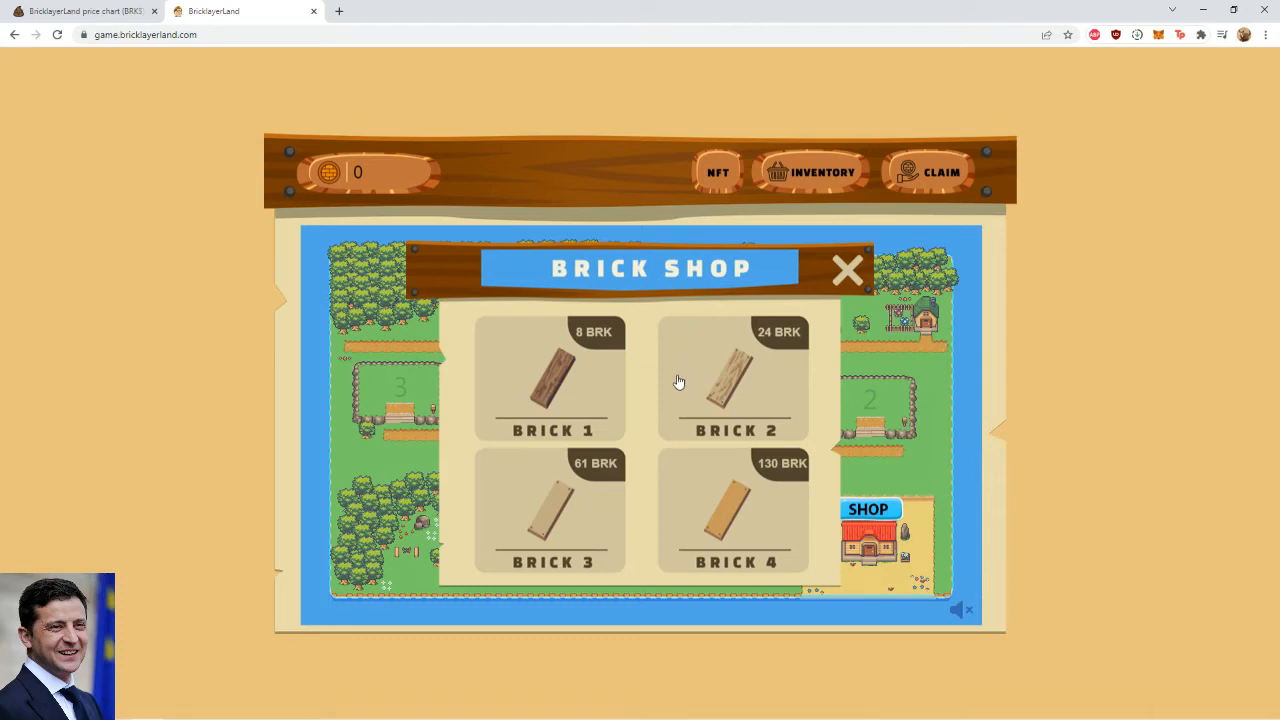
{"action": "left_click", "coordinate": [847, 270]}
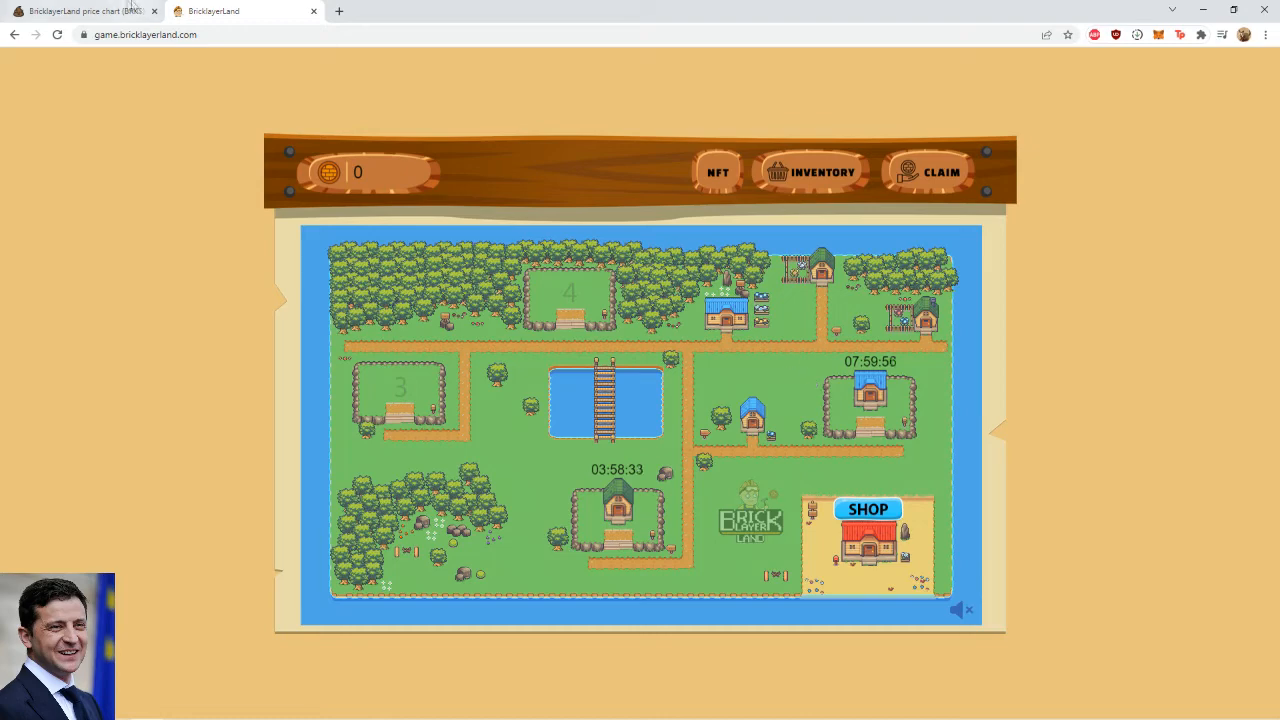
{"action": "left_click", "coordinate": [75, 11]}
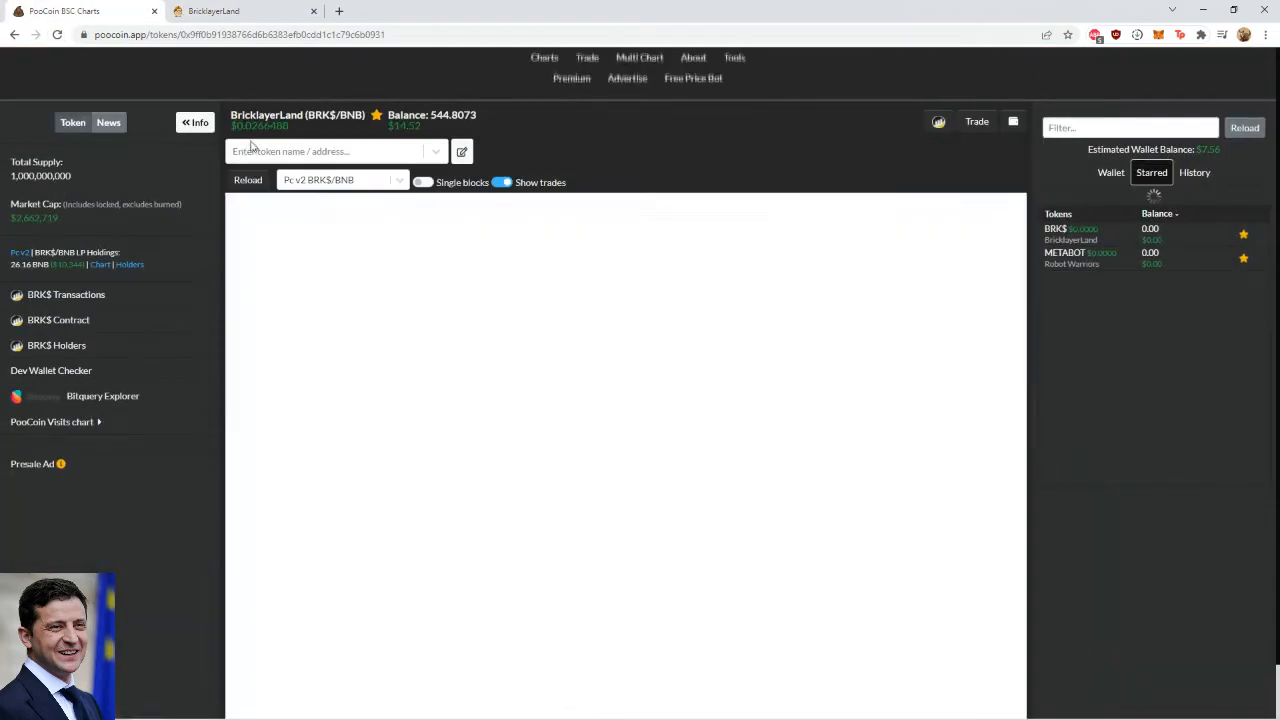
{"action": "left_click", "coordinate": [215, 11]}
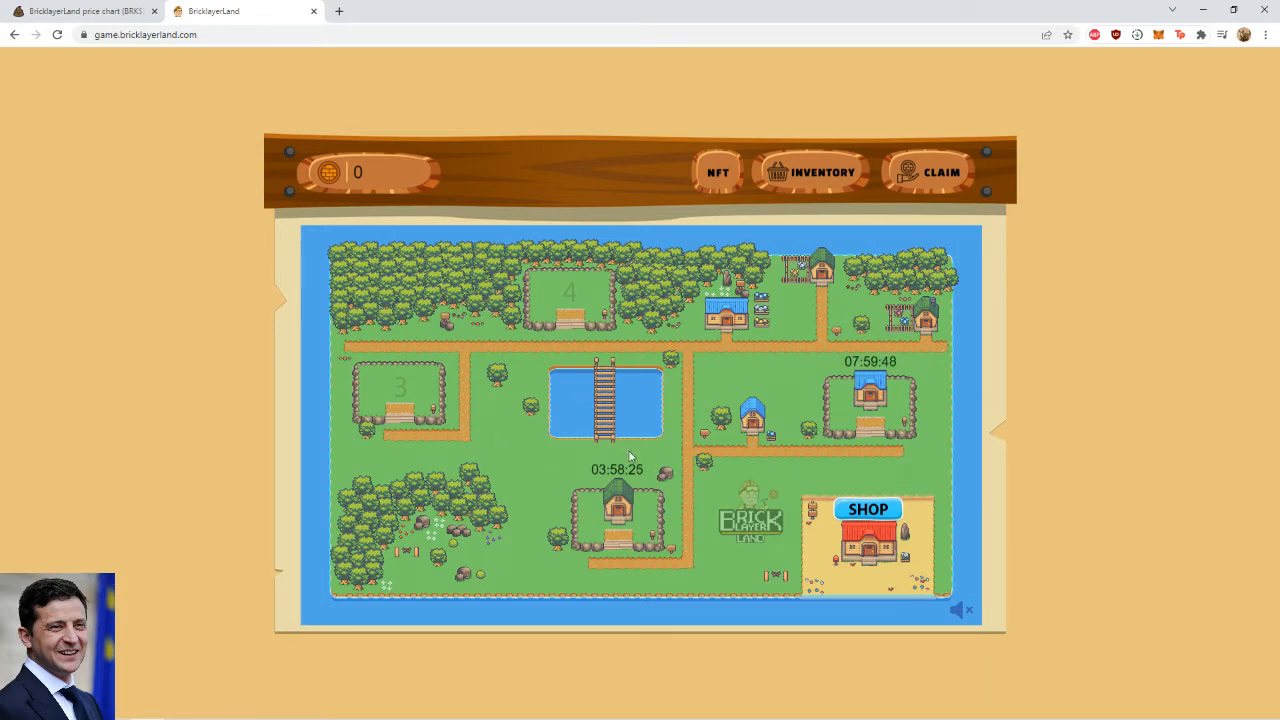
{"action": "mouse_move", "coordinate": [648, 450]}
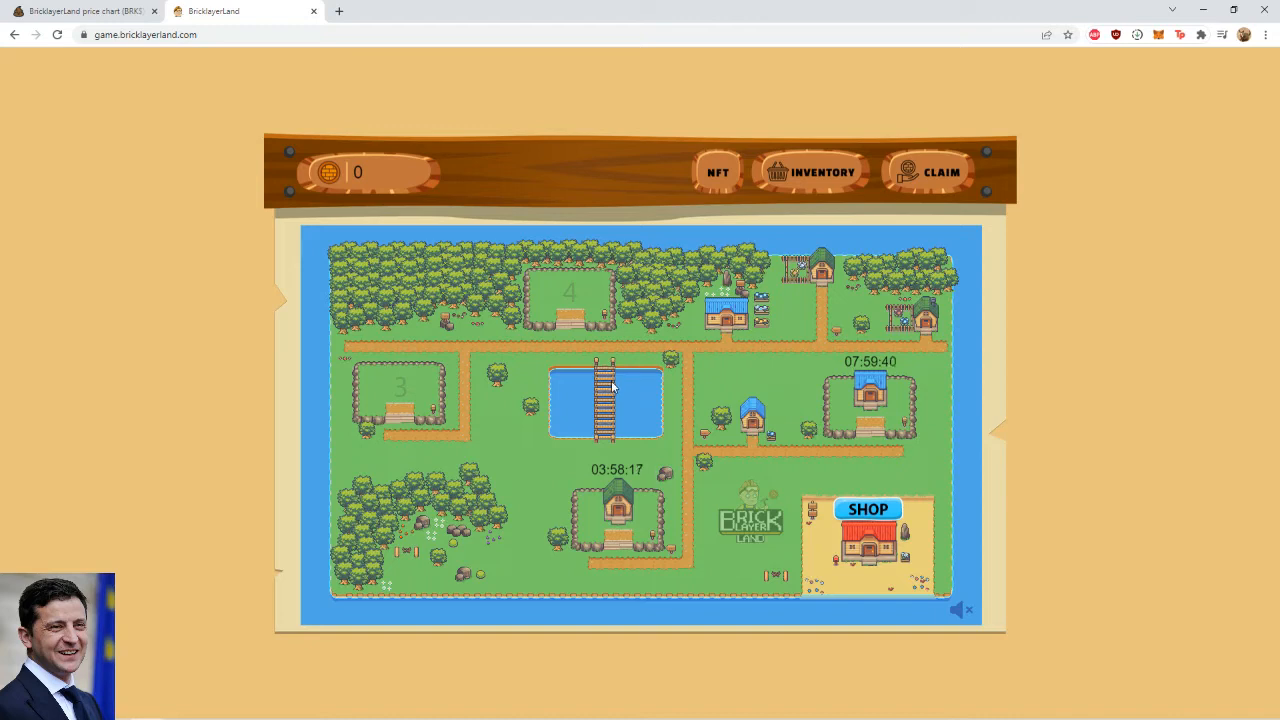
{"action": "mouse_move", "coordinate": [520, 372]}
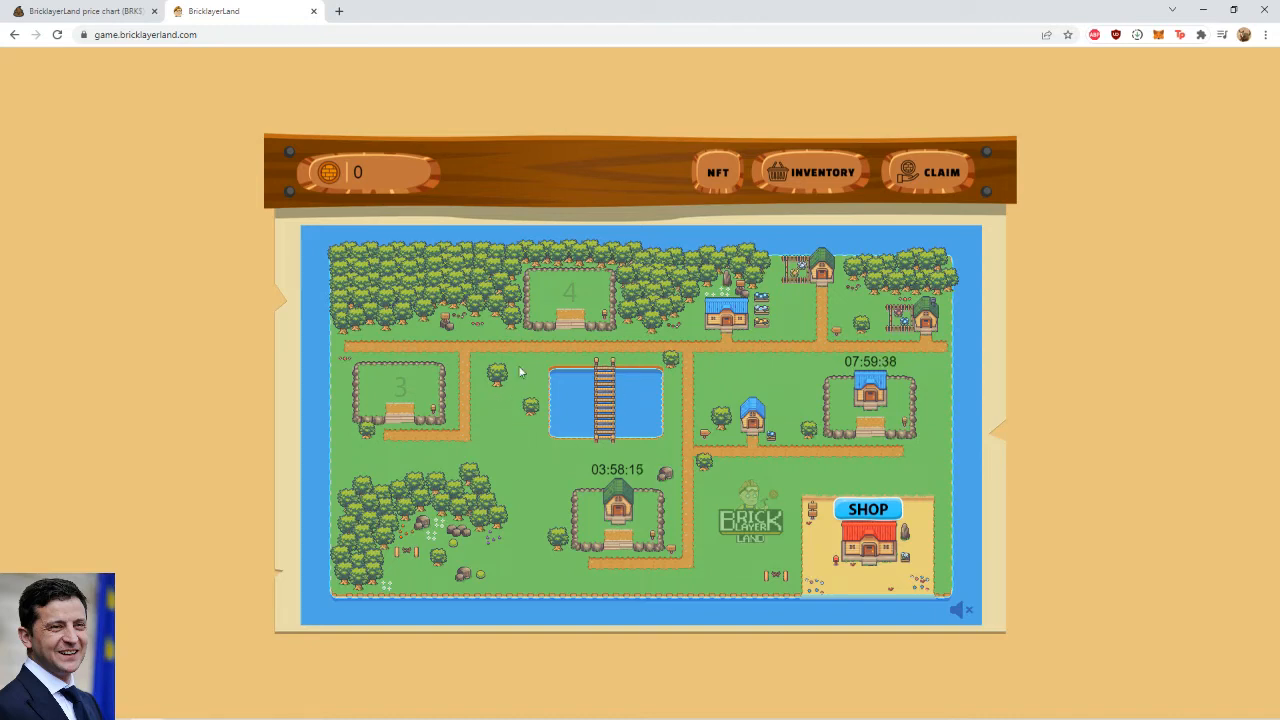
{"action": "mouse_move", "coordinate": [643, 417]}
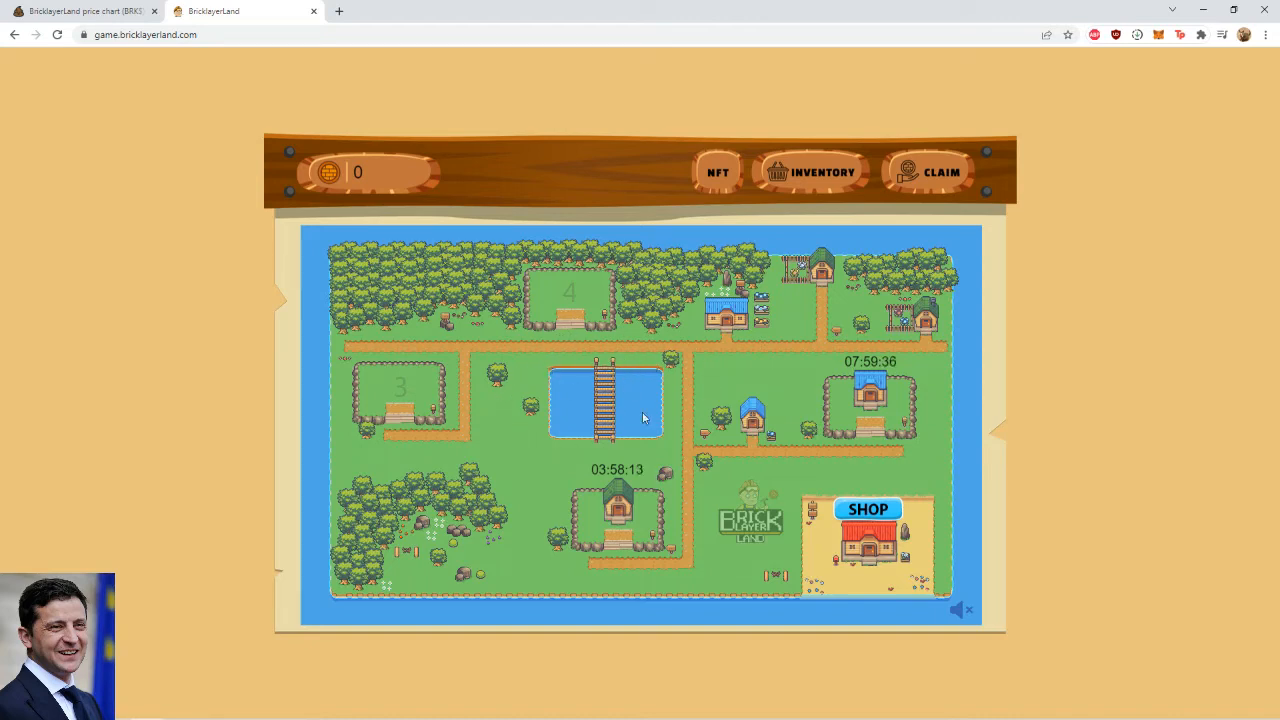
{"action": "mouse_move", "coordinate": [783, 472]}
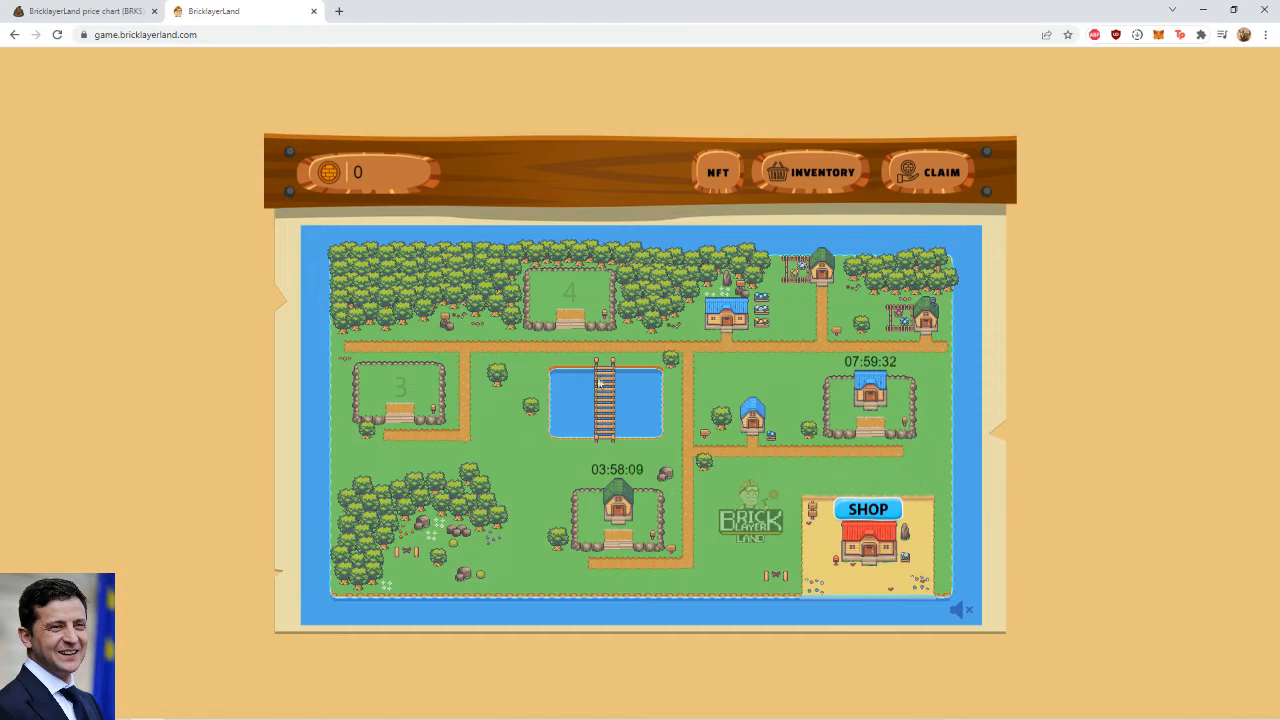
{"action": "mouse_move", "coordinate": [453, 367]}
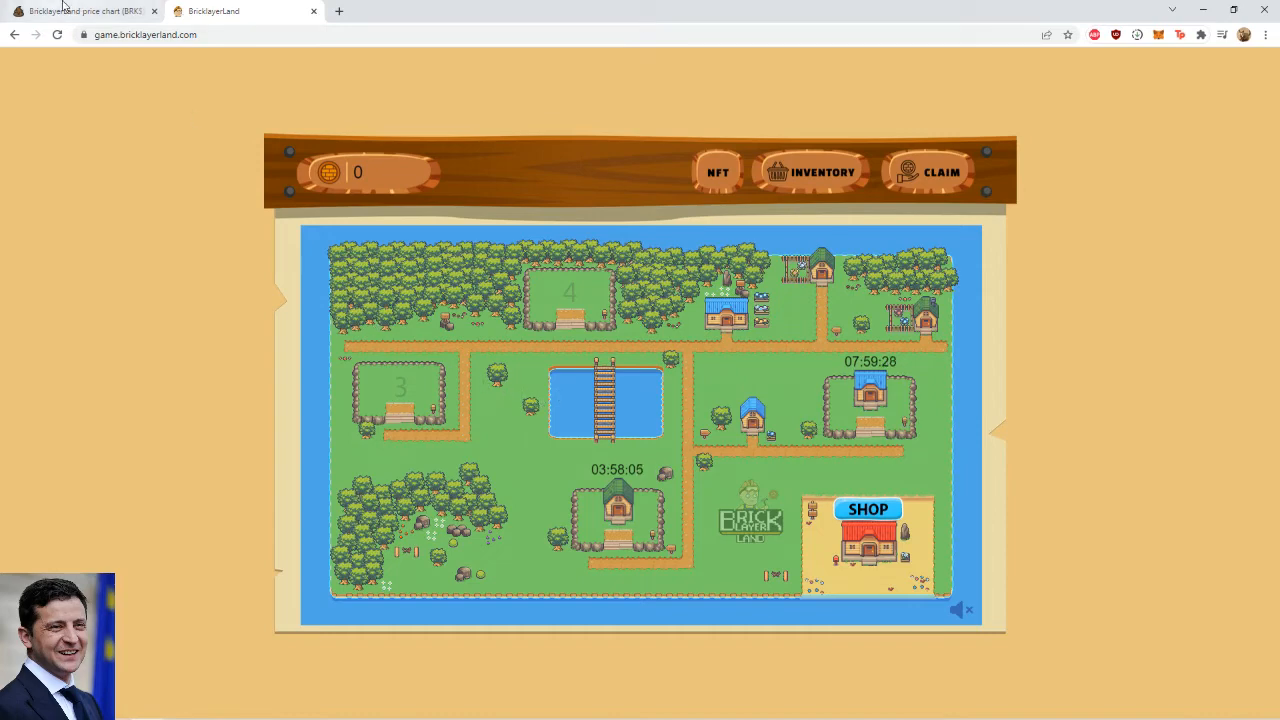
Step: View the hourly BRK$/BNB chart on PooCoin, then glance at the game map
{"action": "left_click", "coordinate": [80, 11]}
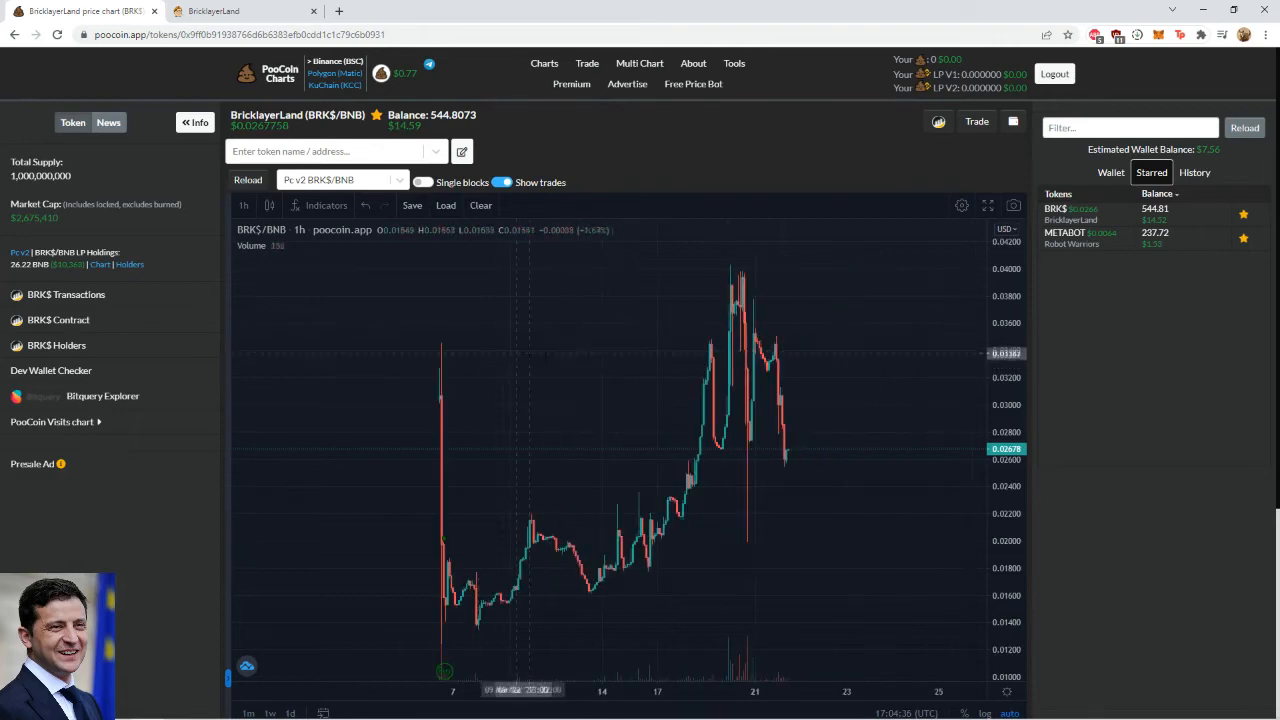
{"action": "mouse_move", "coordinate": [625, 351]}
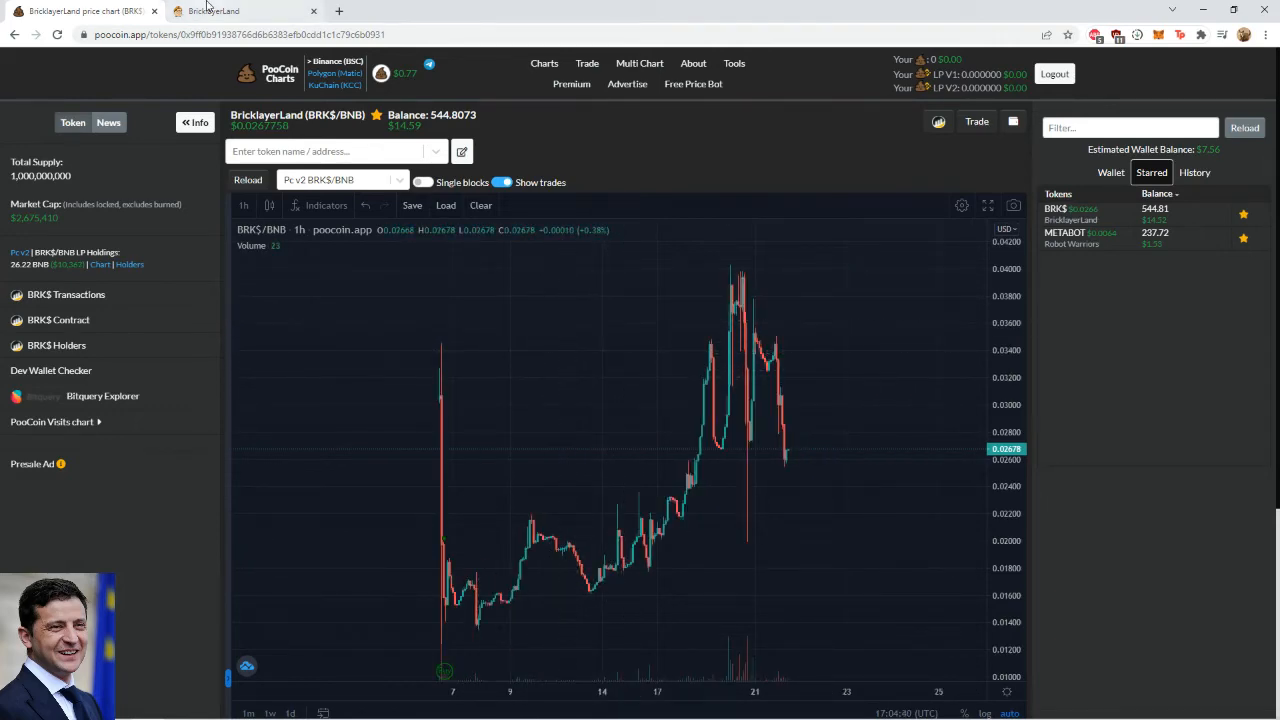
{"action": "left_click", "coordinate": [230, 11]}
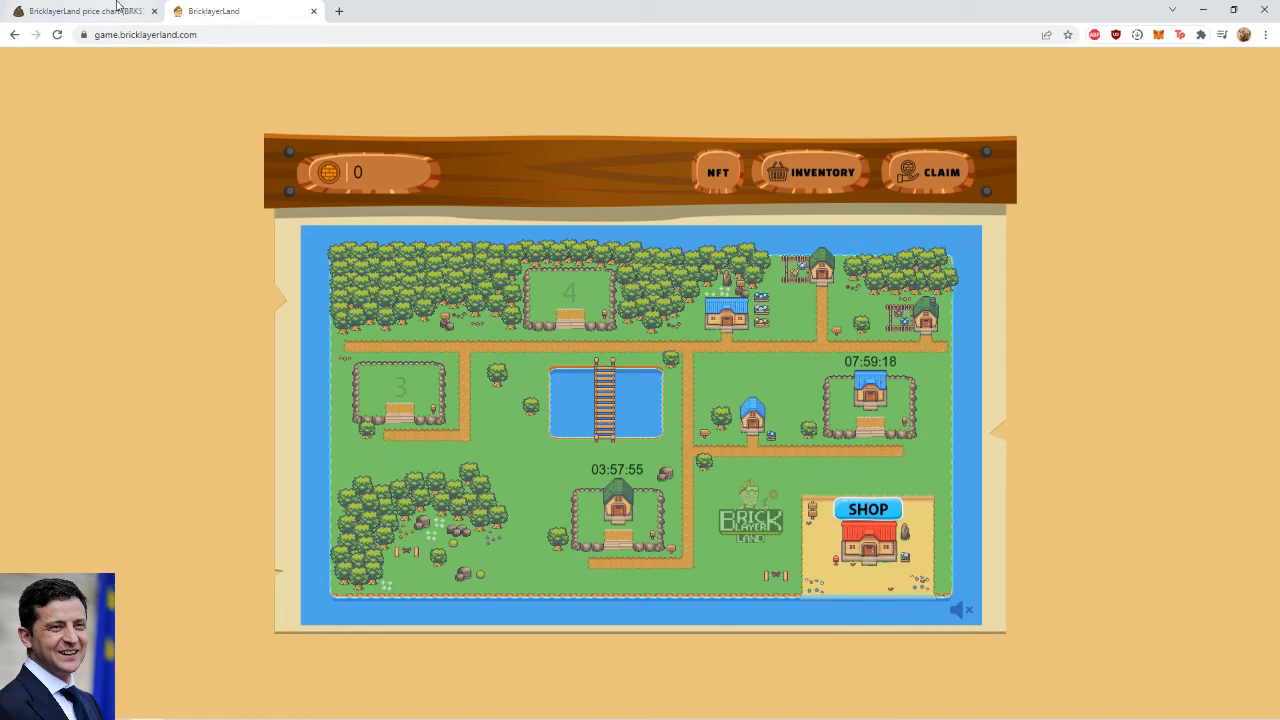
{"action": "mouse_move", "coordinate": [90, 11]}
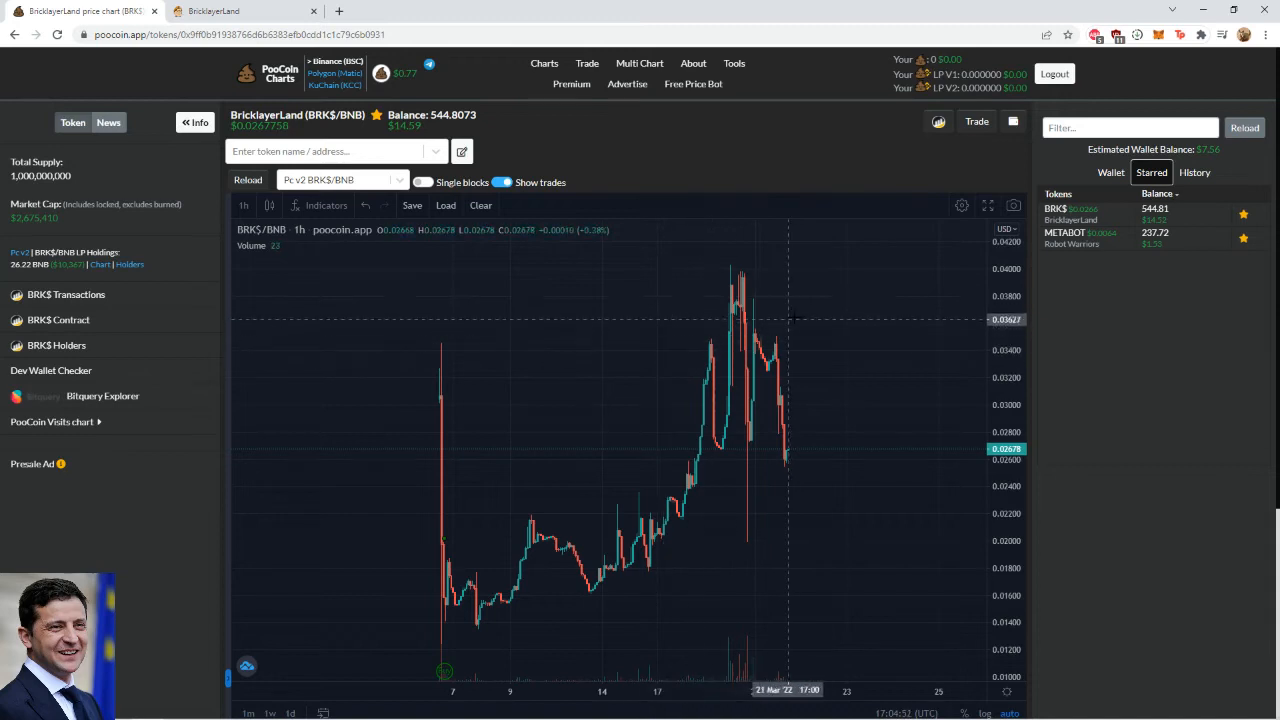
{"action": "mouse_move", "coordinate": [783, 365]}
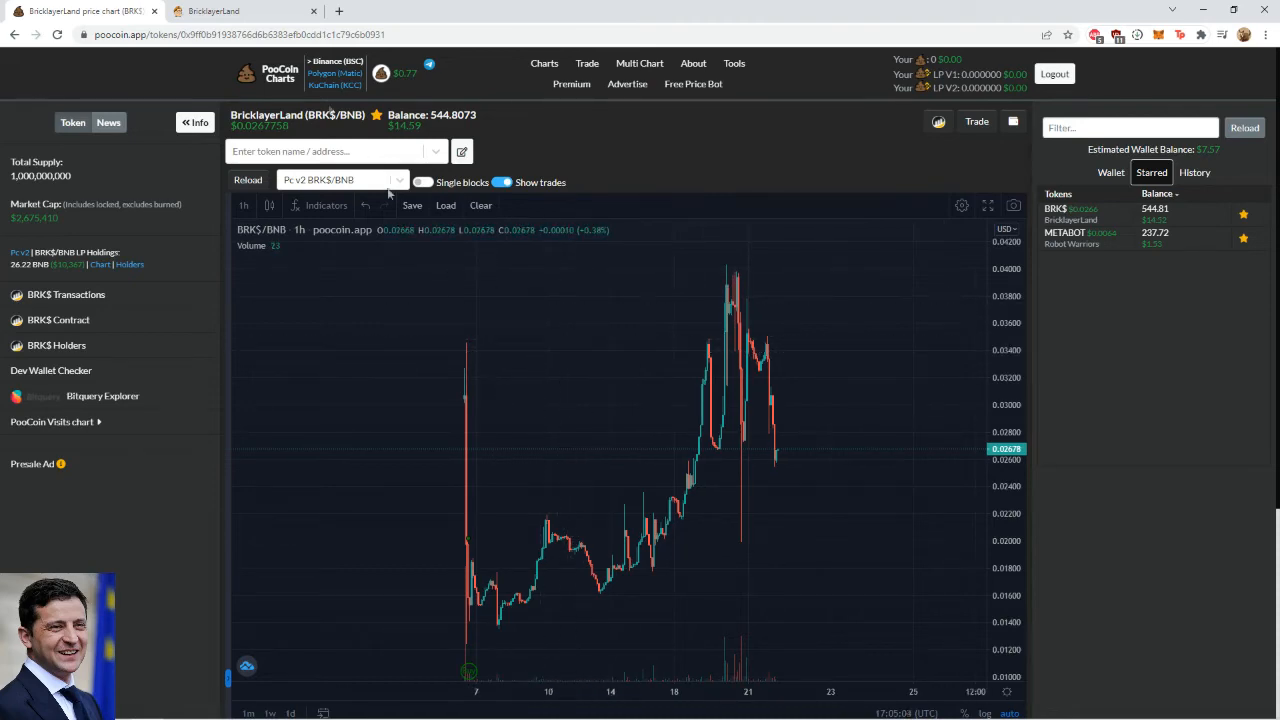
{"action": "mouse_move", "coordinate": [225, 14]}
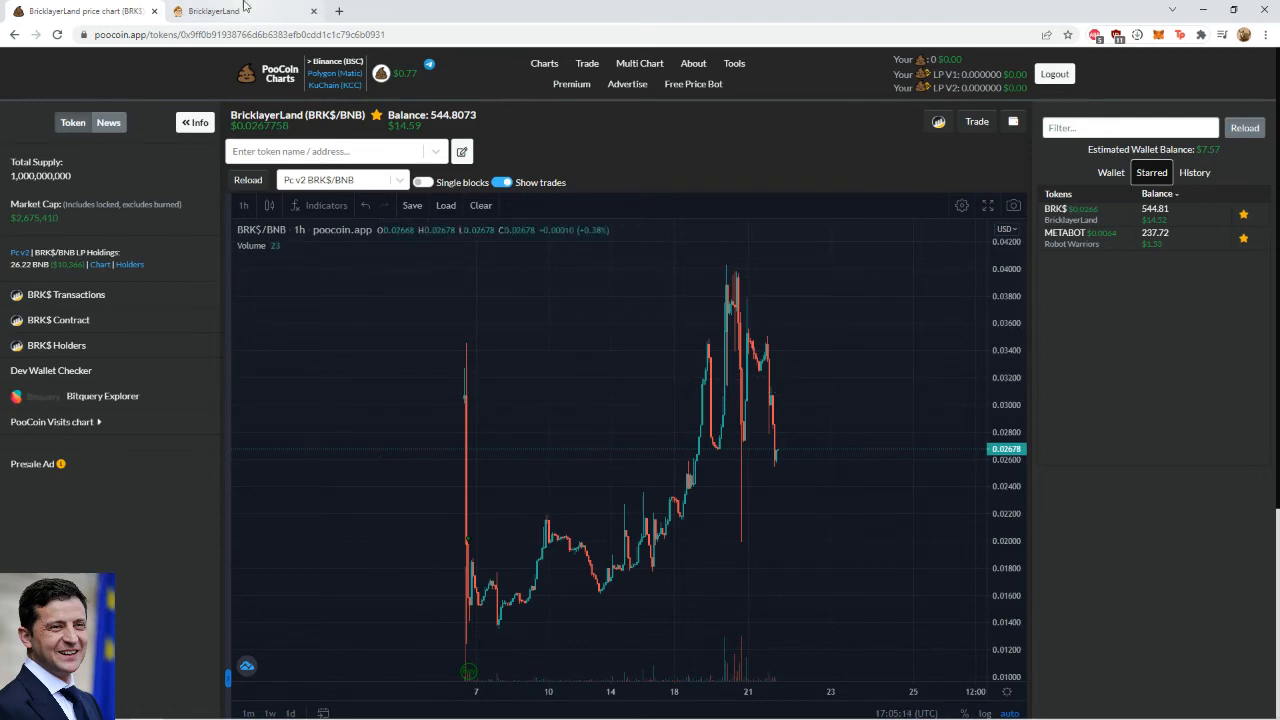
Step: Decline the field 4 offer, now priced at 733 BRK, and return to the map
{"action": "left_click", "coordinate": [222, 11]}
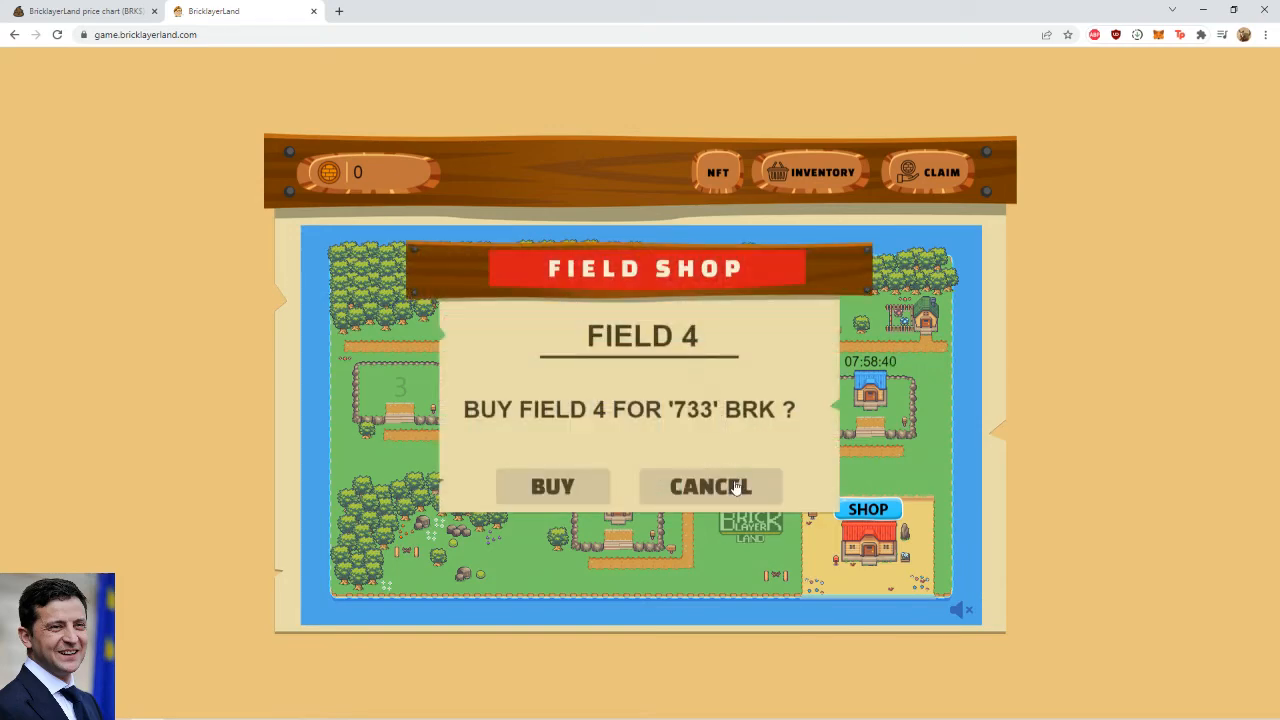
{"action": "left_click", "coordinate": [80, 11]}
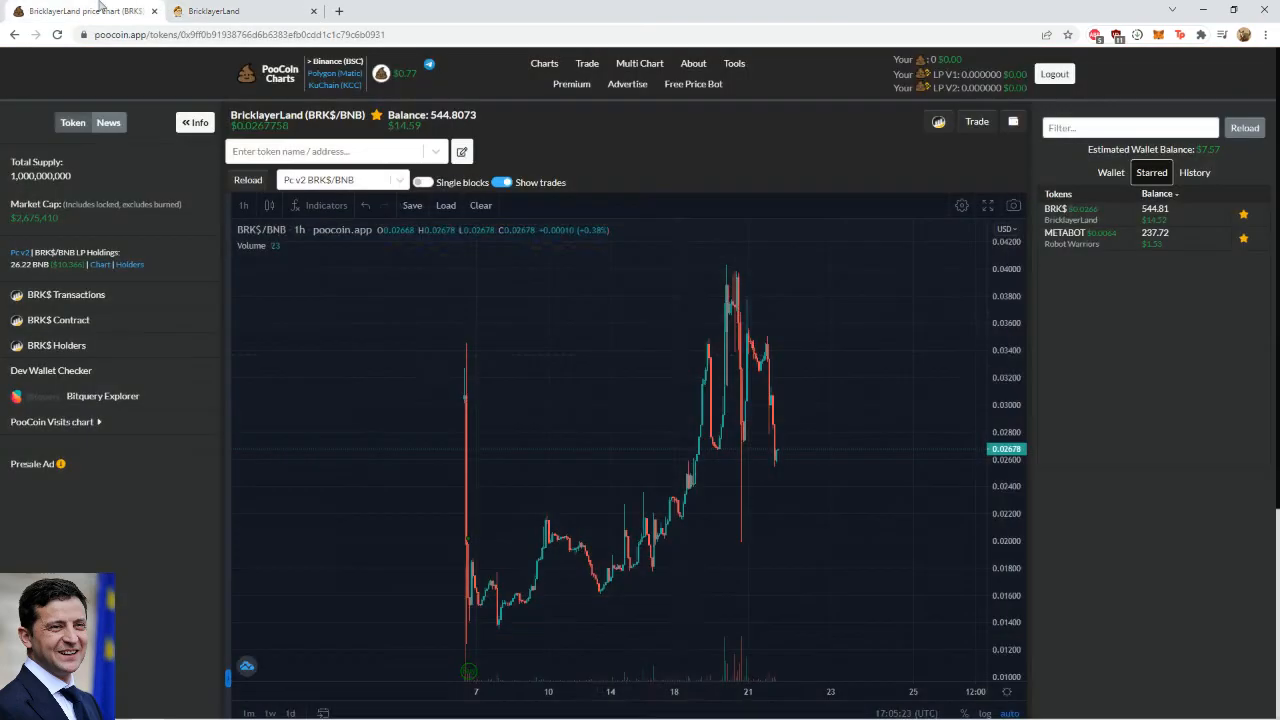
{"action": "left_click", "coordinate": [240, 11]}
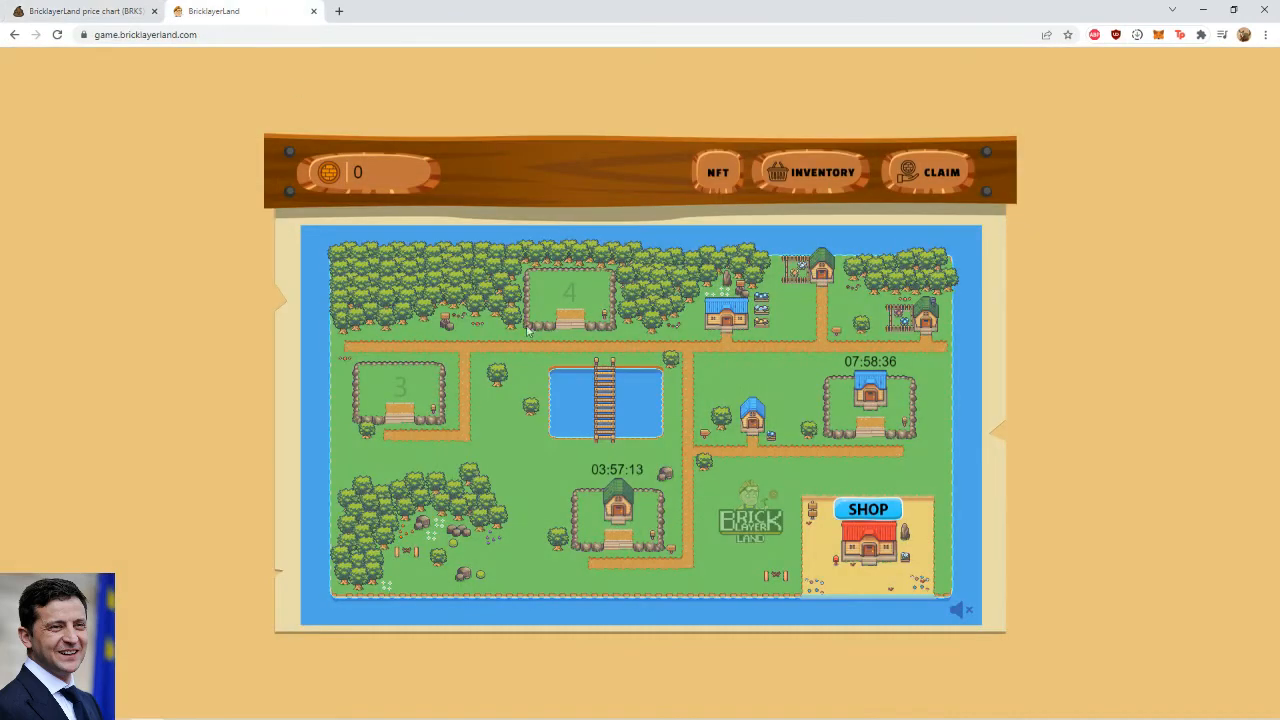
{"action": "mouse_move", "coordinate": [696, 491]}
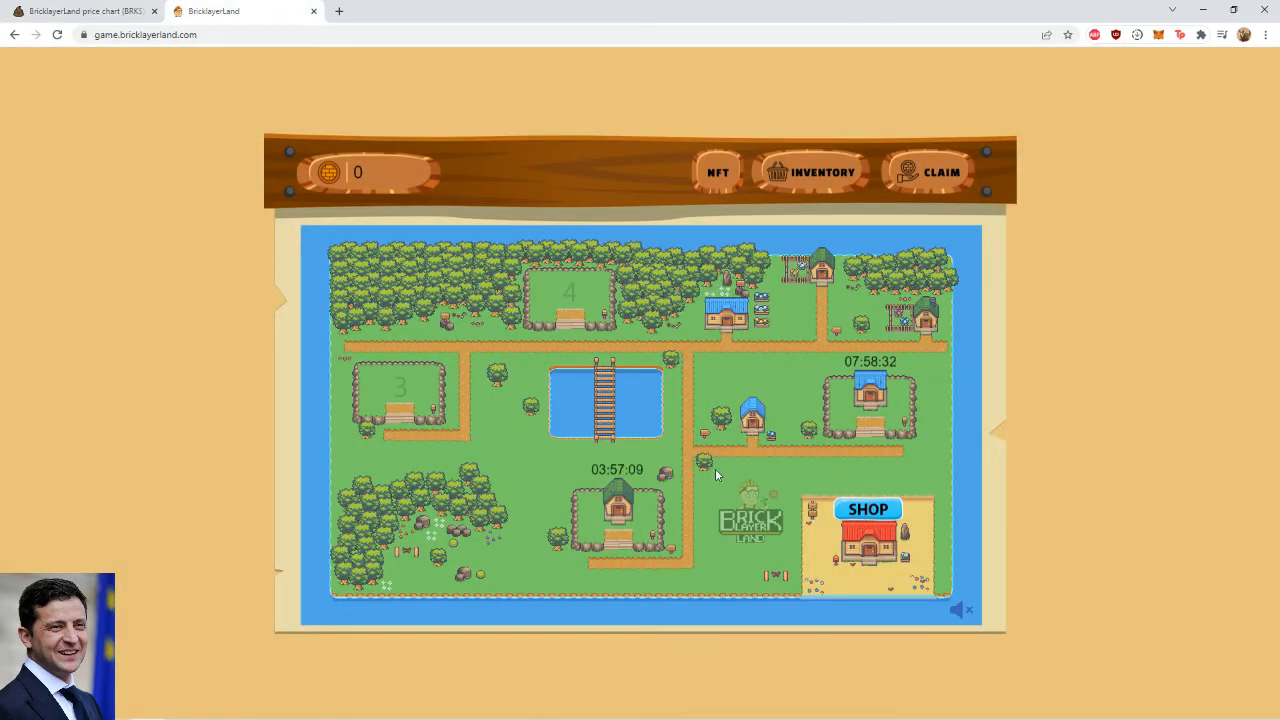
{"action": "mouse_move", "coordinate": [680, 460]}
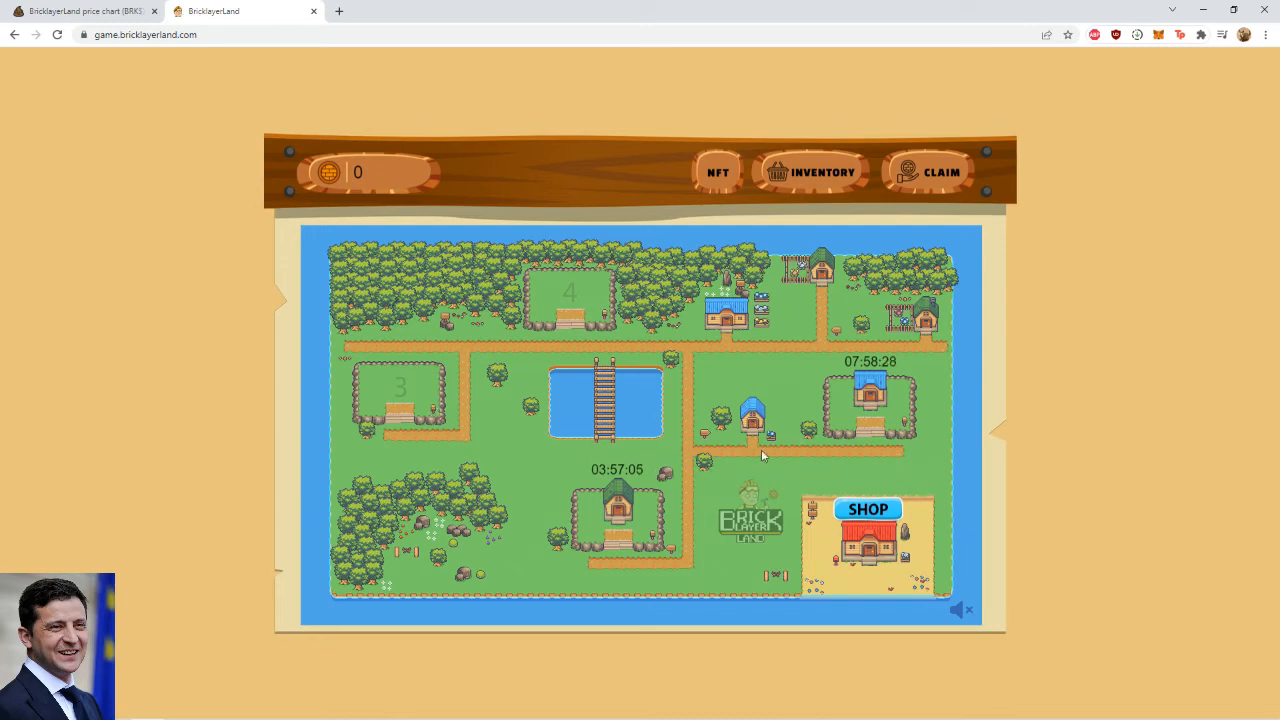
{"action": "mouse_move", "coordinate": [833, 420]}
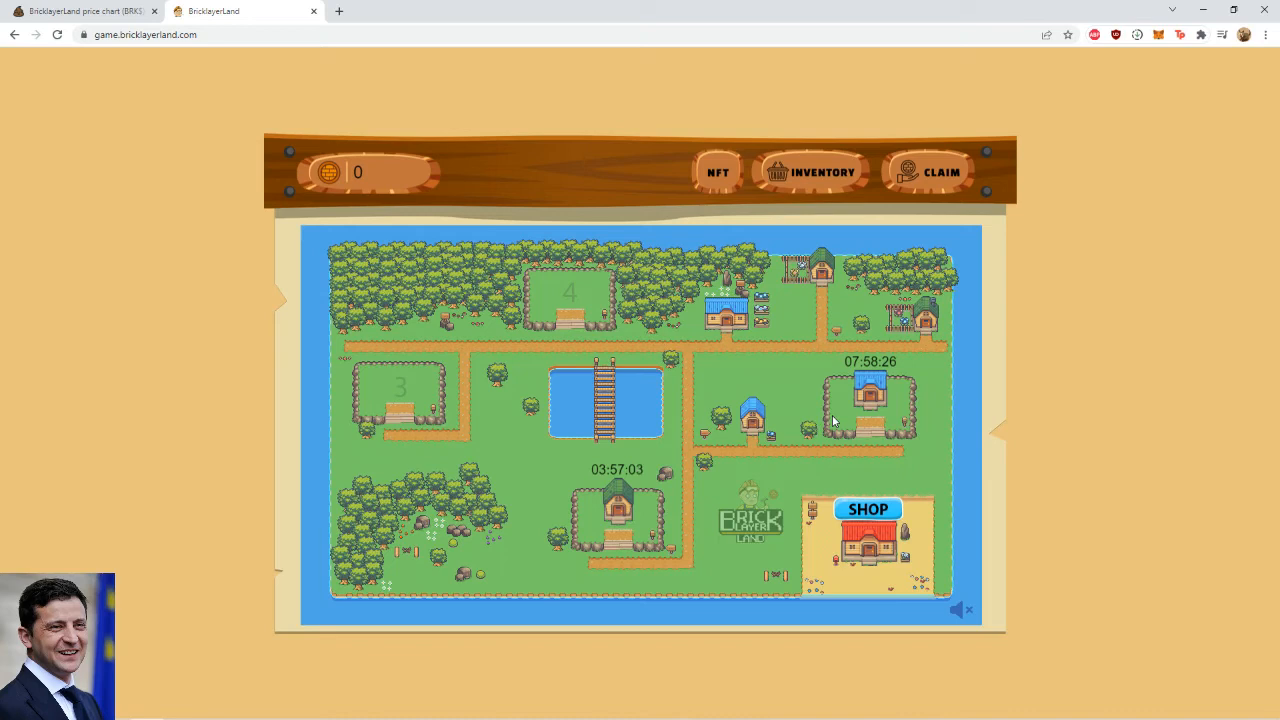
{"action": "mouse_move", "coordinate": [672, 465]}
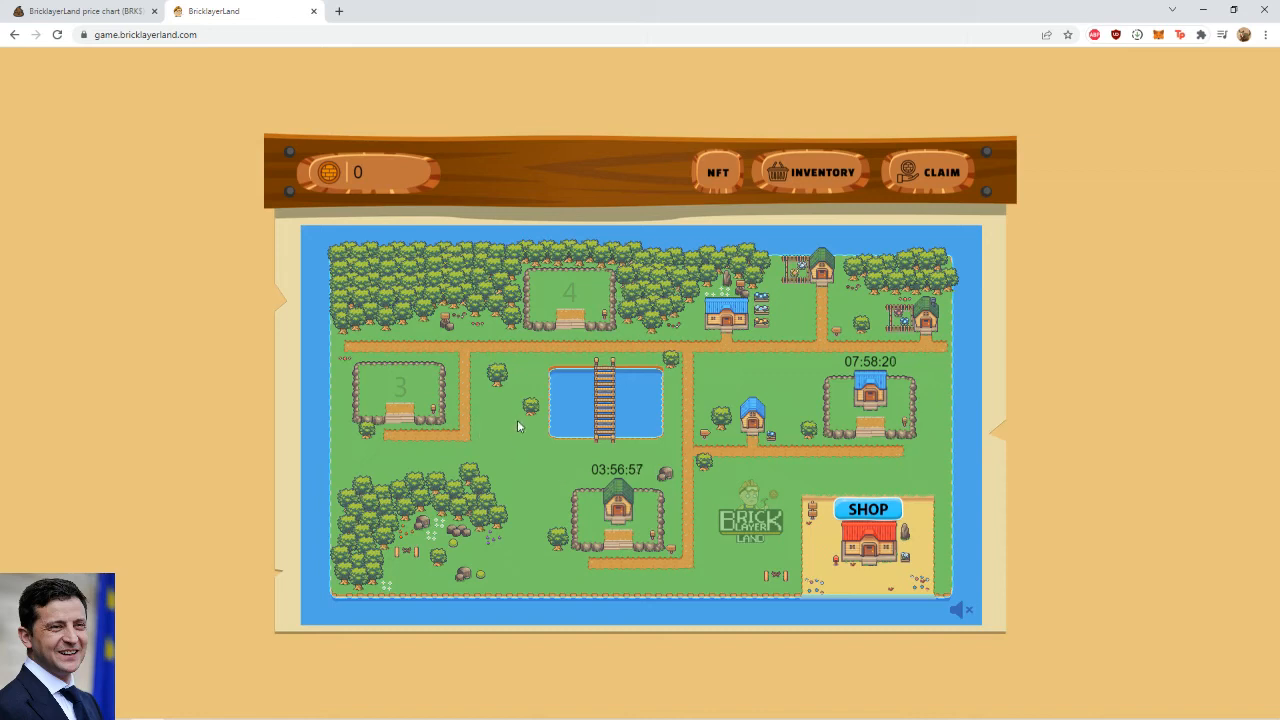
{"action": "mouse_move", "coordinate": [654, 452]}
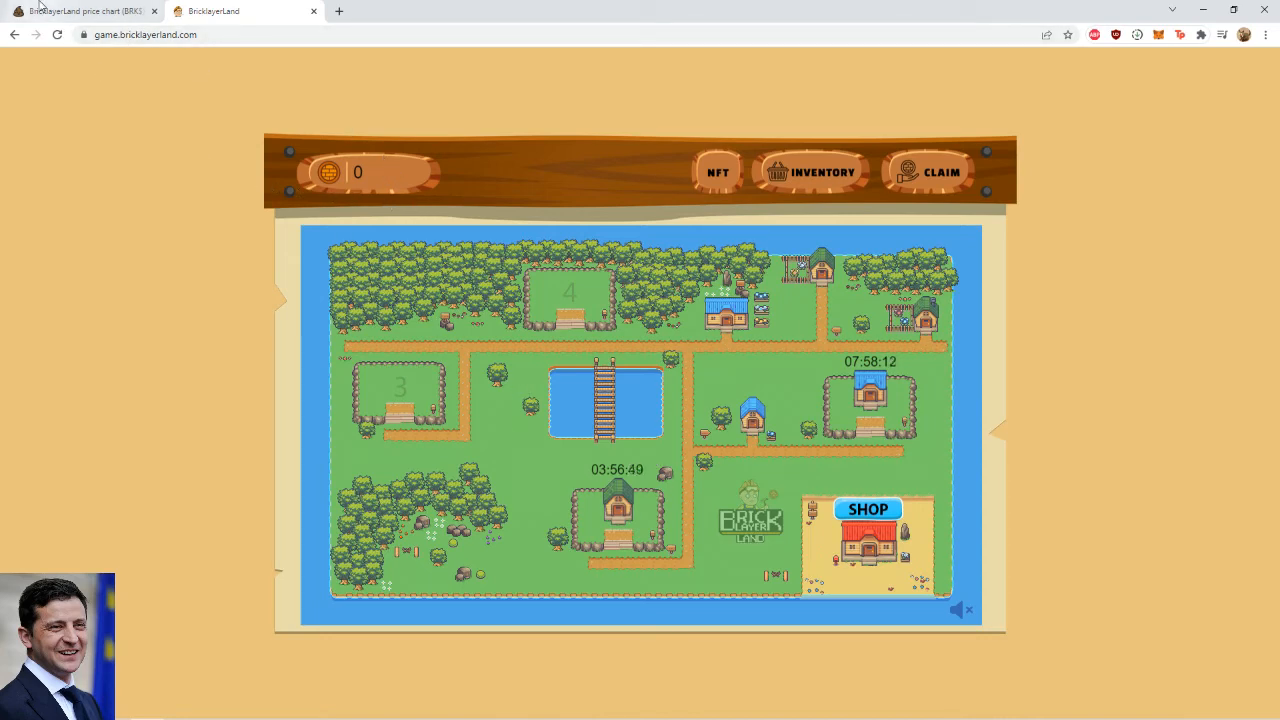
{"action": "mouse_move", "coordinate": [60, 13]}
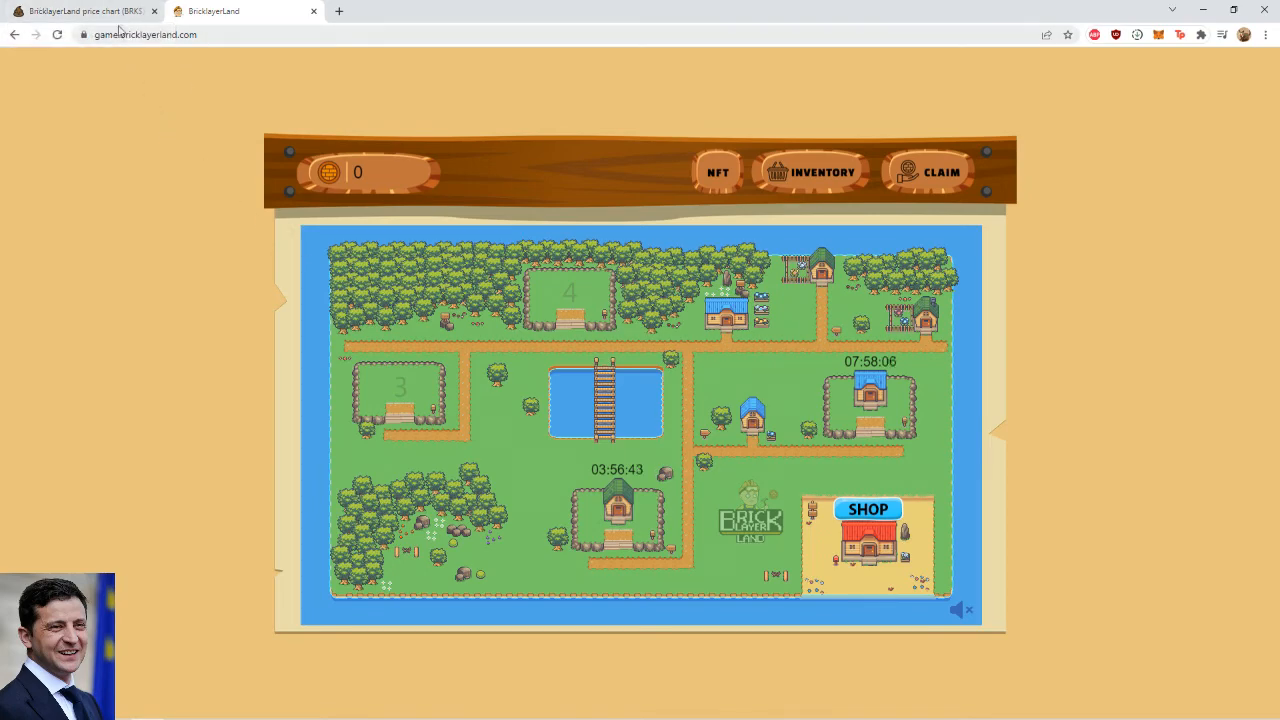
Step: Bring up the hourly BRK$/BNB chart on PooCoin, showing the 544.81 BRK$ balance
{"action": "left_click", "coordinate": [80, 11]}
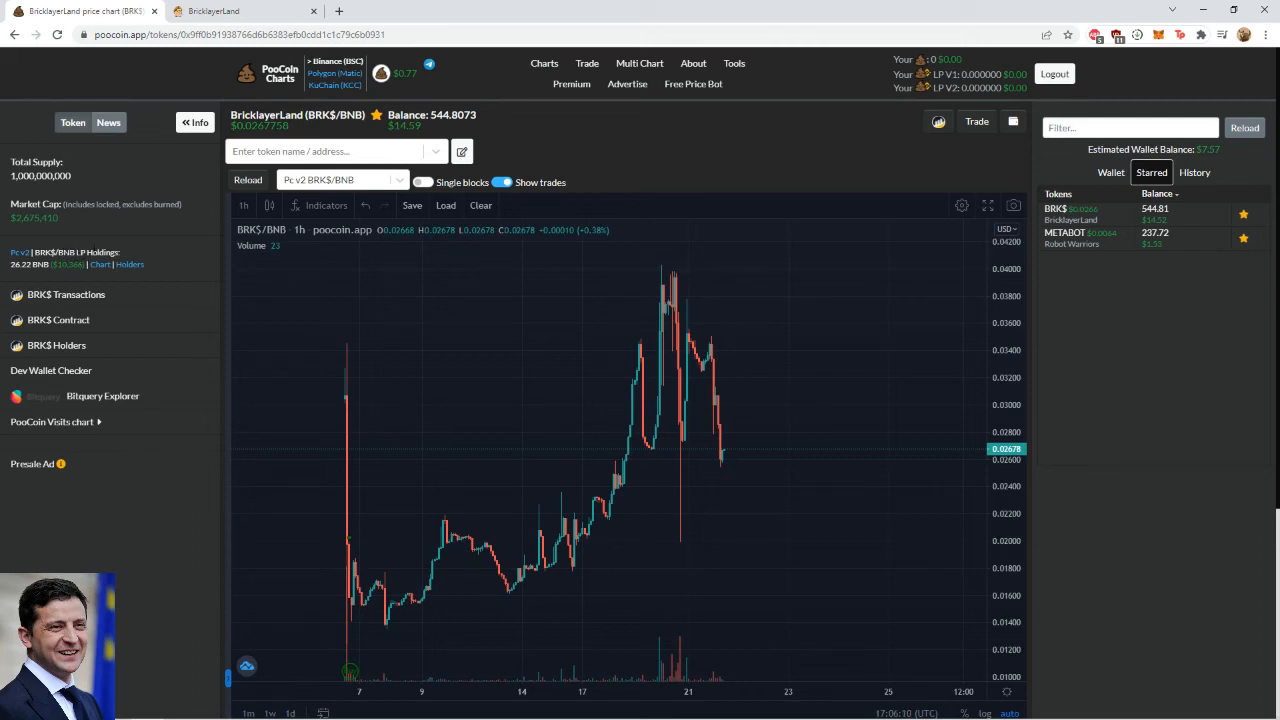
{"action": "mouse_move", "coordinate": [172, 280]}
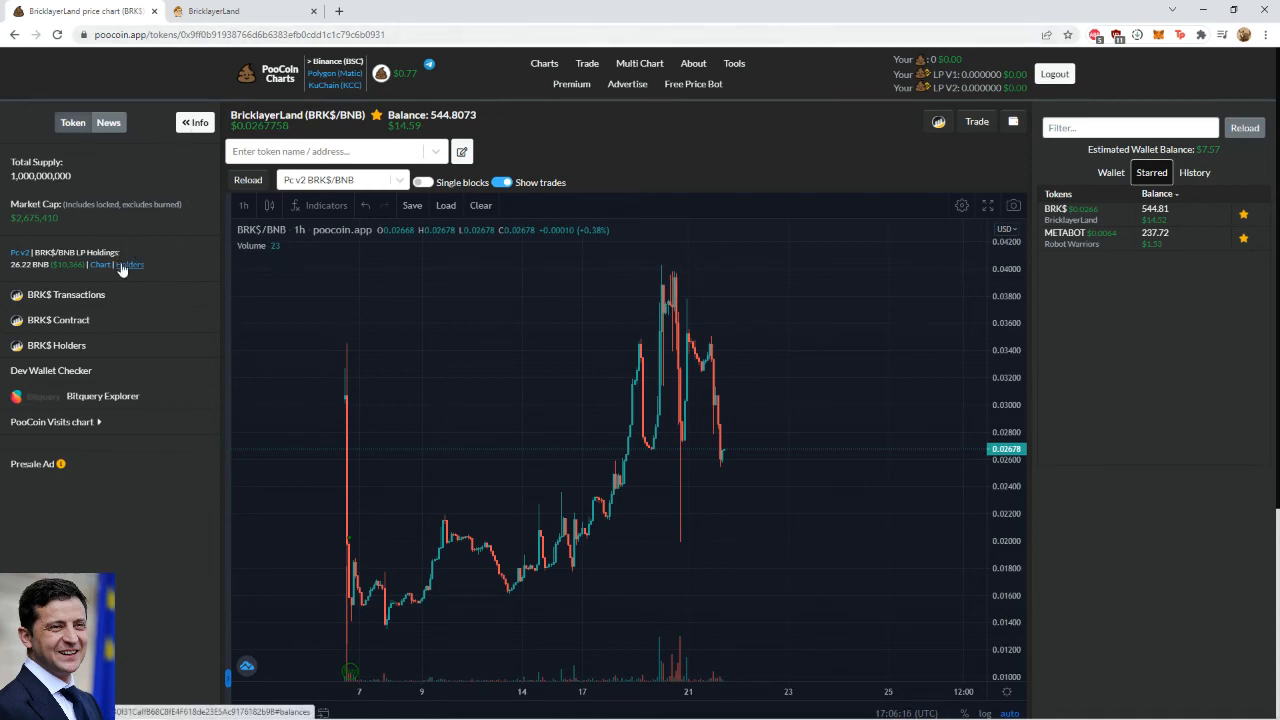
Step: Return to the BricklayerLand farm map with field 1 and 2 countdowns running
{"action": "left_click", "coordinate": [230, 11]}
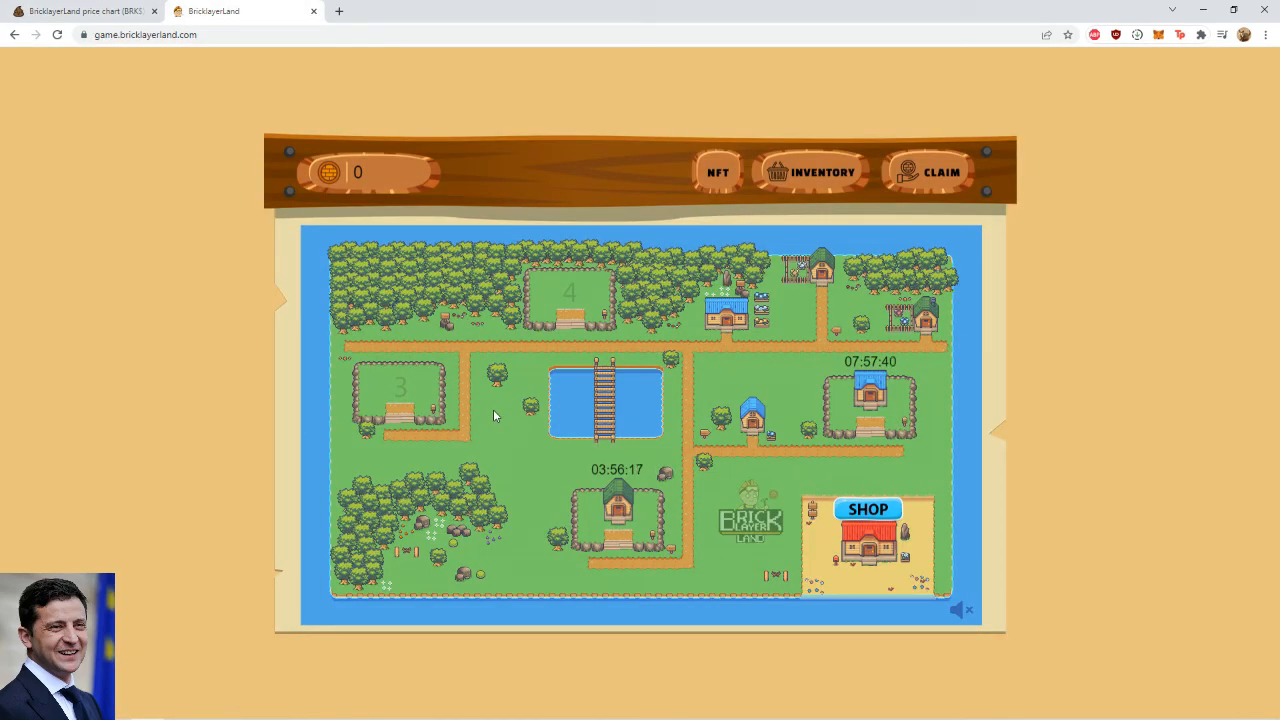
{"action": "mouse_move", "coordinate": [495, 440]}
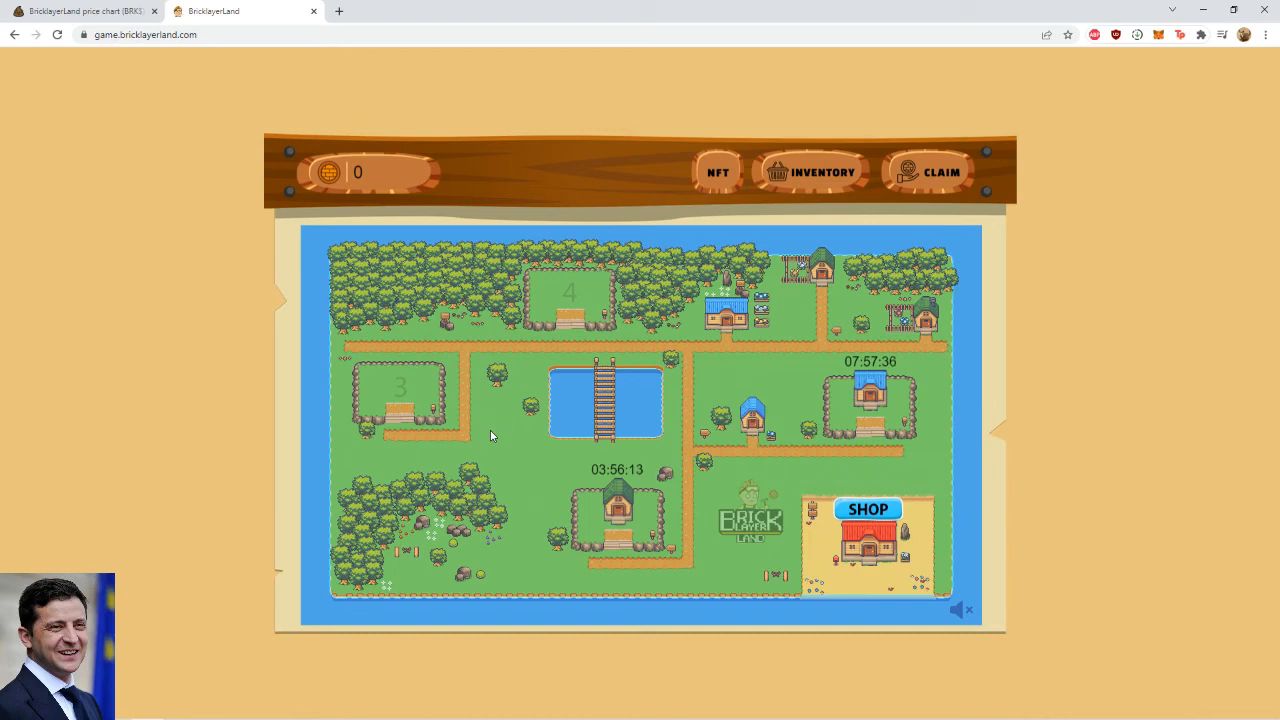
{"action": "mouse_move", "coordinate": [491, 436]}
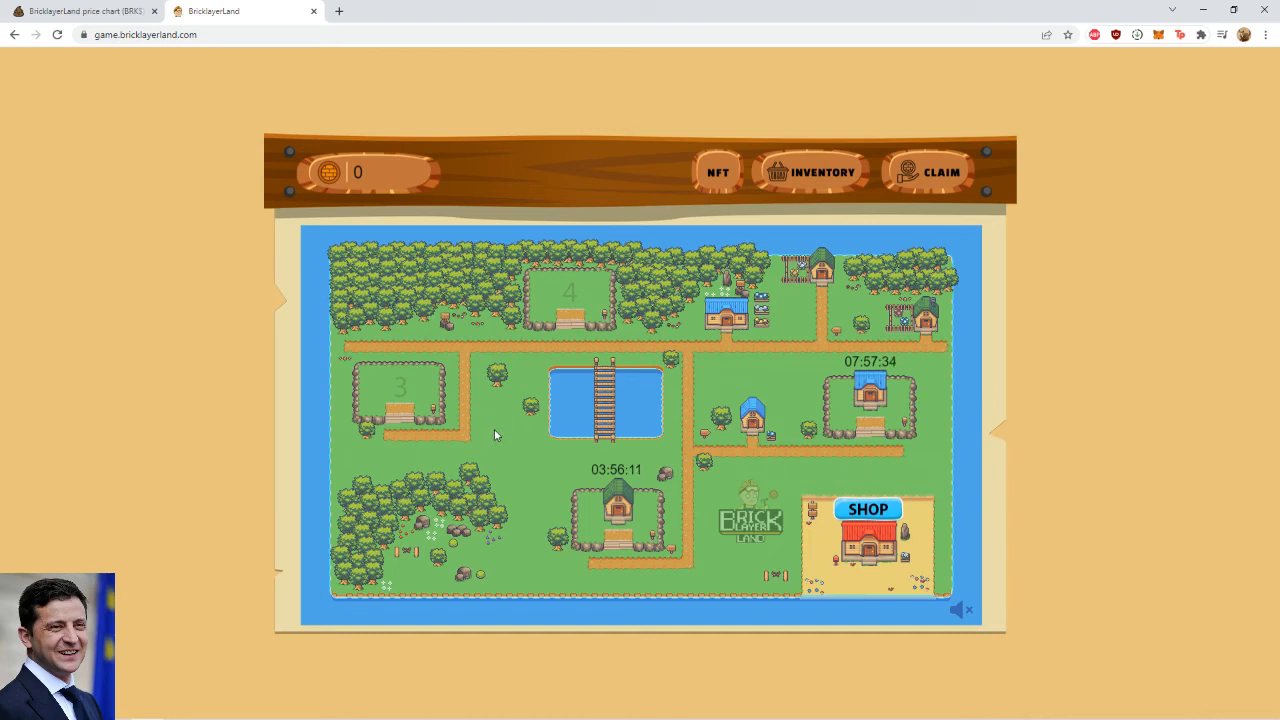